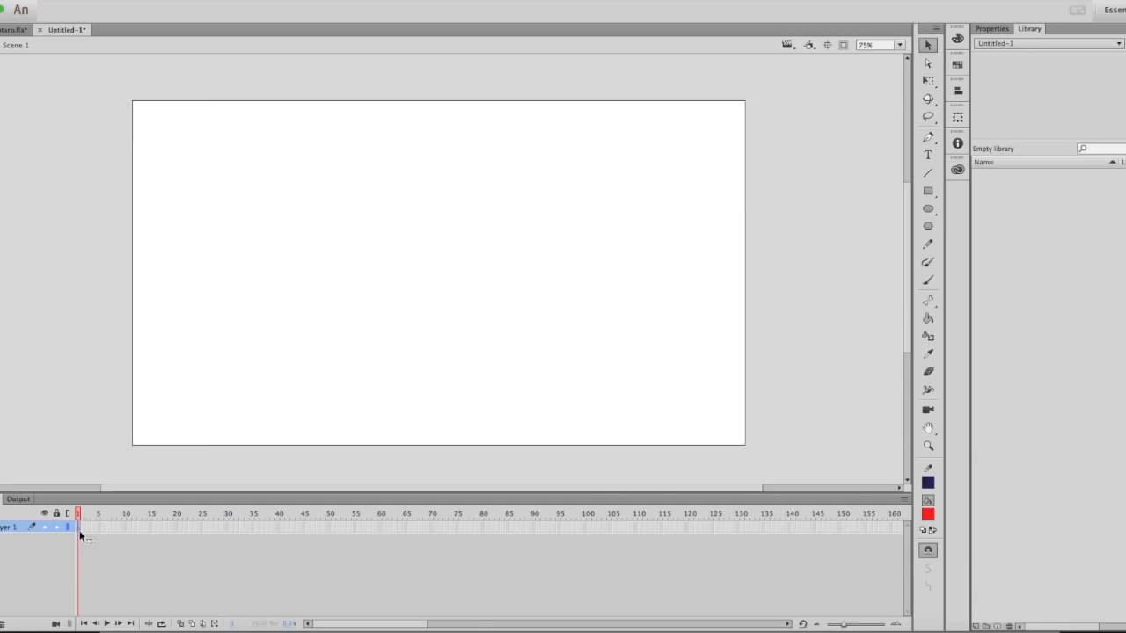
pyautogui.moveTo(79, 528)
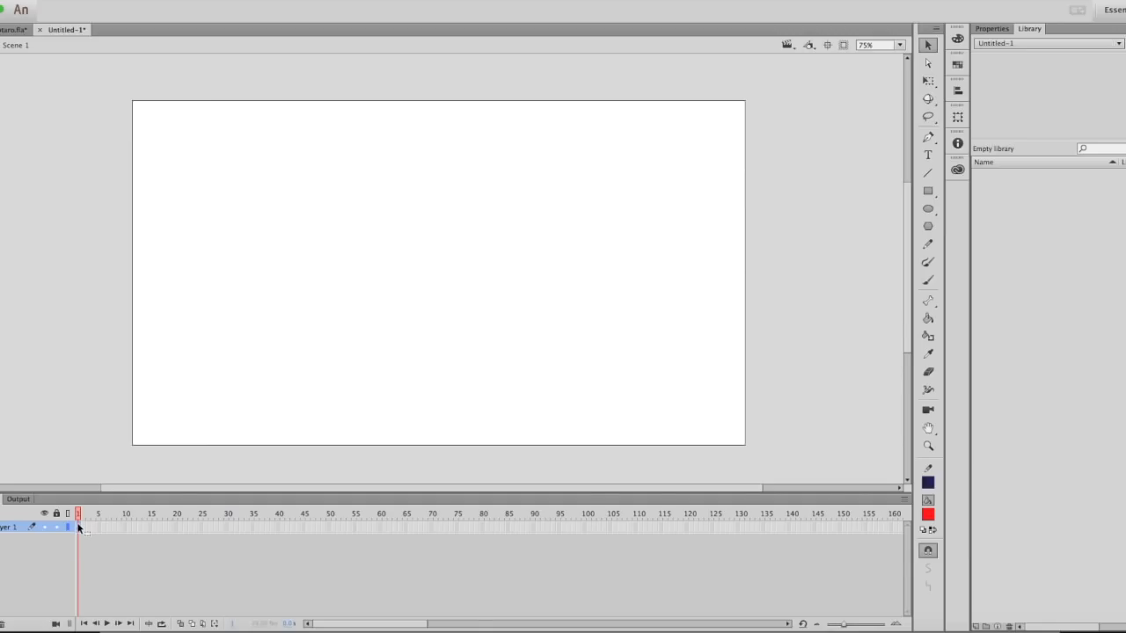
pyautogui.moveTo(67, 552)
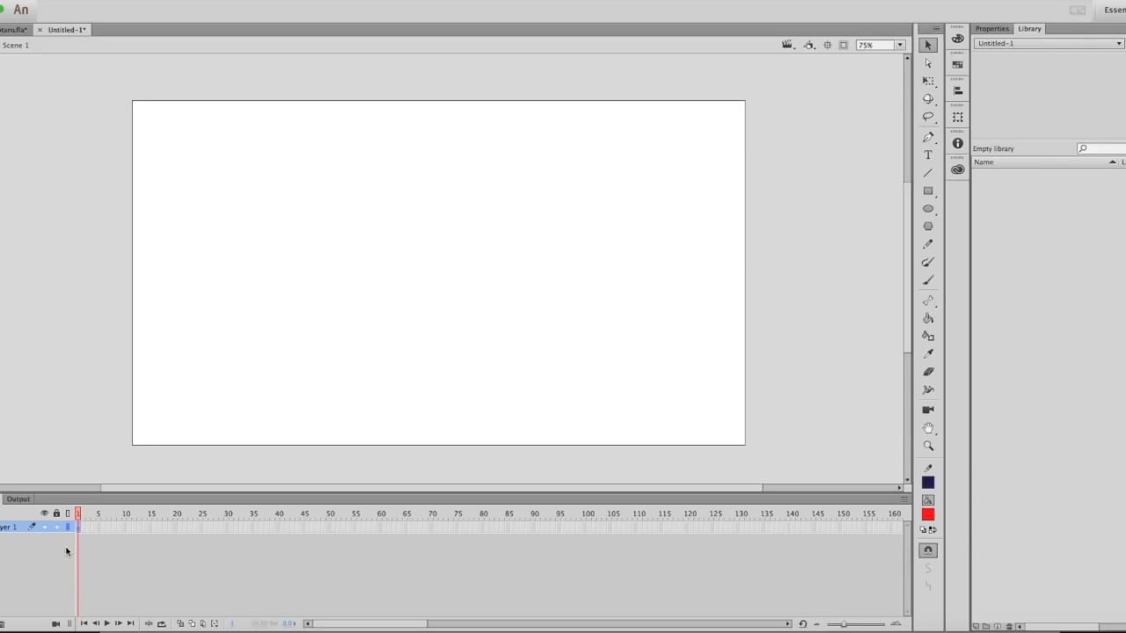
pyautogui.moveTo(81, 536)
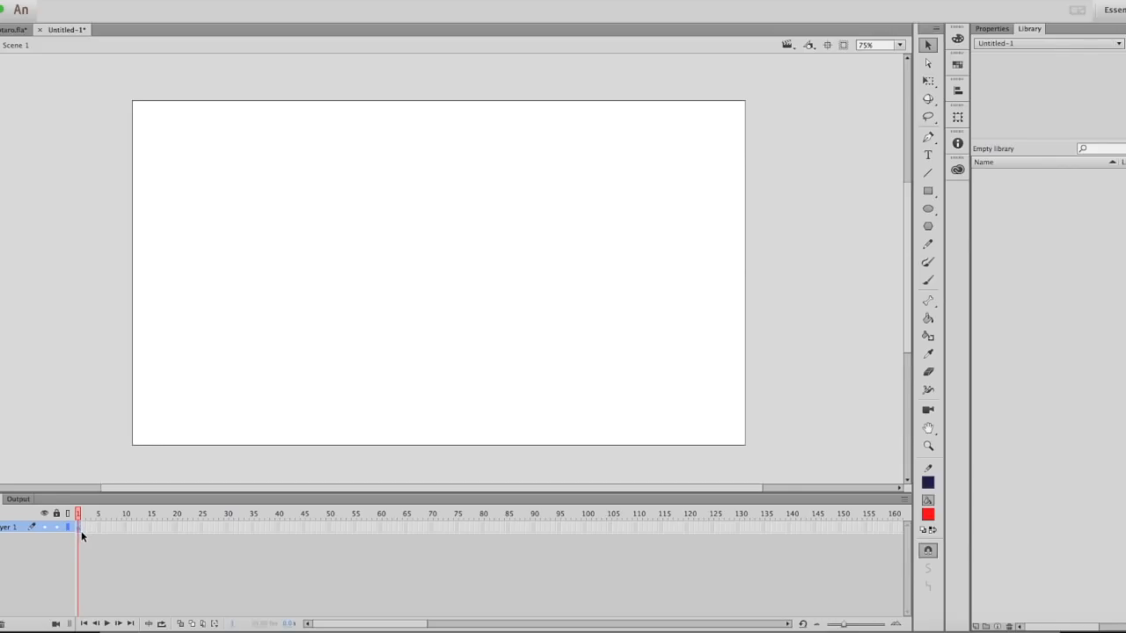
pyautogui.moveTo(71, 552)
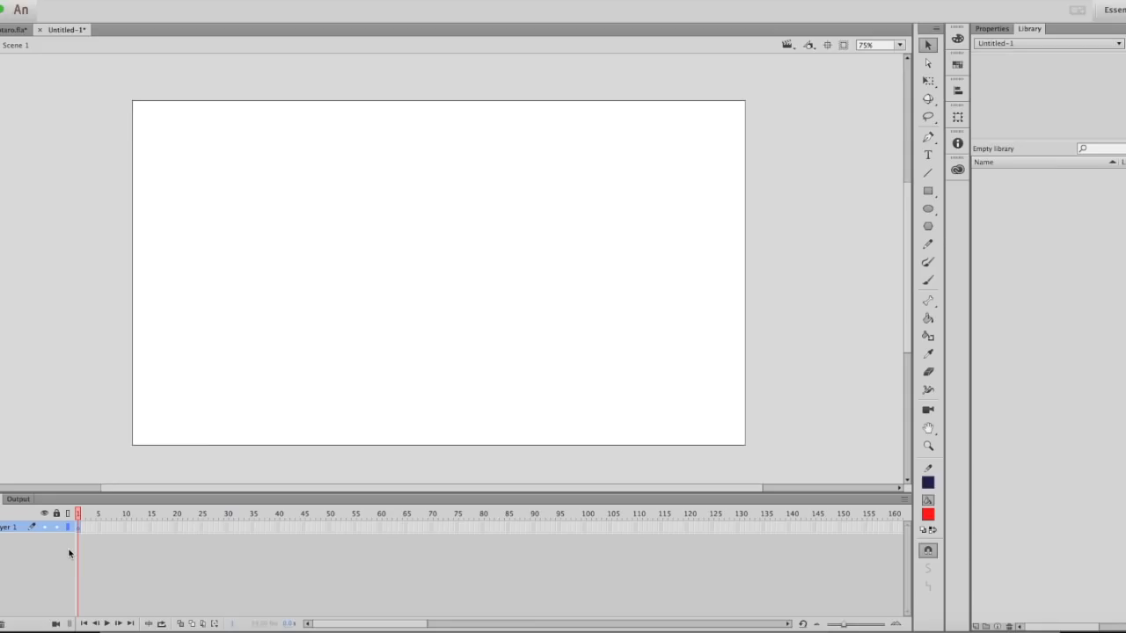
# Paste the copied cow-patterned character frames into Layer 1's timeline from the first frame
pyautogui.rightClick(77, 528)
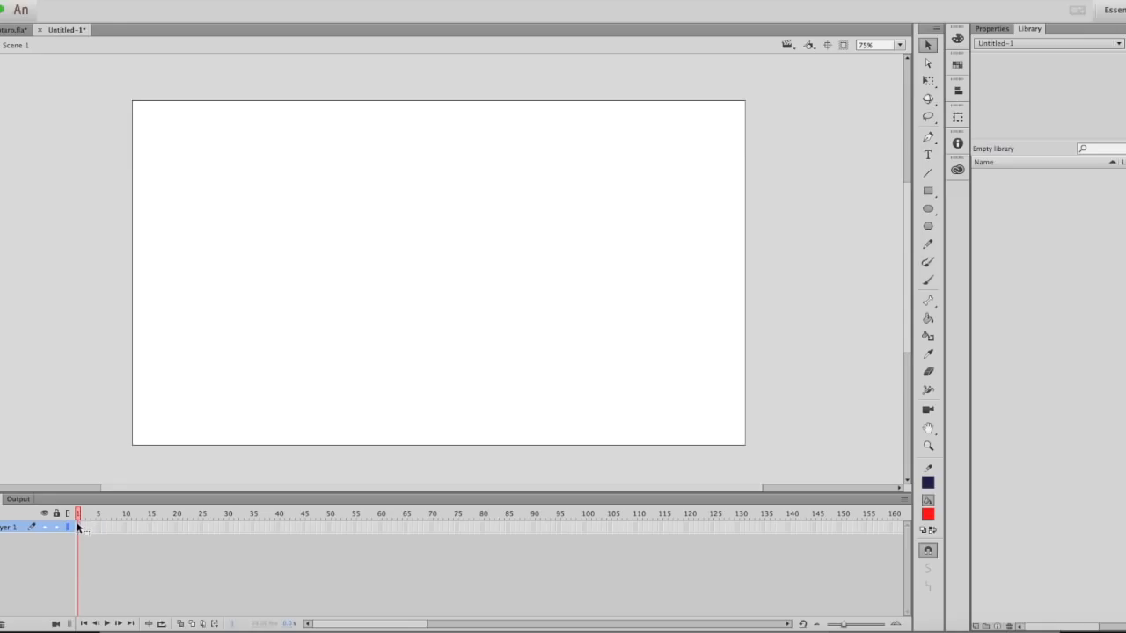
pyautogui.rightClick(77, 526)
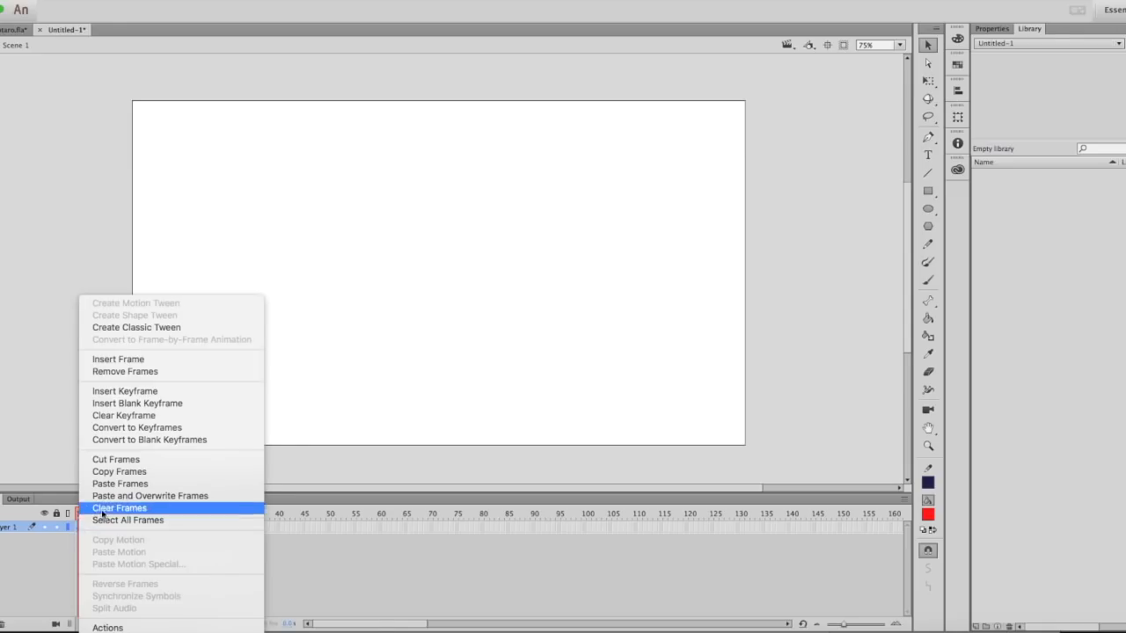
pyautogui.click(120, 509)
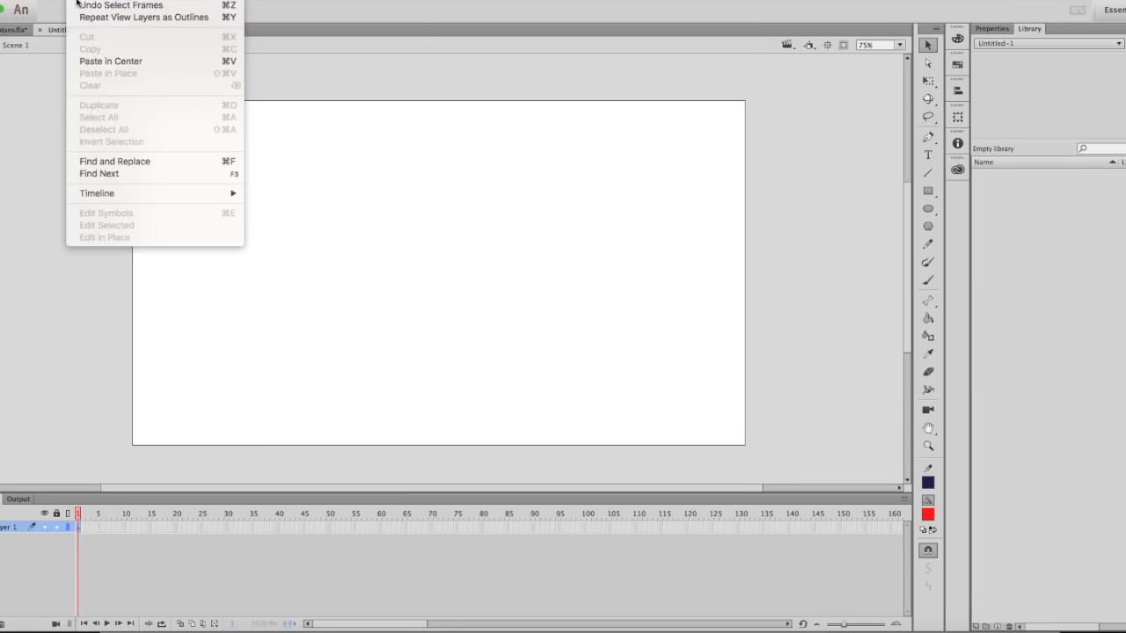
pyautogui.moveTo(109, 60)
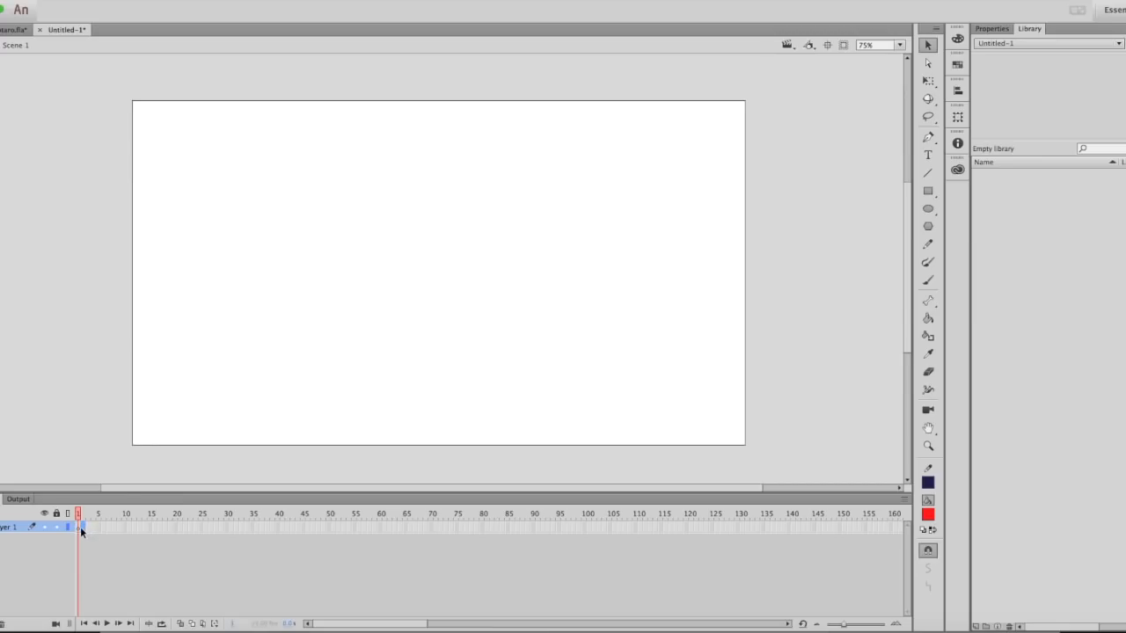
pyautogui.rightClick(79, 528)
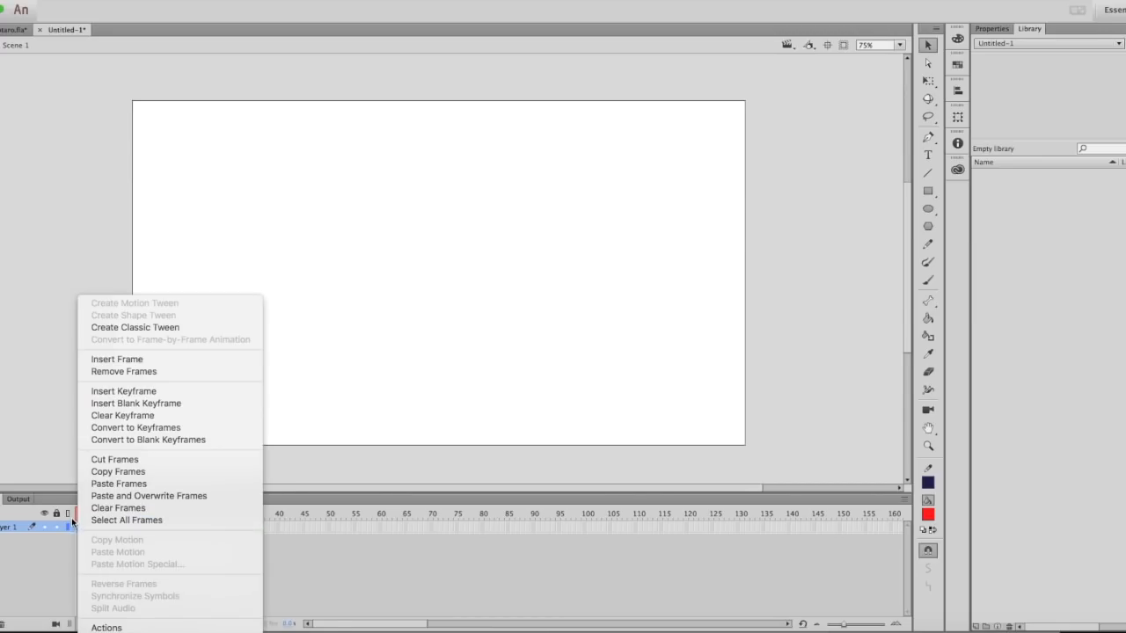
pyautogui.moveTo(118, 471)
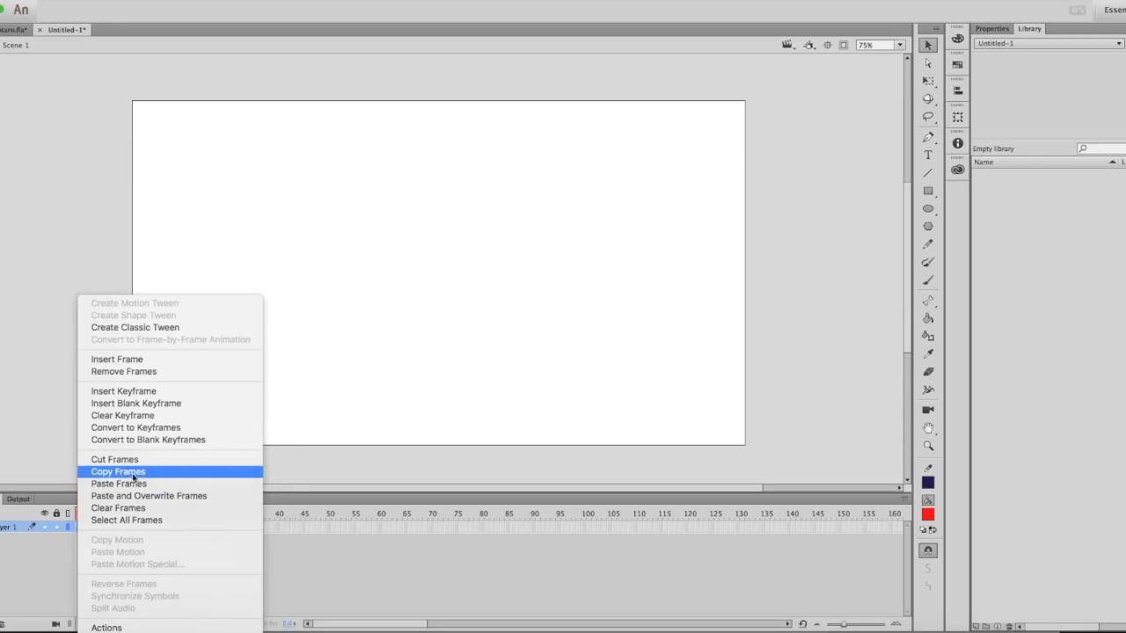
pyautogui.moveTo(118, 466)
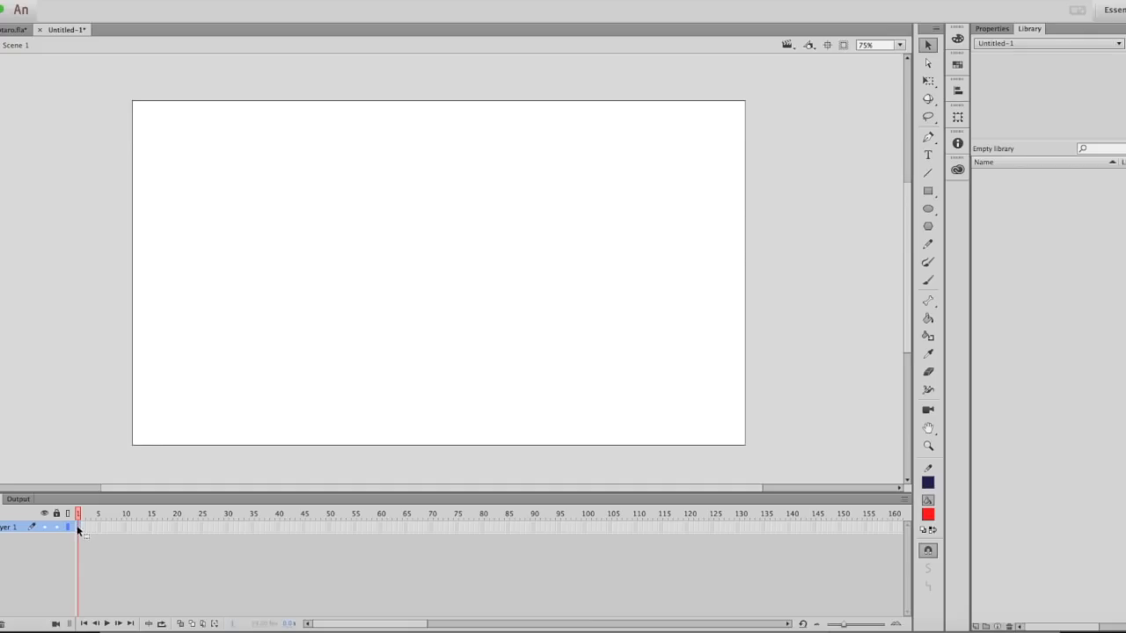
pyautogui.rightClick(77, 526)
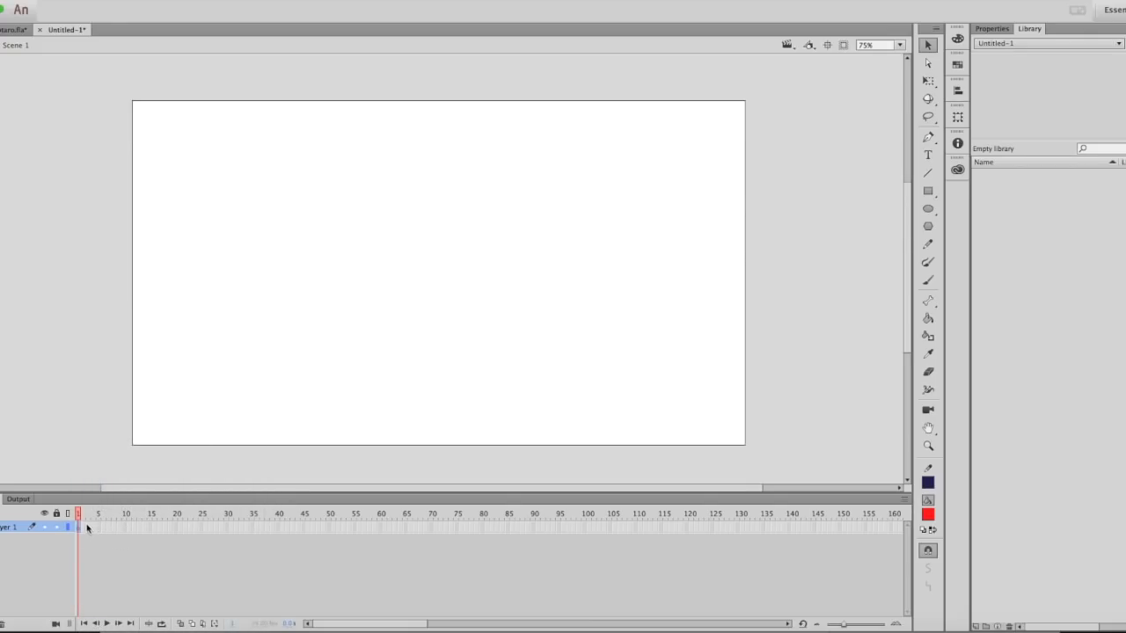
pyautogui.moveTo(112, 531)
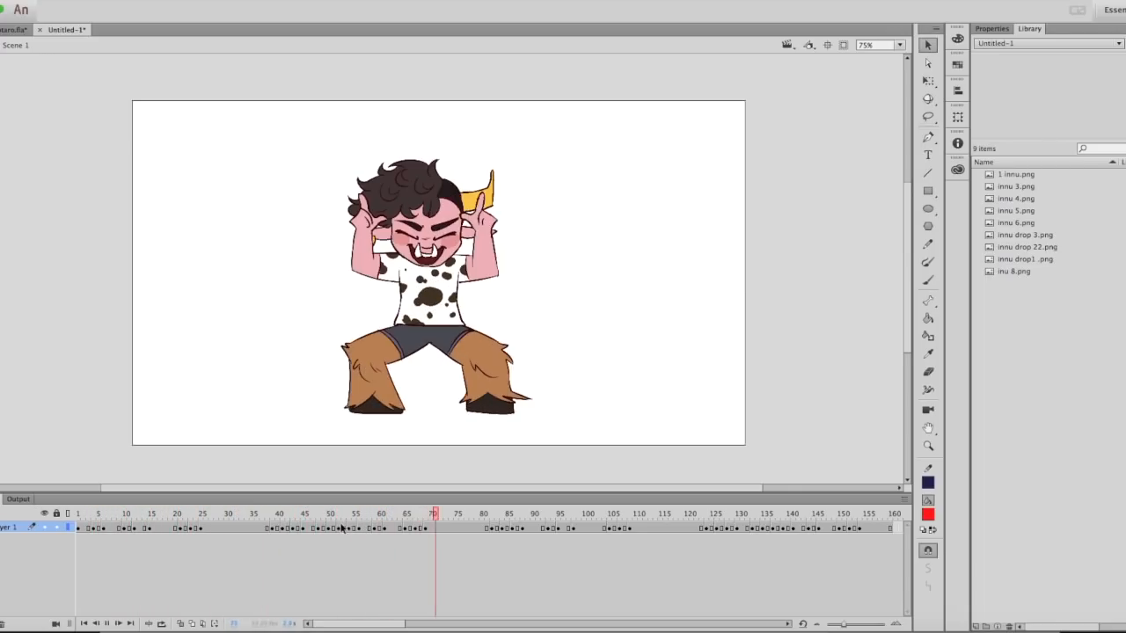
# Check the pasted keyframes on an early frame and show the nine PNGs in the Library panel
pyautogui.click(675, 514)
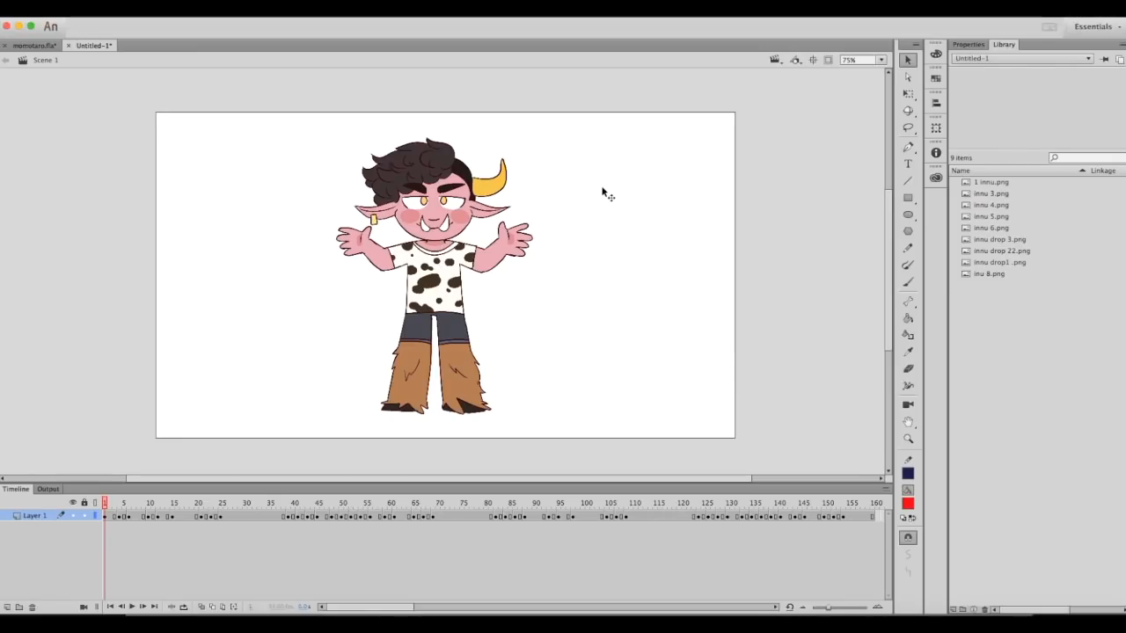
pyautogui.moveTo(489, 180)
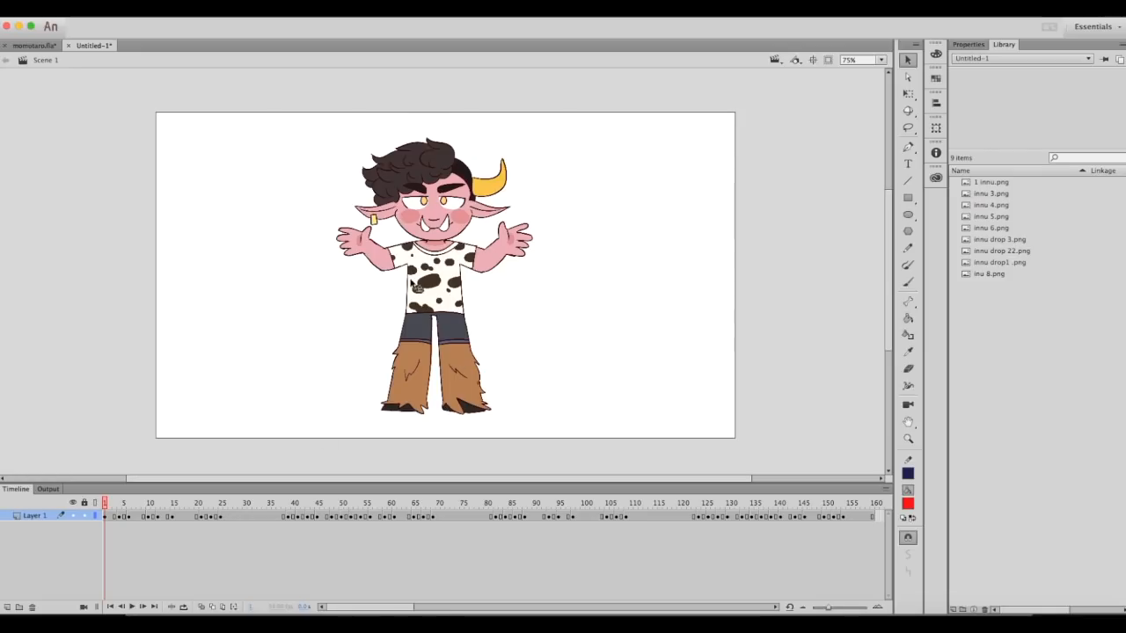
pyautogui.moveTo(559, 280)
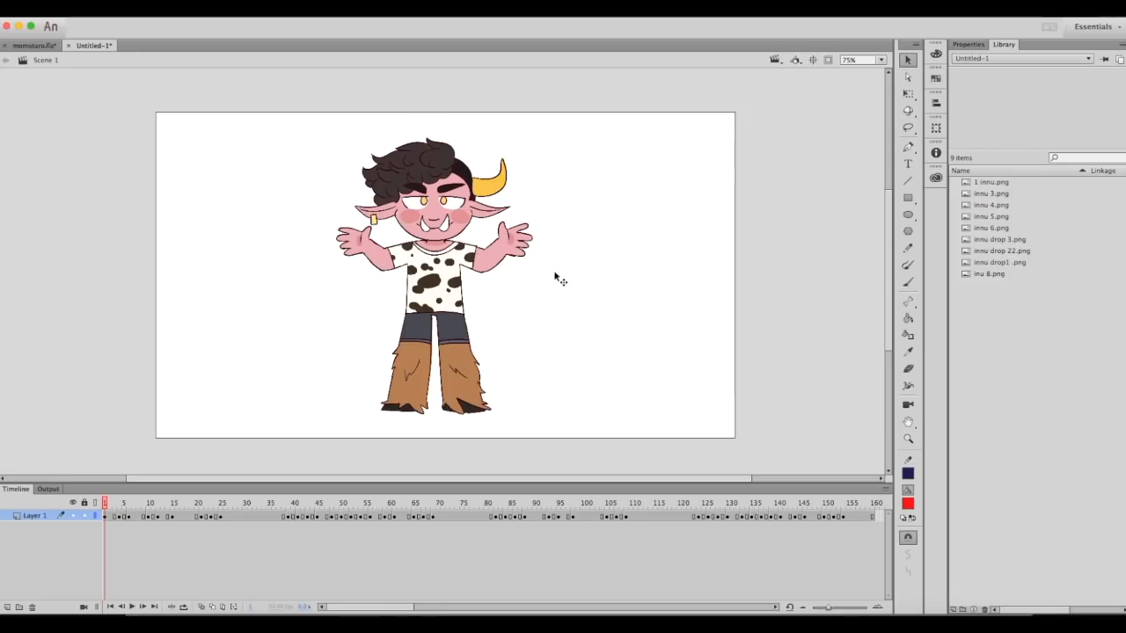
pyautogui.moveTo(584, 247)
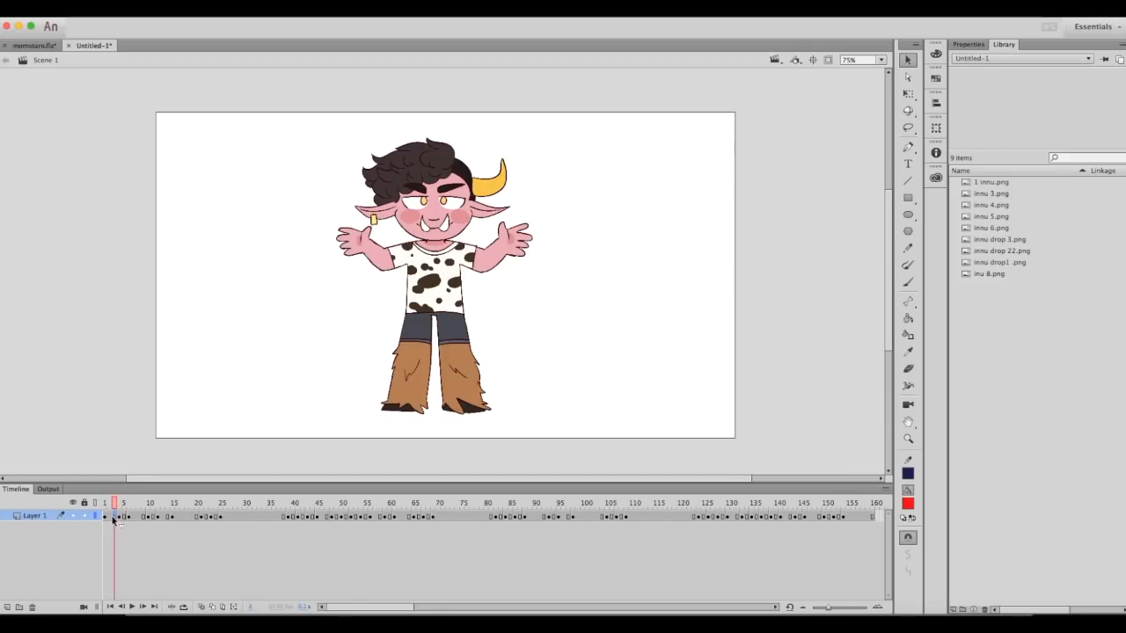
pyautogui.click(444, 273)
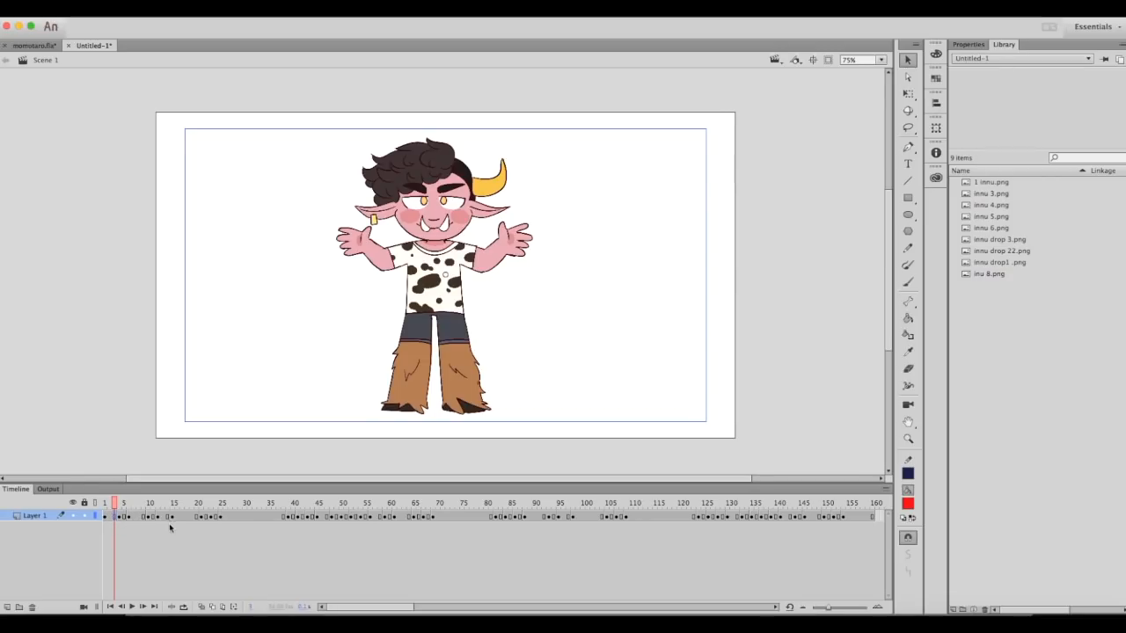
pyautogui.moveTo(519, 245)
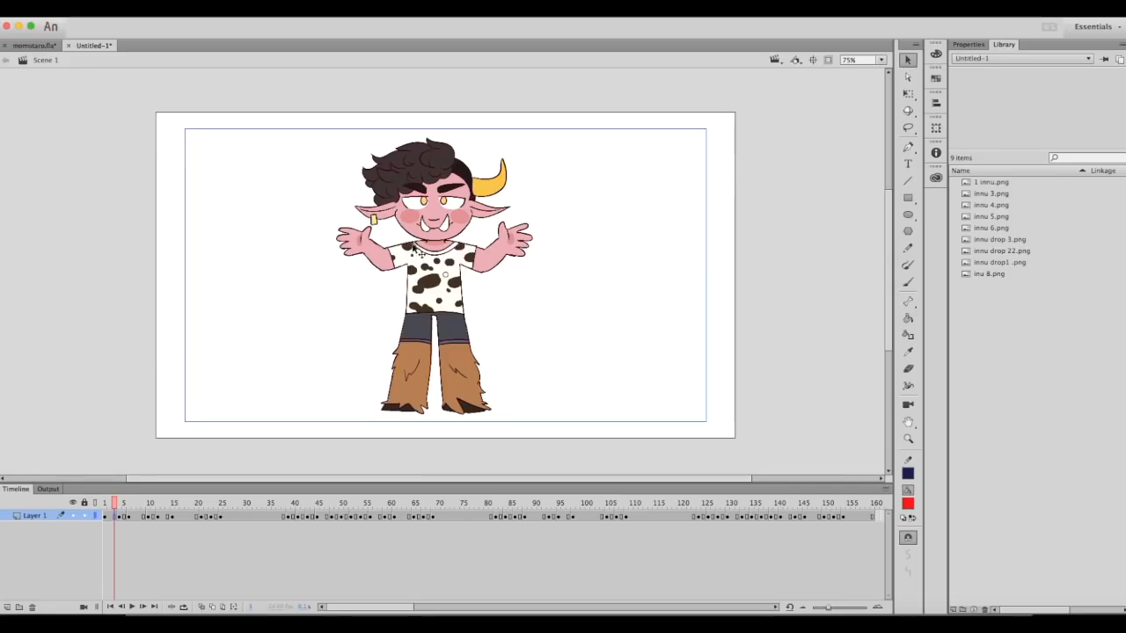
pyautogui.click(967, 44)
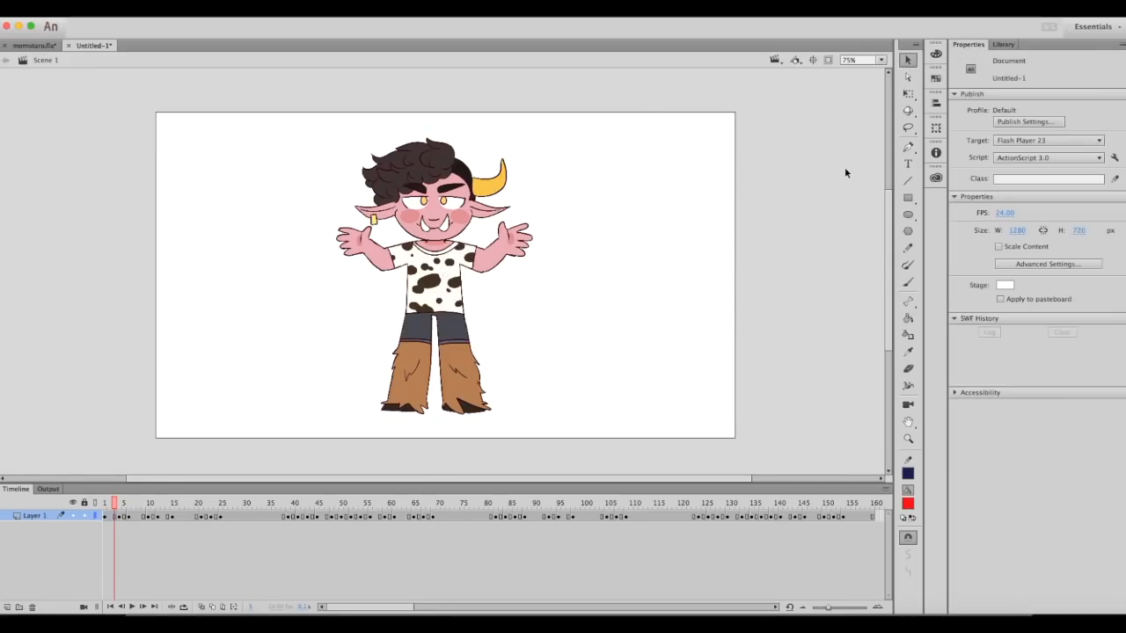
pyautogui.moveTo(204, 524)
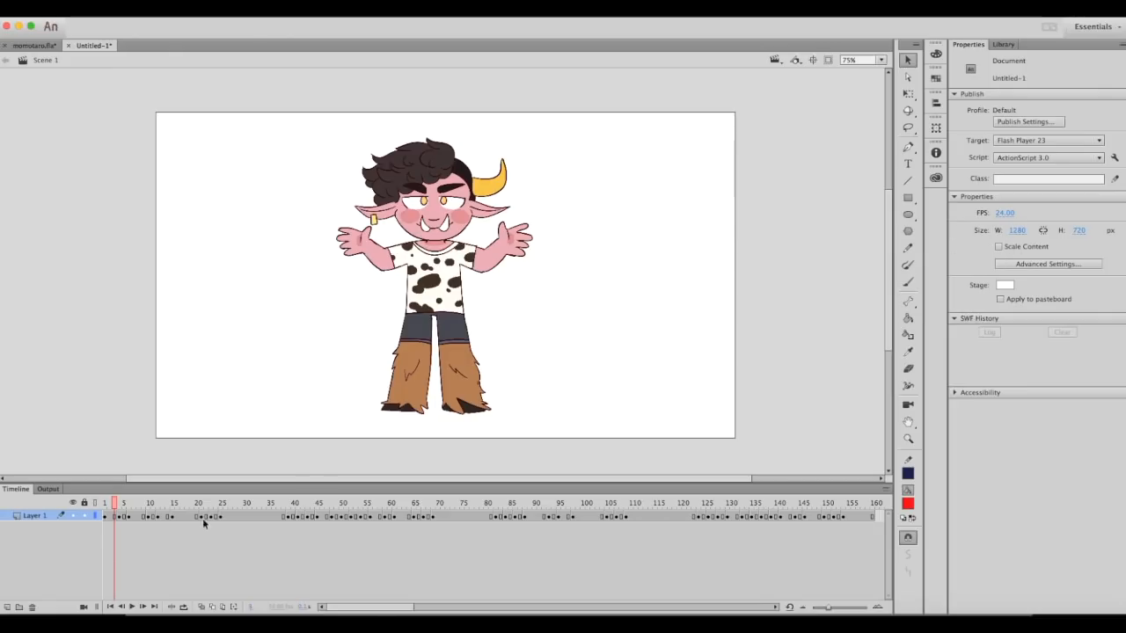
# Select all the animation frames and bring up Paste and Overwrite Frames on the selection
pyautogui.click(496, 503)
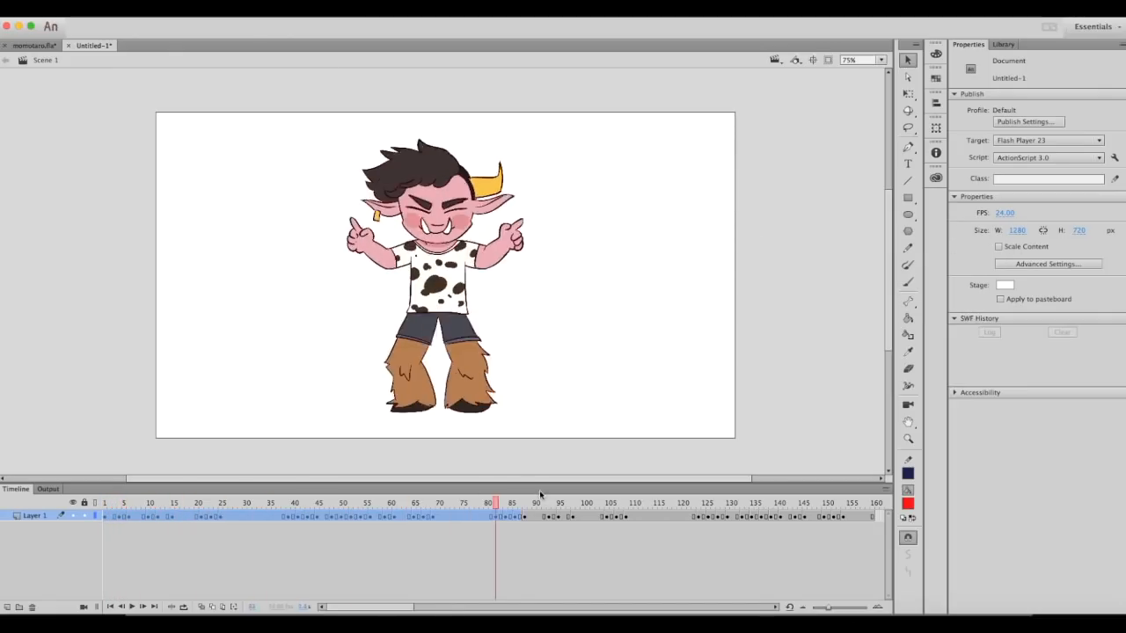
pyautogui.click(873, 503)
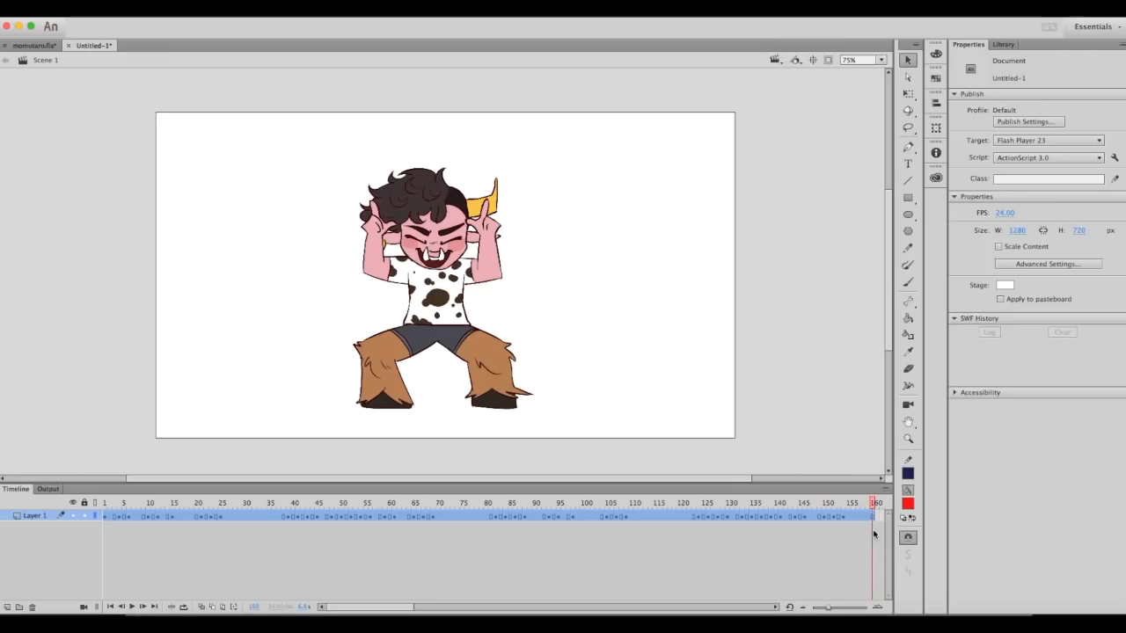
pyautogui.click(271, 516)
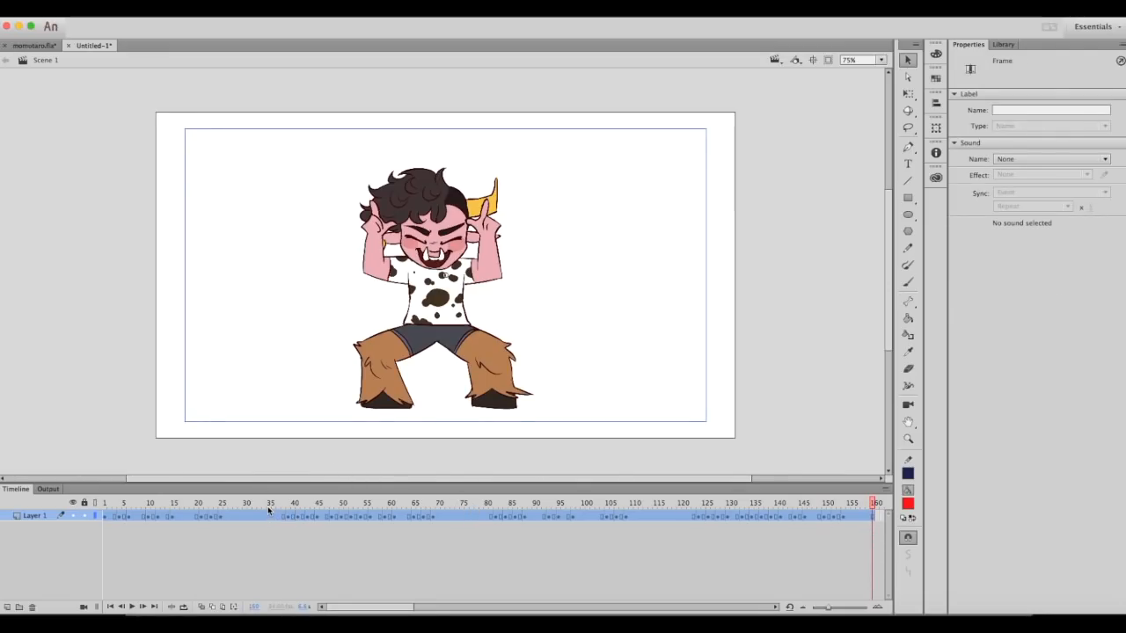
pyautogui.rightClick(227, 517)
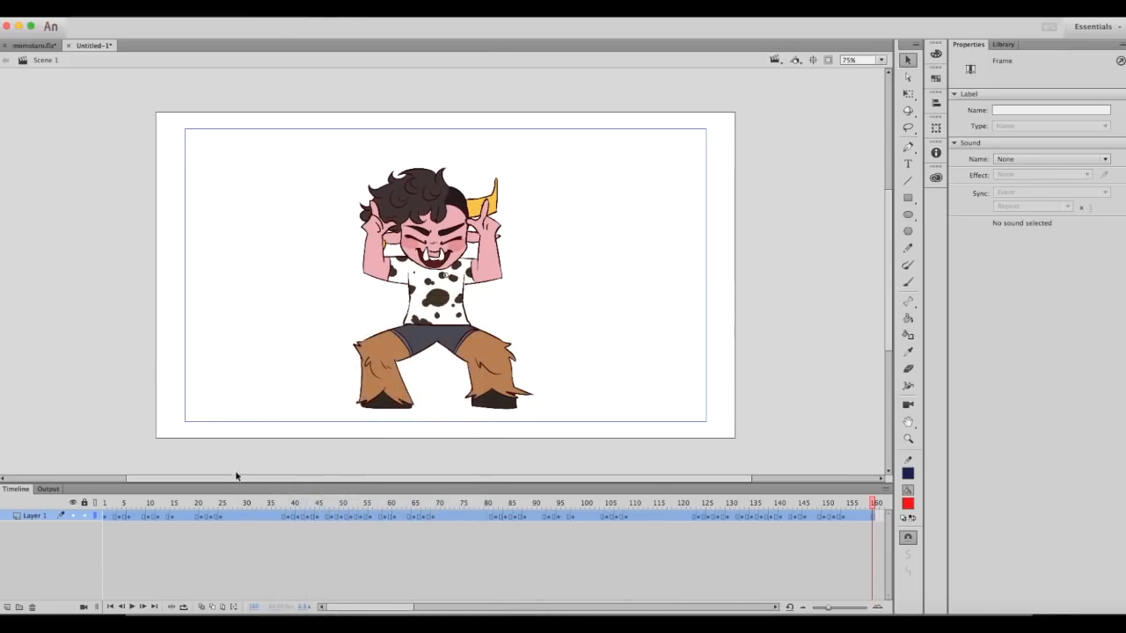
pyautogui.rightClick(255, 515)
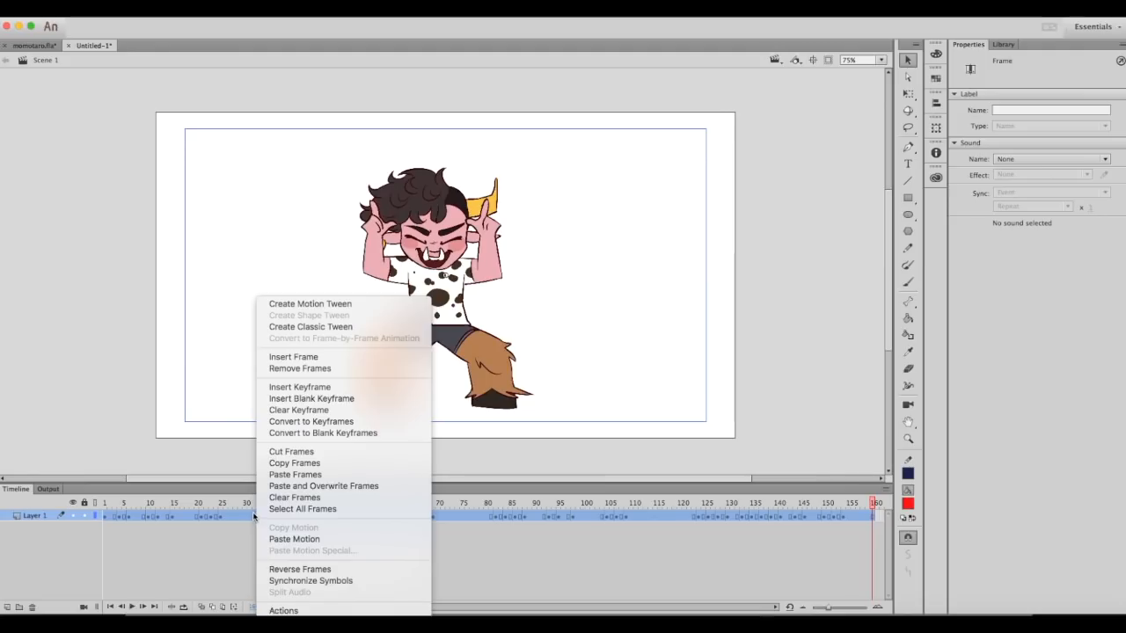
pyautogui.moveTo(323, 486)
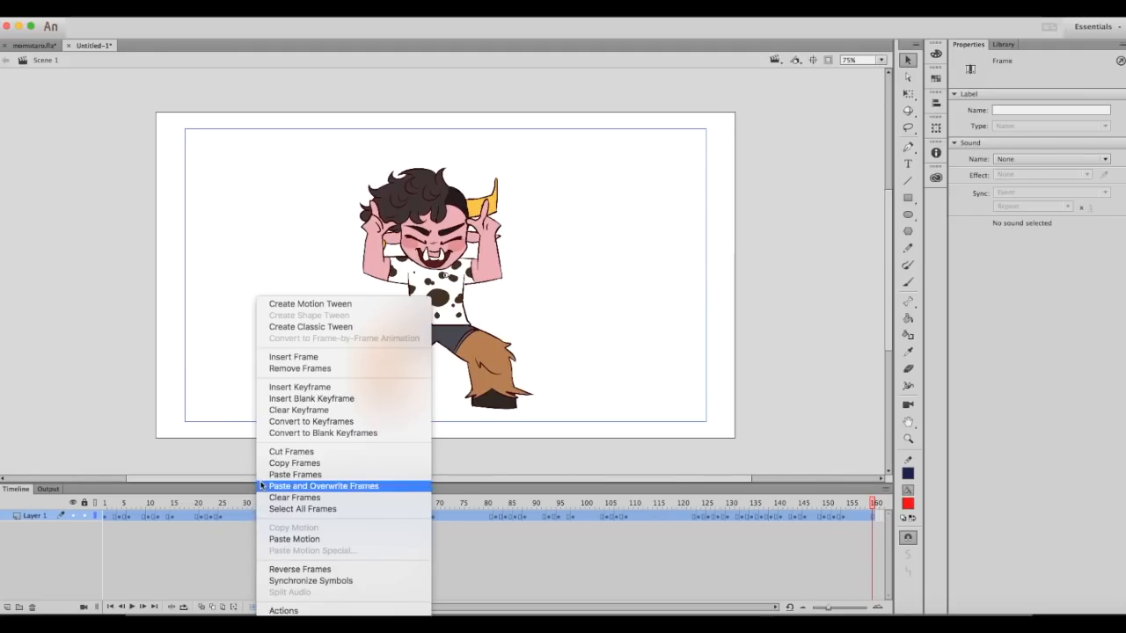
pyautogui.moveTo(227, 517)
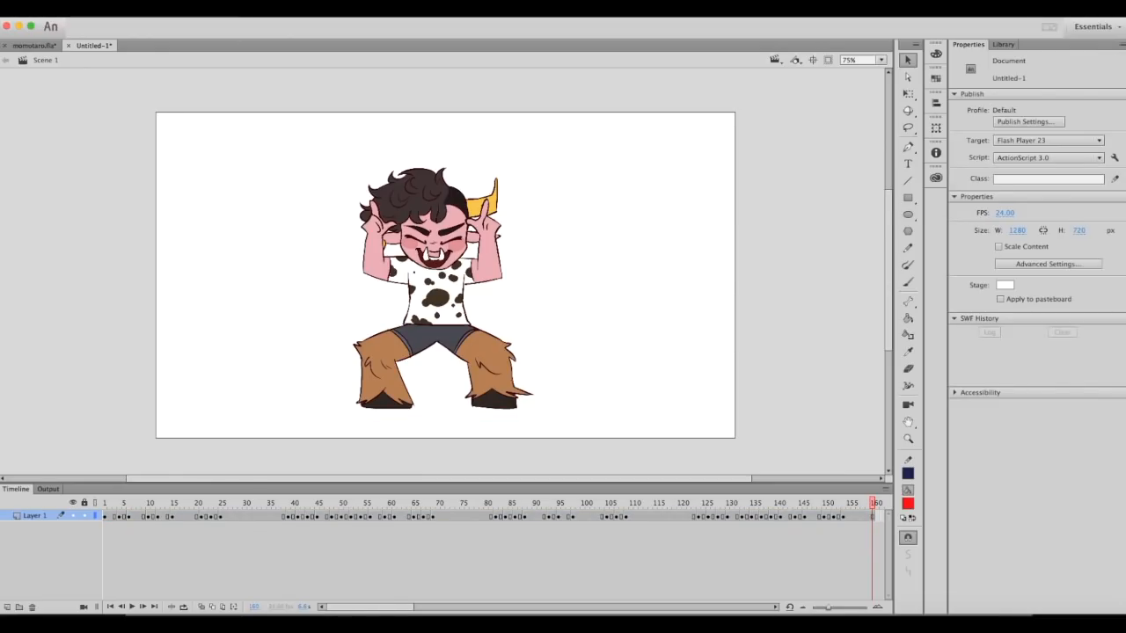
pyautogui.moveTo(127, 77)
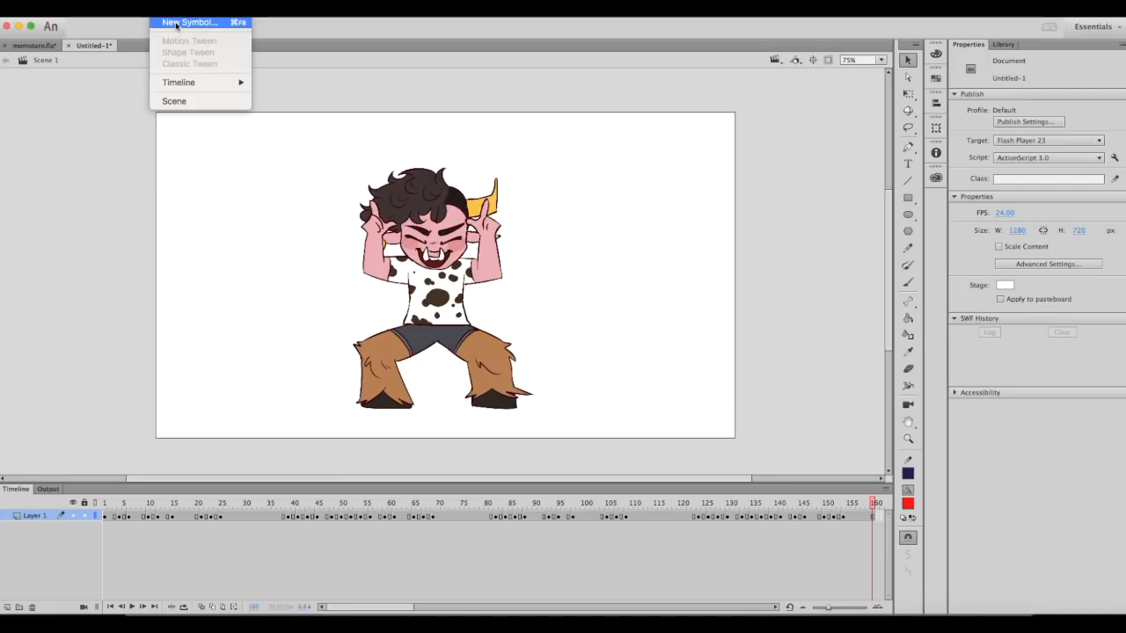
pyautogui.moveTo(190, 22)
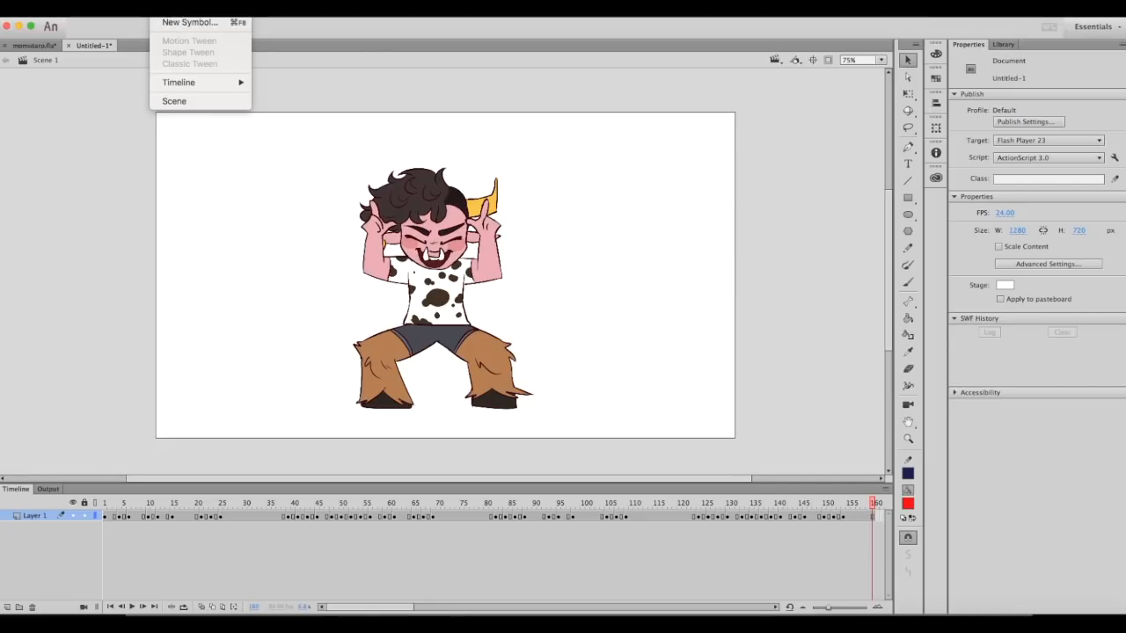
pyautogui.moveTo(190, 21)
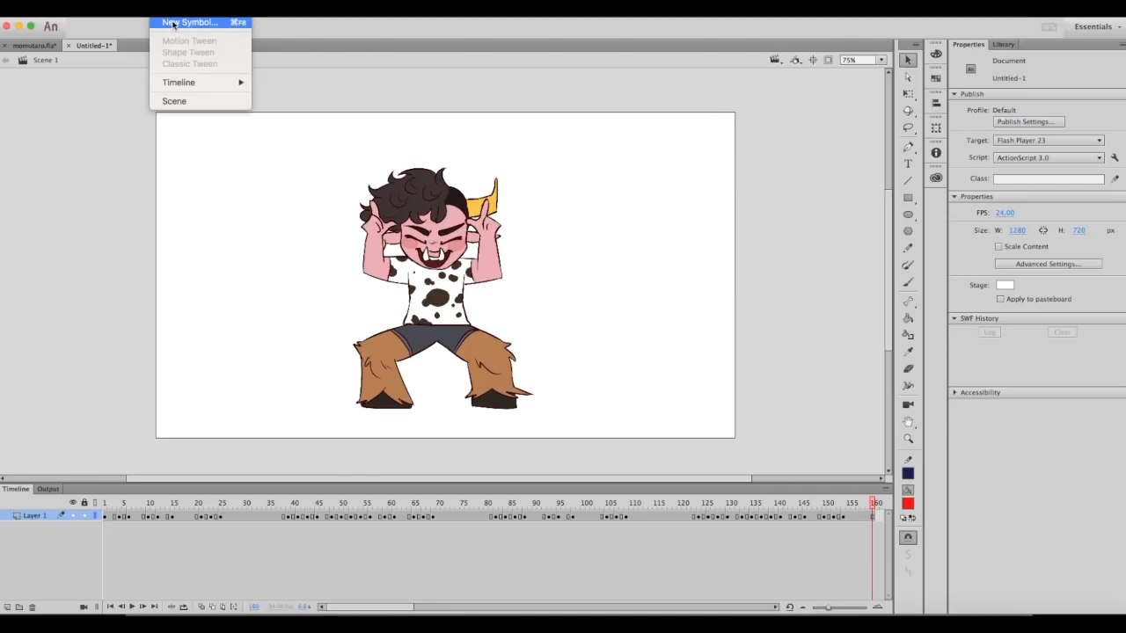
# Create a new Movie Clip symbol named Symbol 1 and enter its editing stage
pyautogui.click(190, 22)
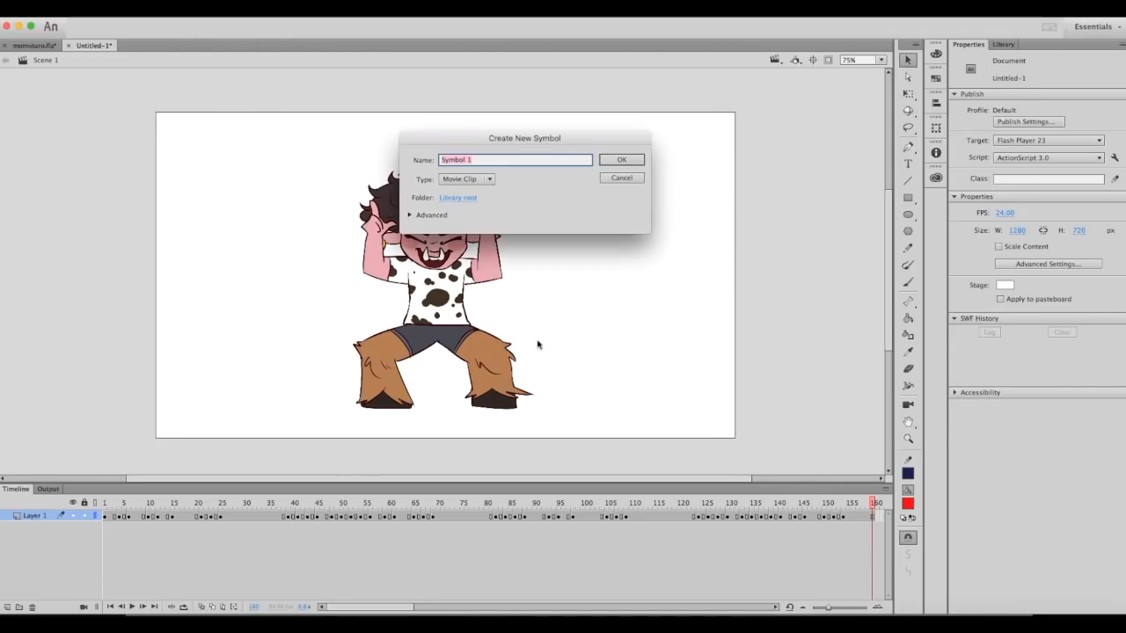
pyautogui.click(621, 158)
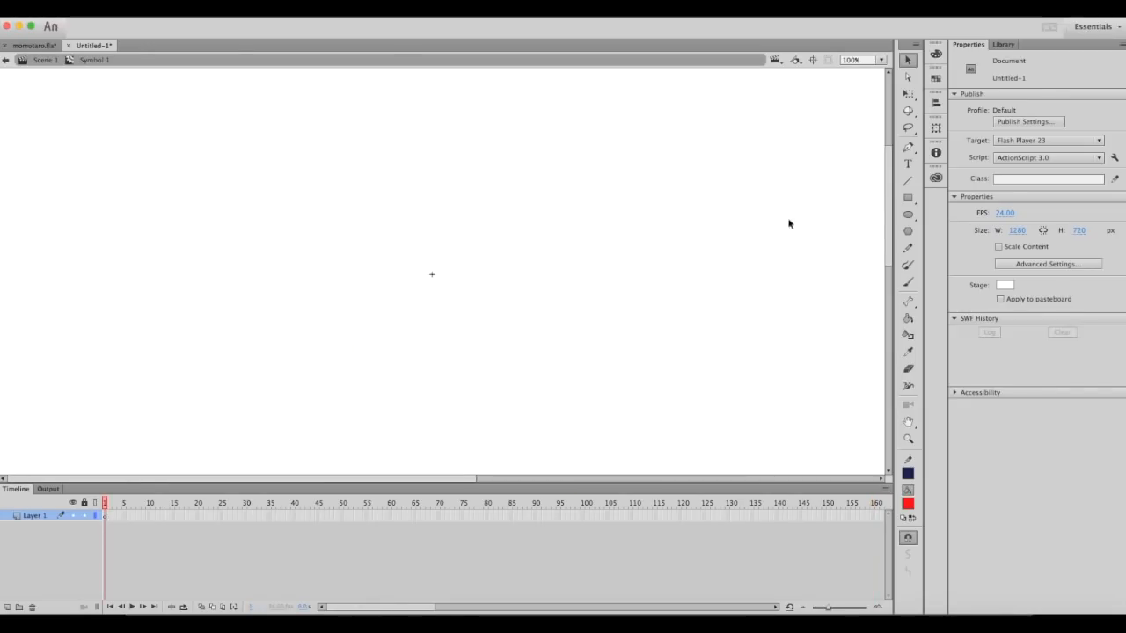
pyautogui.moveTo(570, 175)
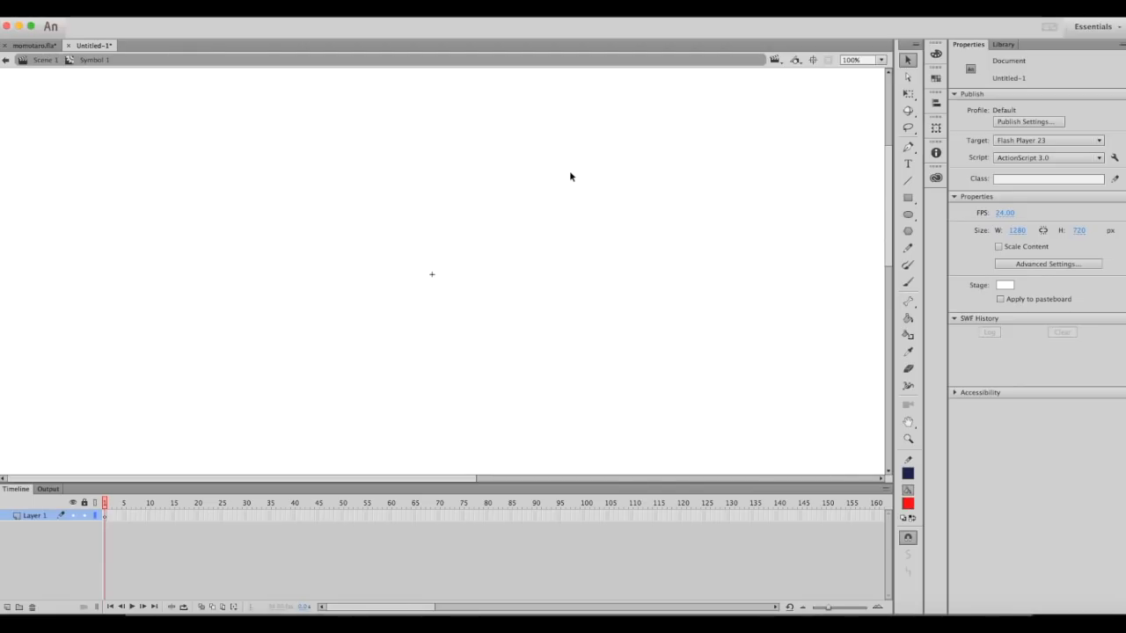
pyautogui.moveTo(327, 361)
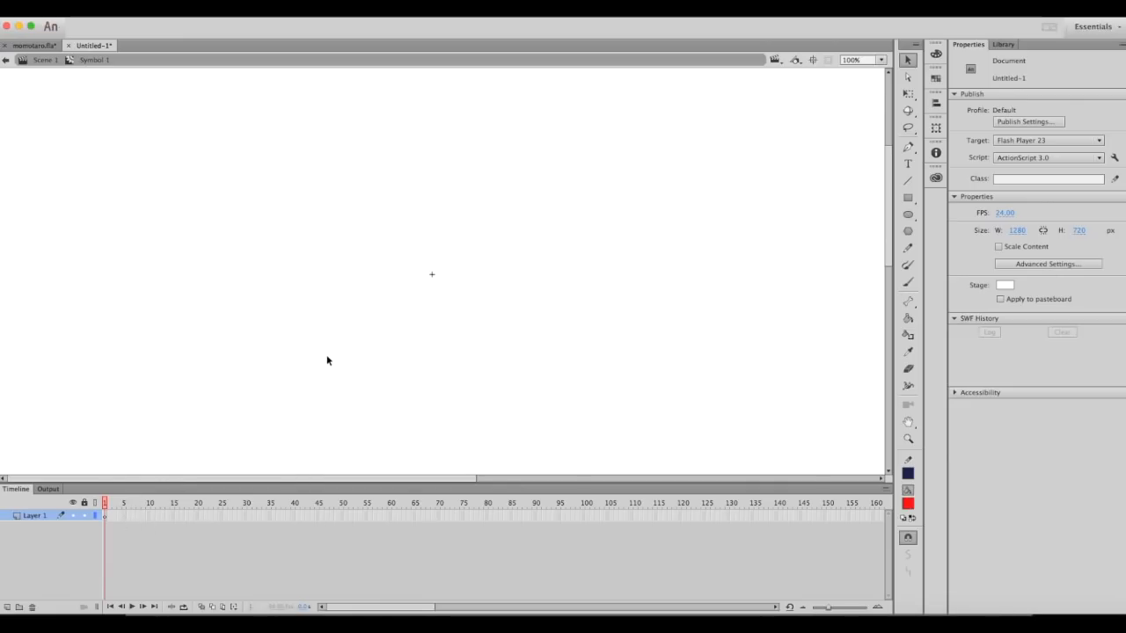
pyautogui.moveTo(246, 273)
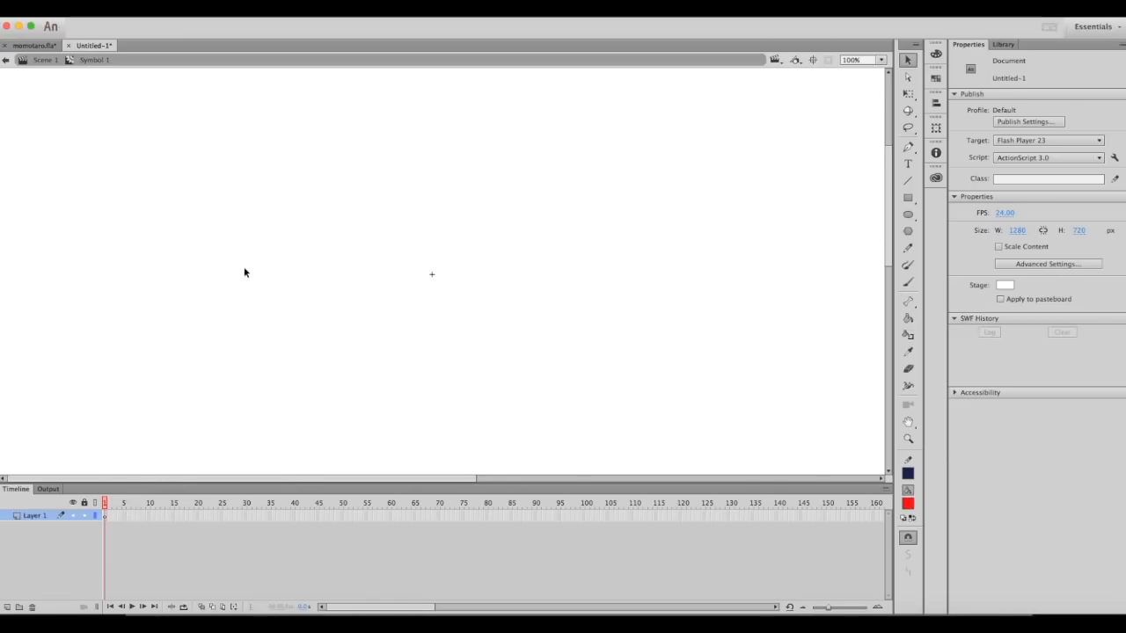
pyautogui.moveTo(398, 204)
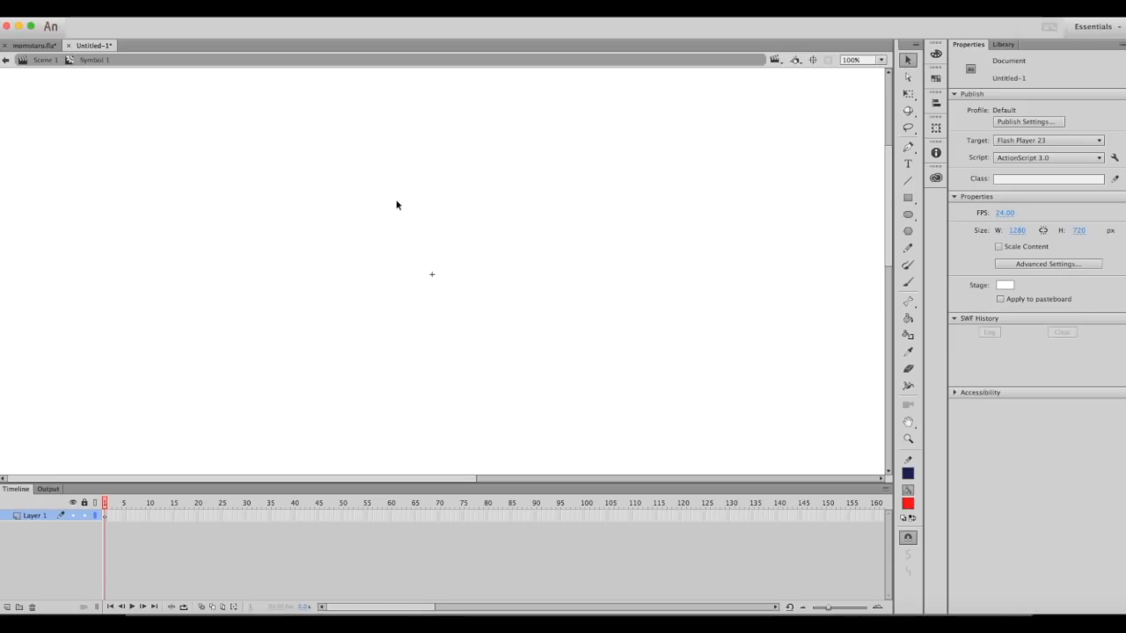
pyautogui.moveTo(774, 264)
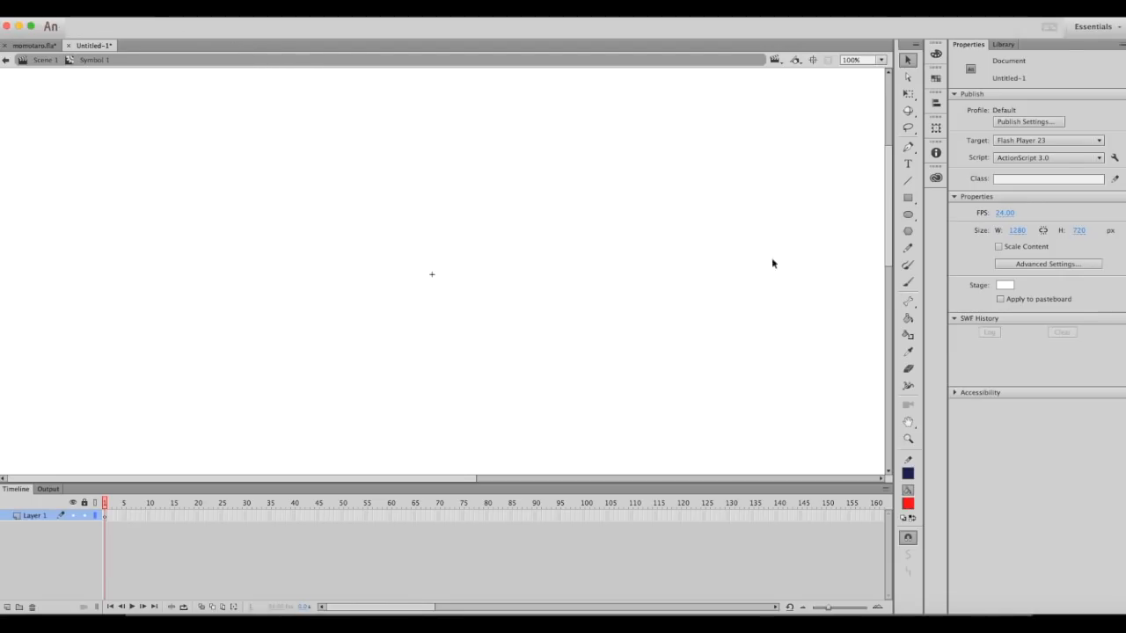
# Paste and overwrite the character animation frames into Symbol 1's timeline at frame 1
pyautogui.click(114, 9)
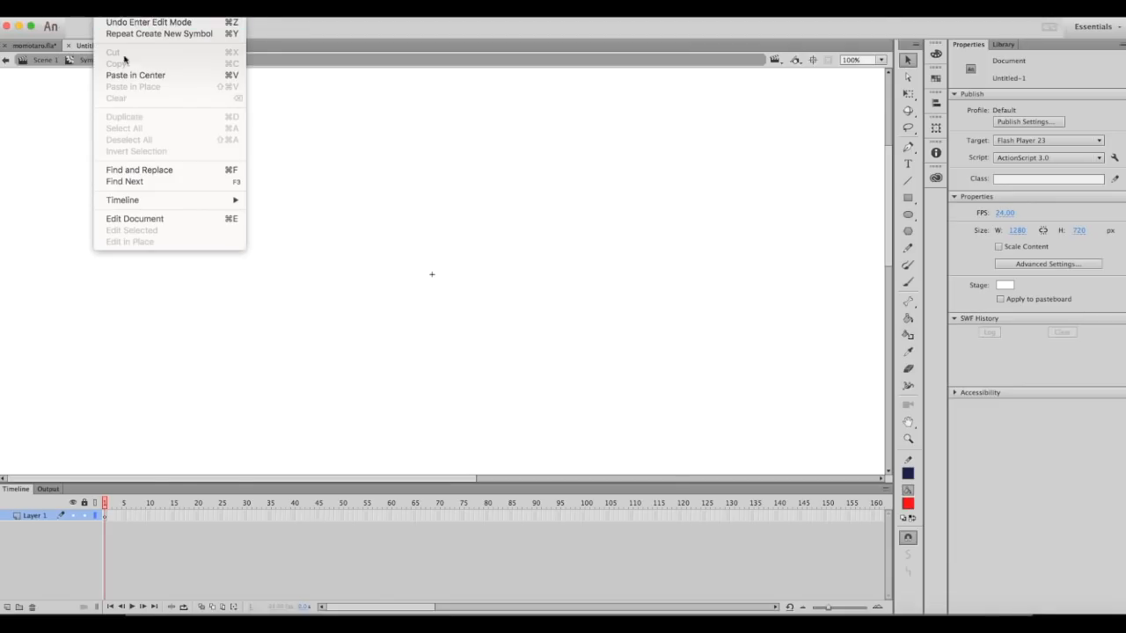
pyautogui.click(123, 201)
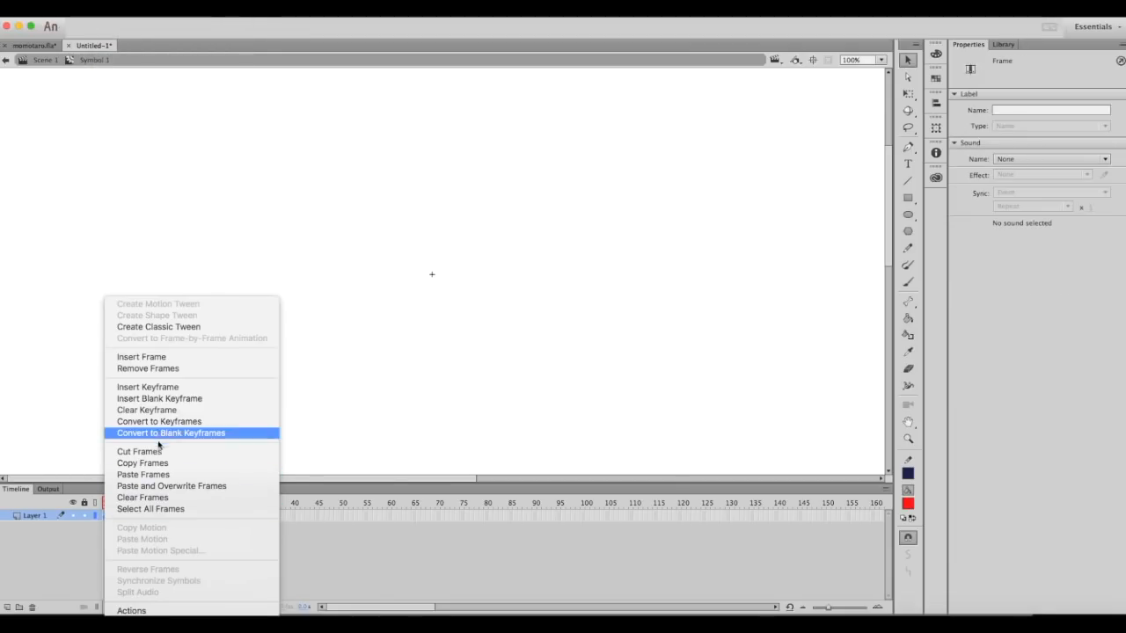
pyautogui.click(171, 432)
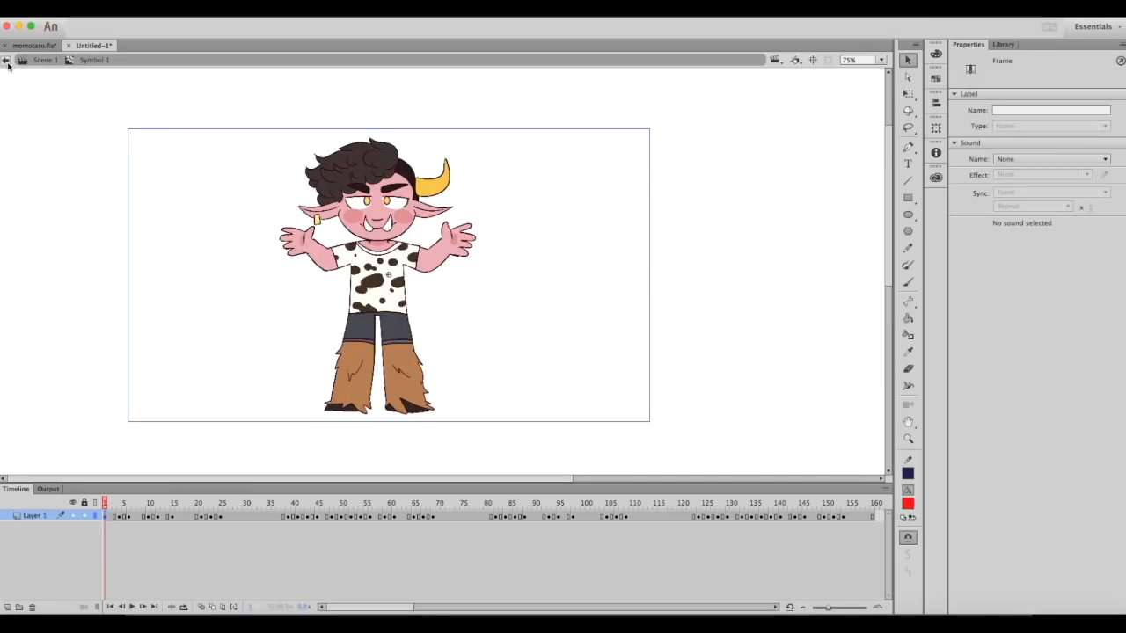
# Exit to Scene 1, show the Library listing Symbol 1, and select the layer's first frame
pyautogui.click(7, 60)
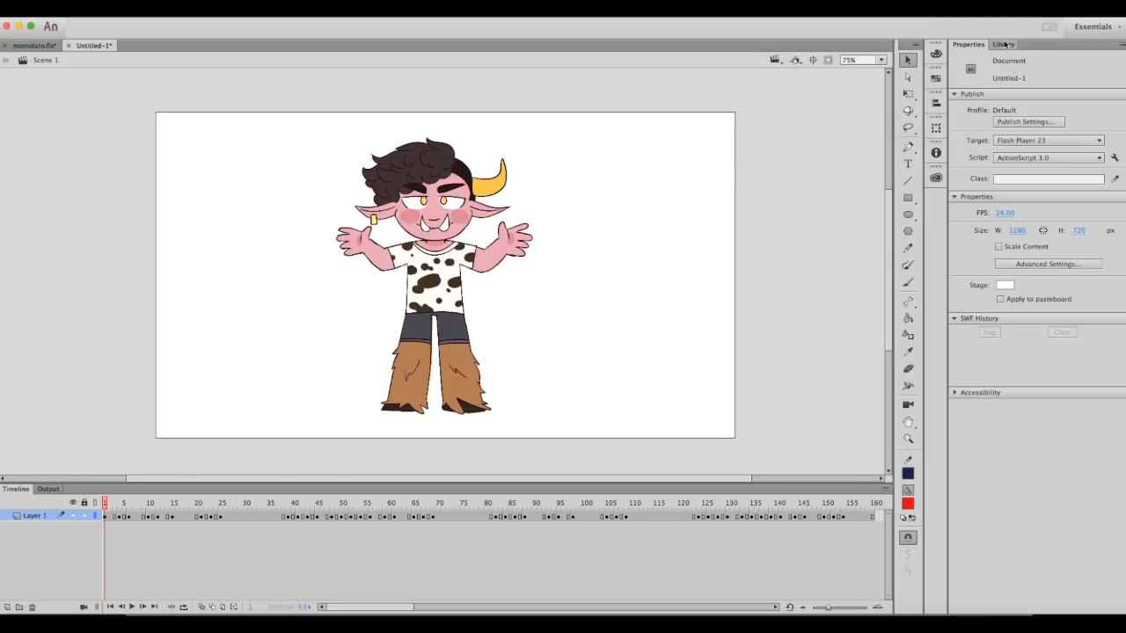
pyautogui.click(1003, 44)
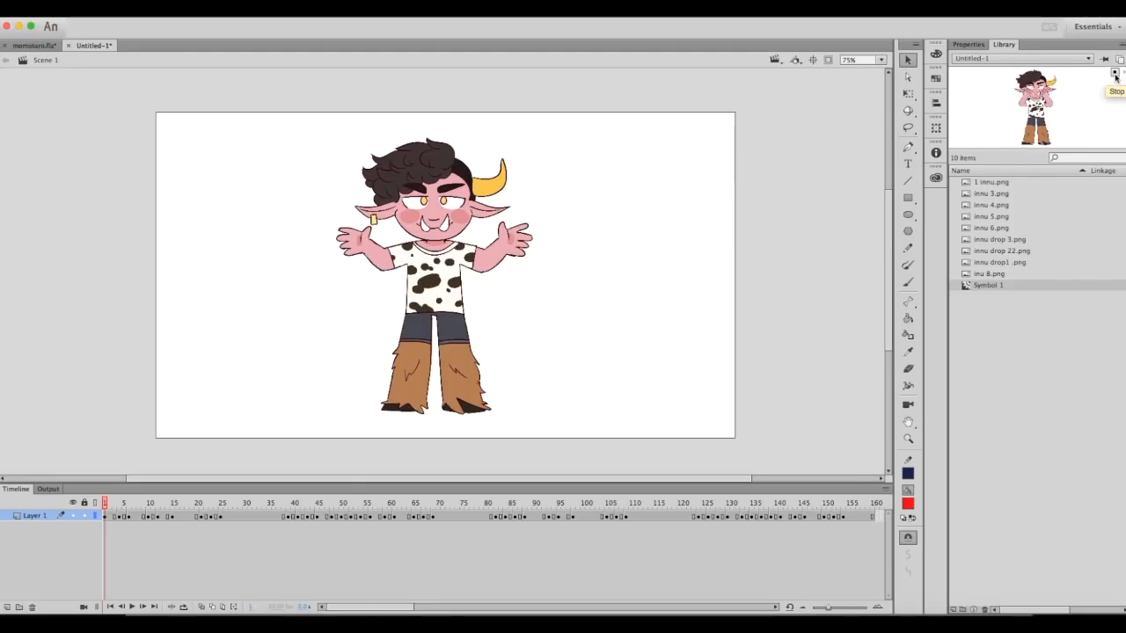
pyautogui.click(1115, 73)
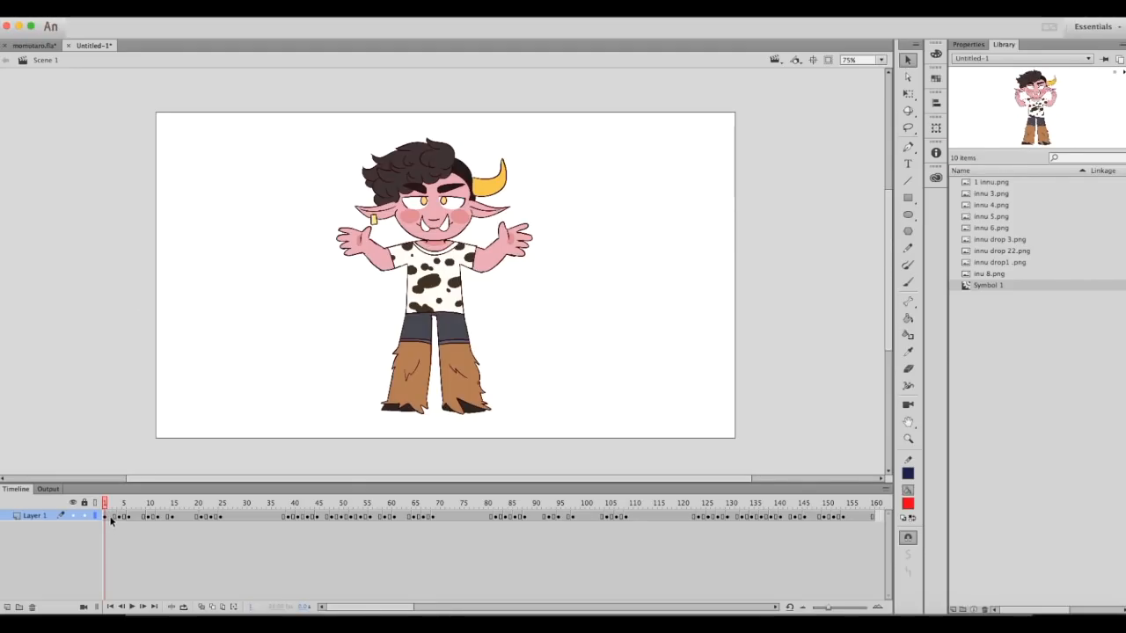
# Add a new layer to the main scene via Insert > Timeline > Layer
pyautogui.click(179, 83)
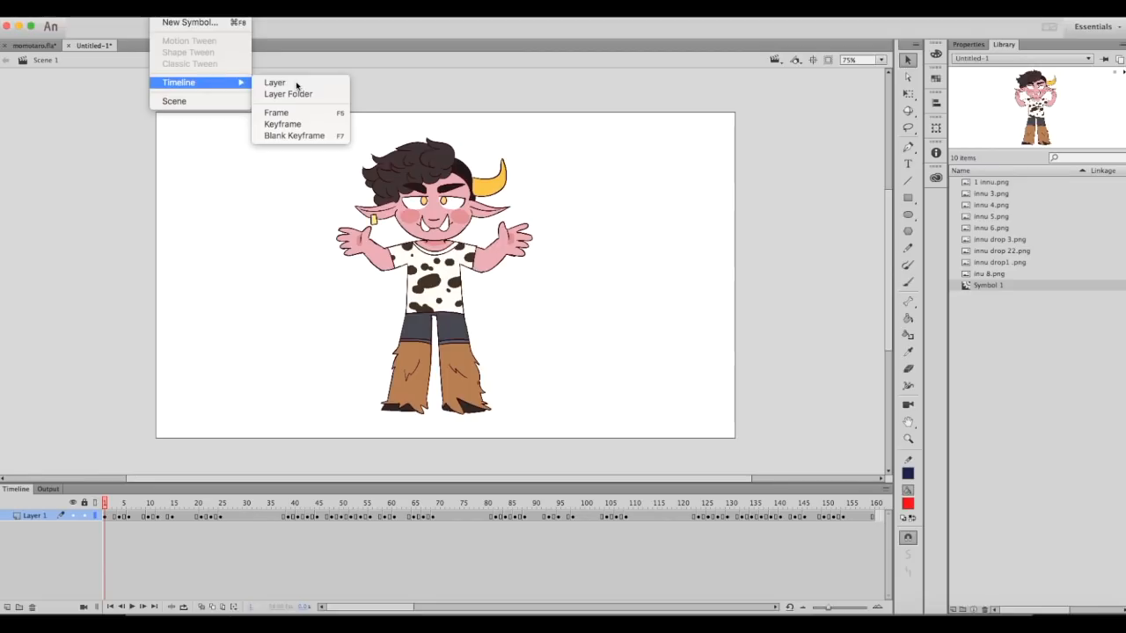
pyautogui.click(275, 82)
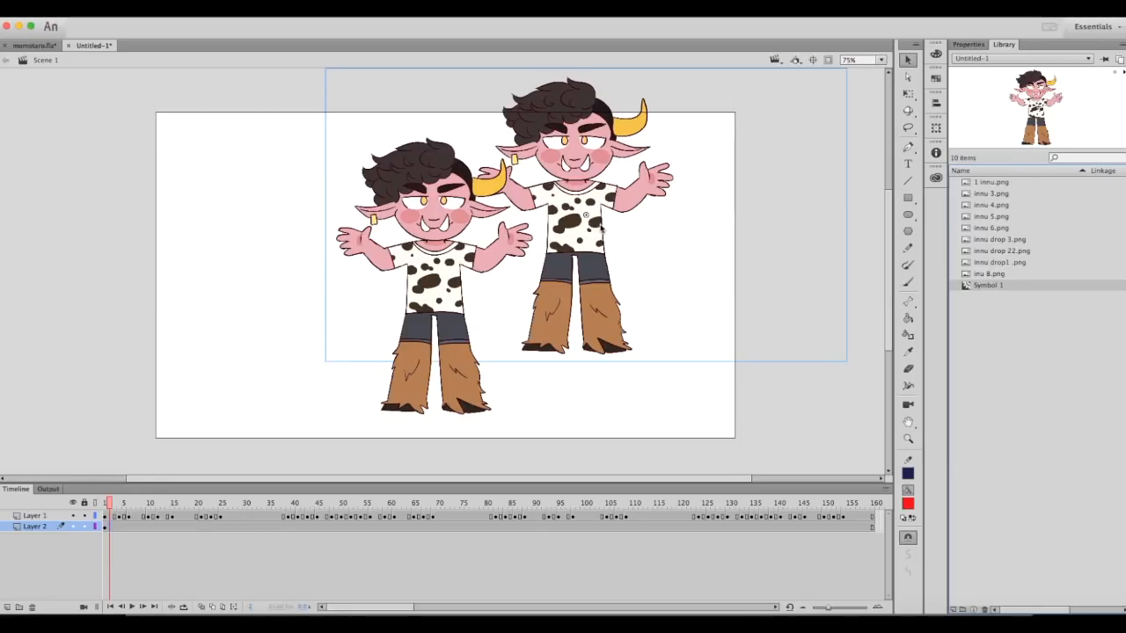
pyautogui.moveTo(614, 220)
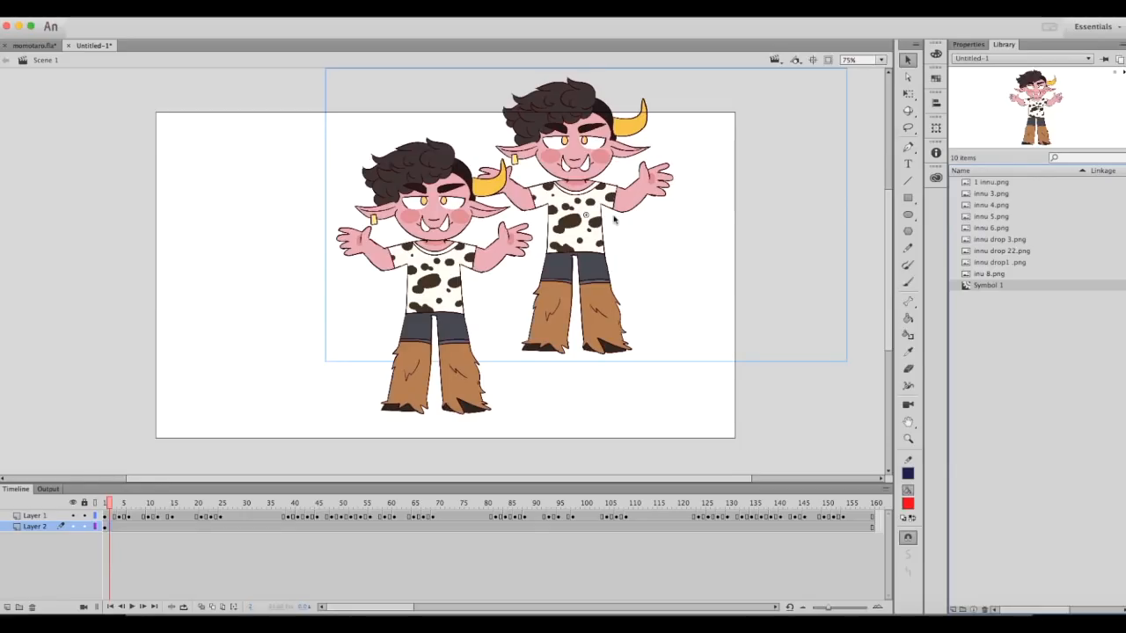
pyautogui.moveTo(619, 228)
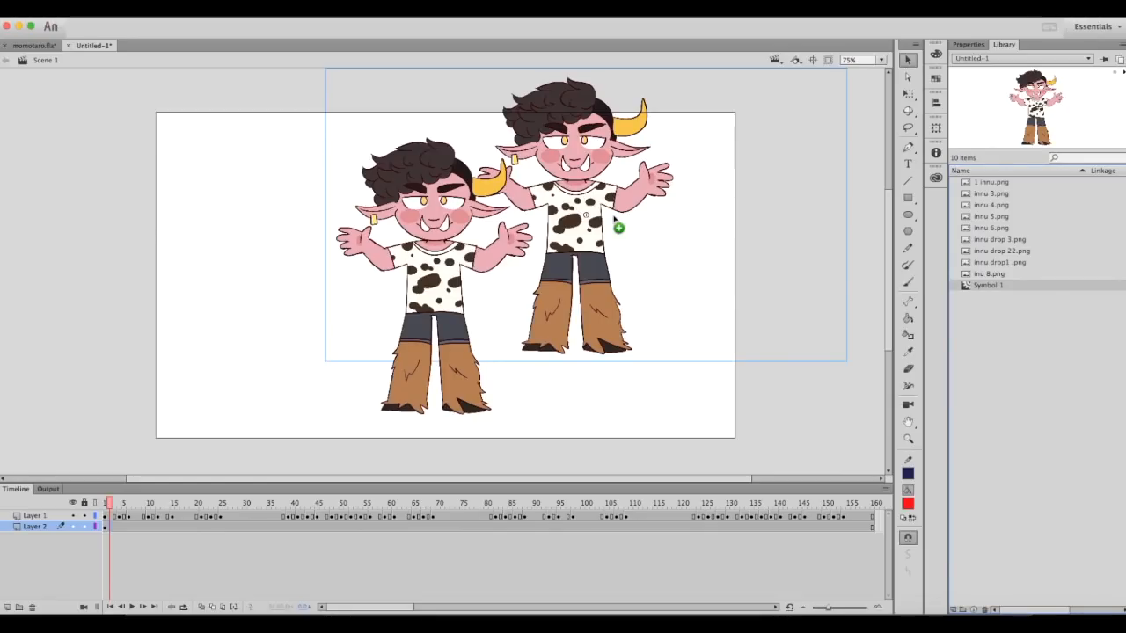
pyautogui.moveTo(574, 227)
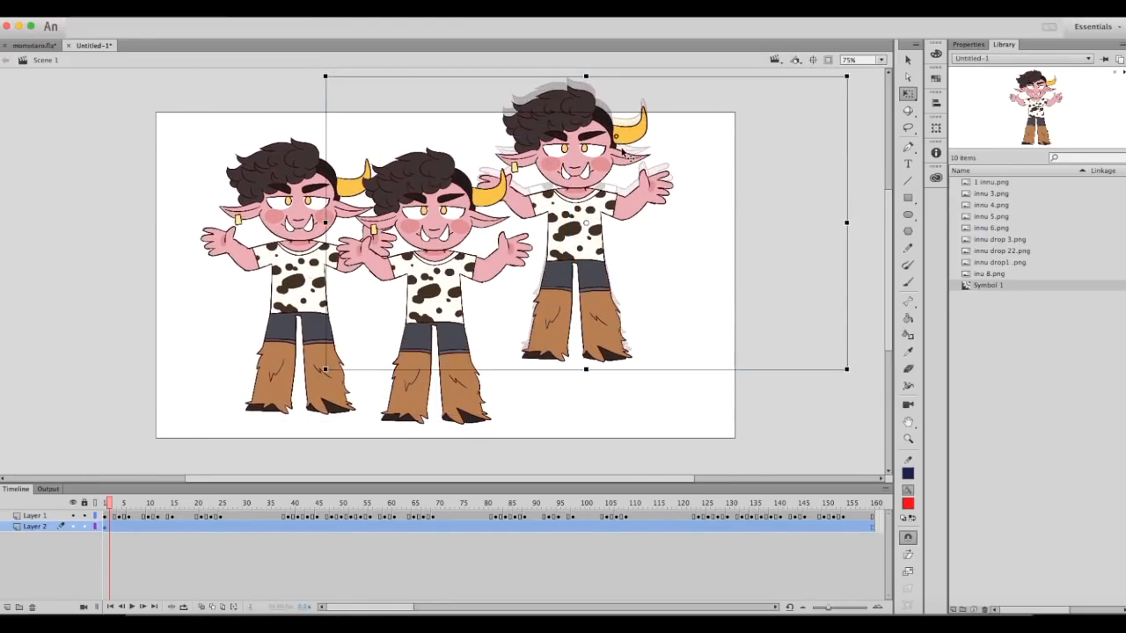
pyautogui.moveTo(583, 225); pyautogui.dragTo(584, 264)
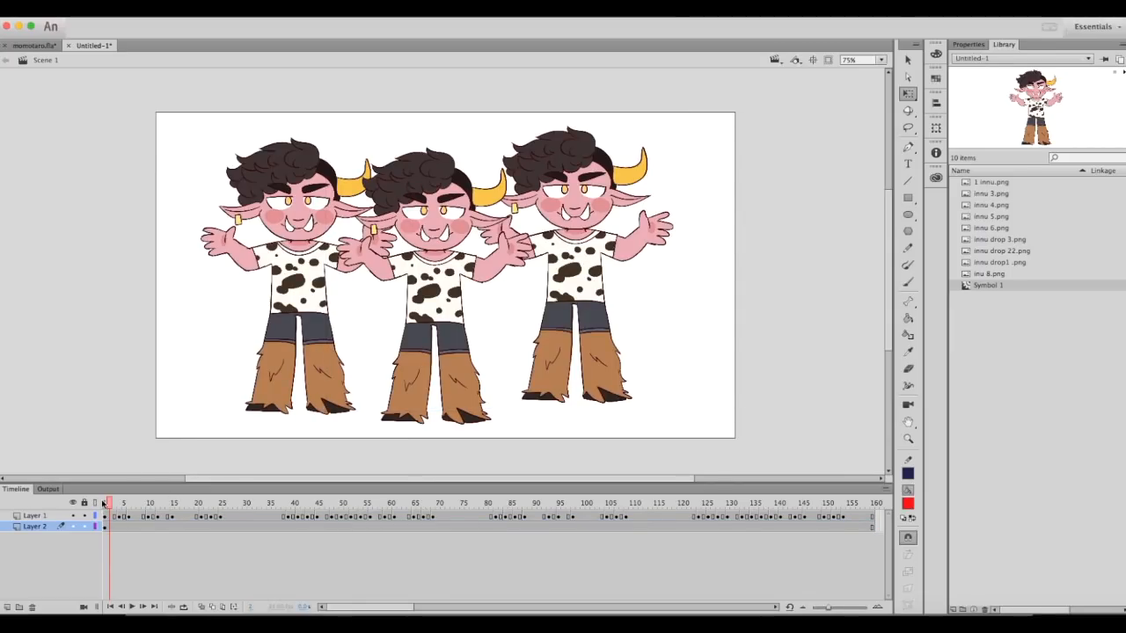
pyautogui.click(120, 503)
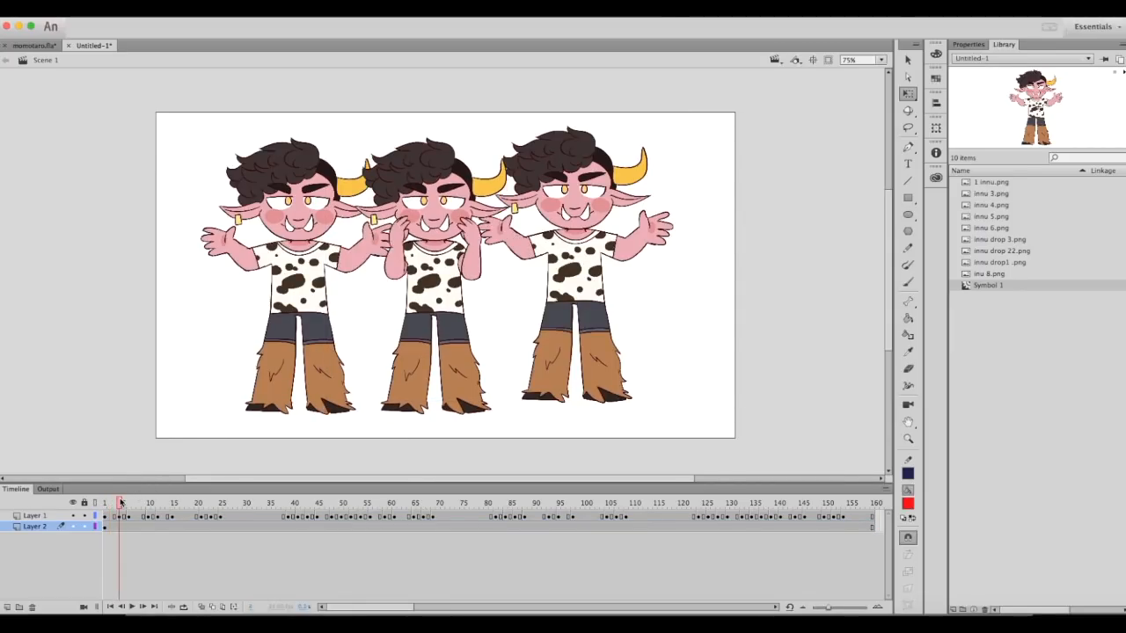
pyautogui.click(137, 503)
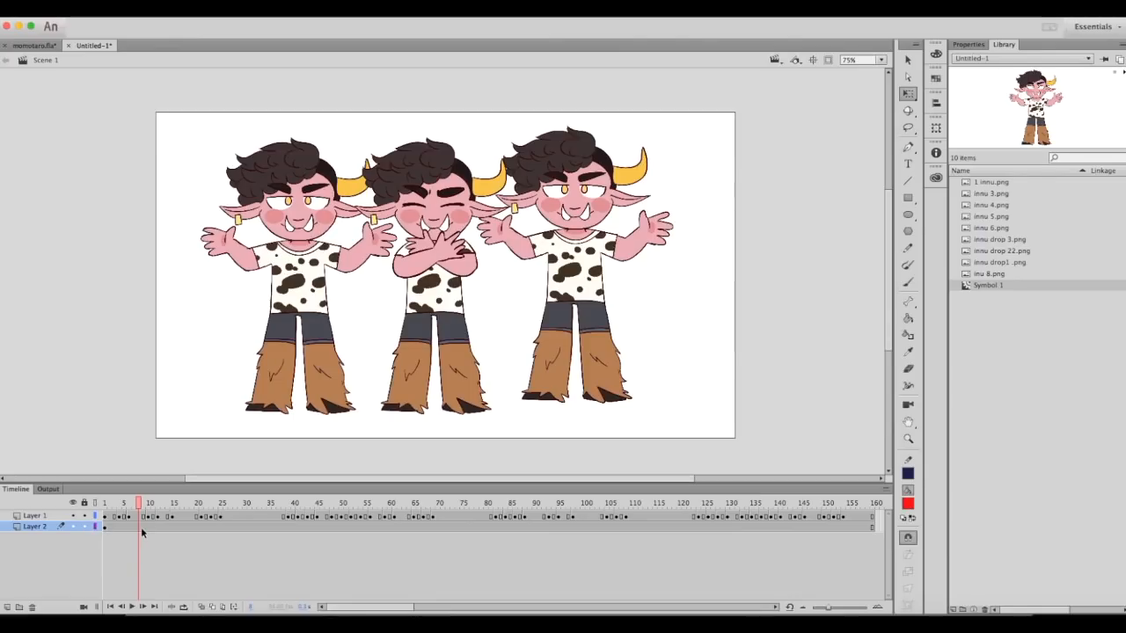
pyautogui.click(116, 503)
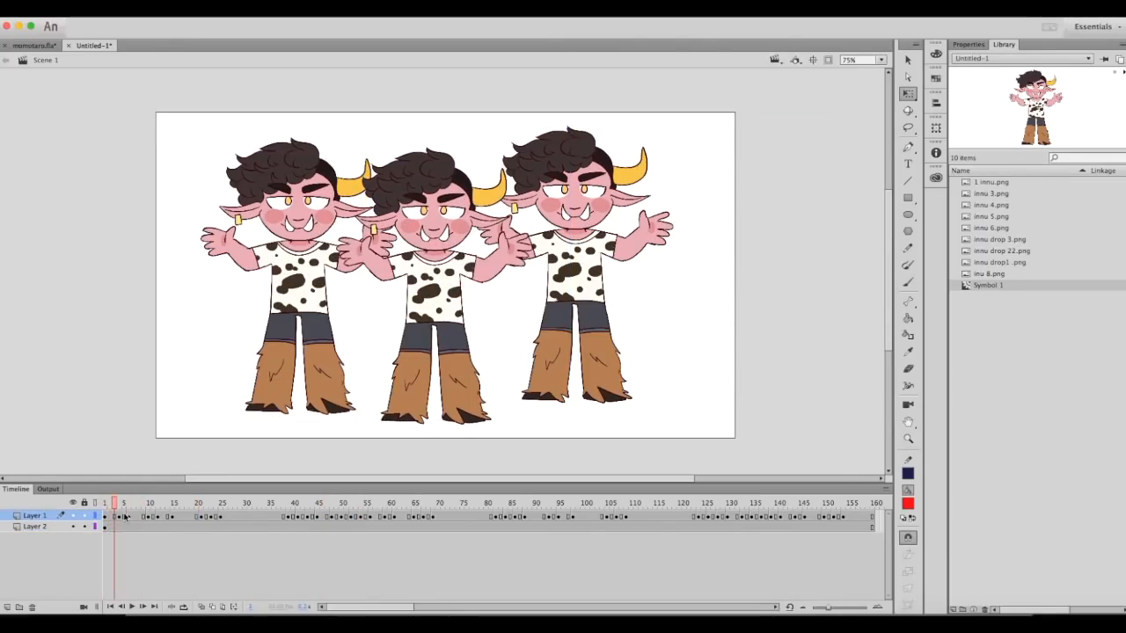
pyautogui.click(254, 504)
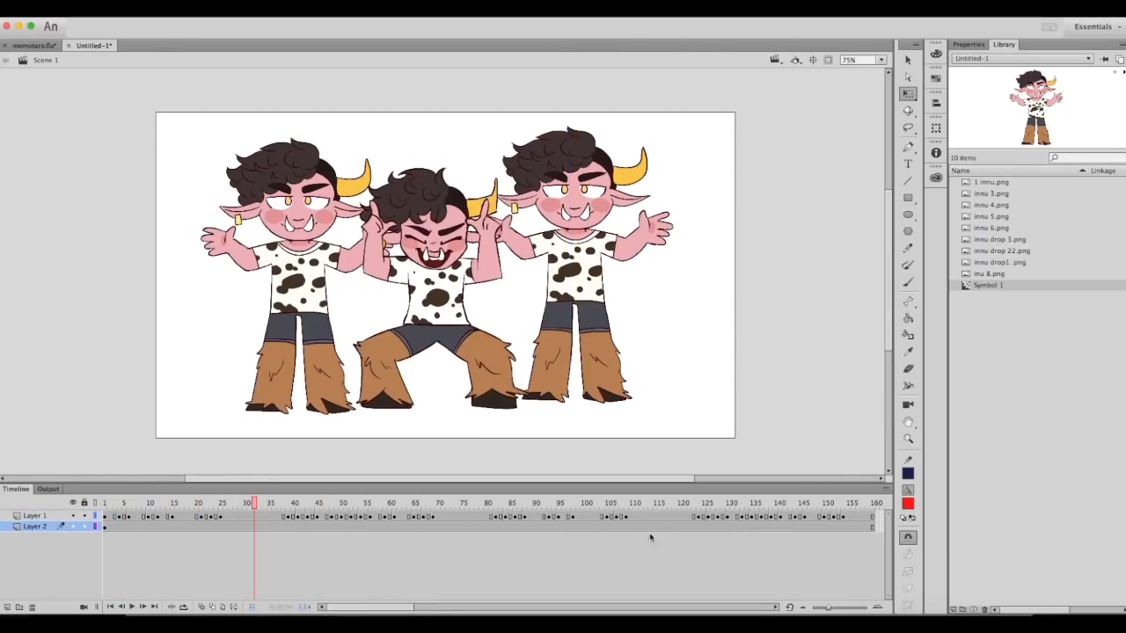
pyautogui.click(109, 503)
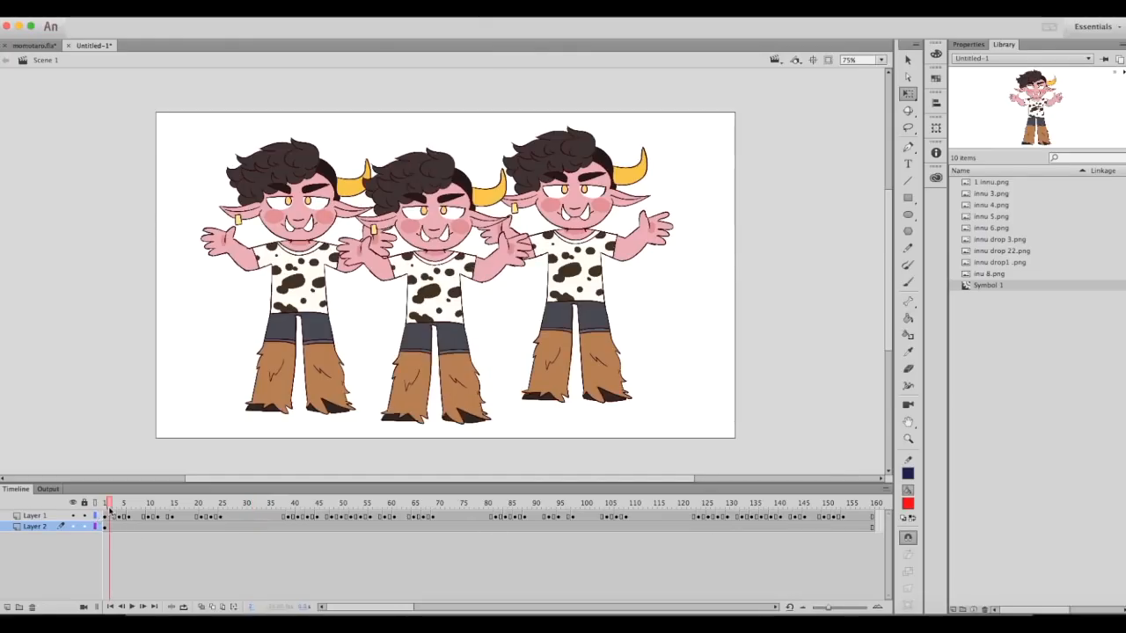
pyautogui.click(693, 503)
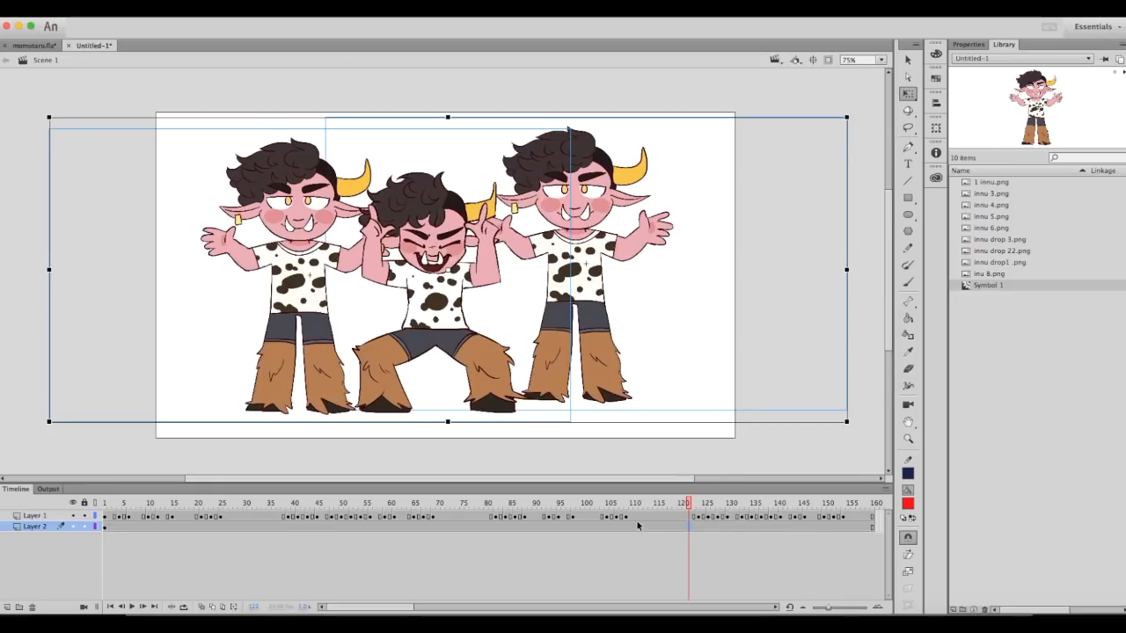
pyautogui.moveTo(552, 486)
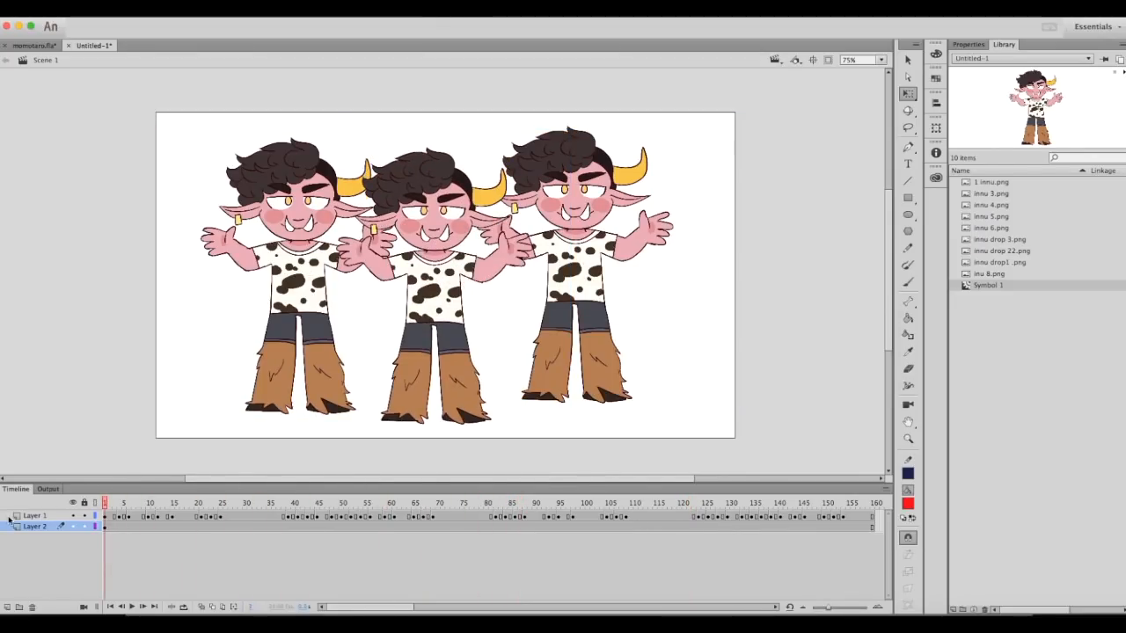
pyautogui.click(397, 503)
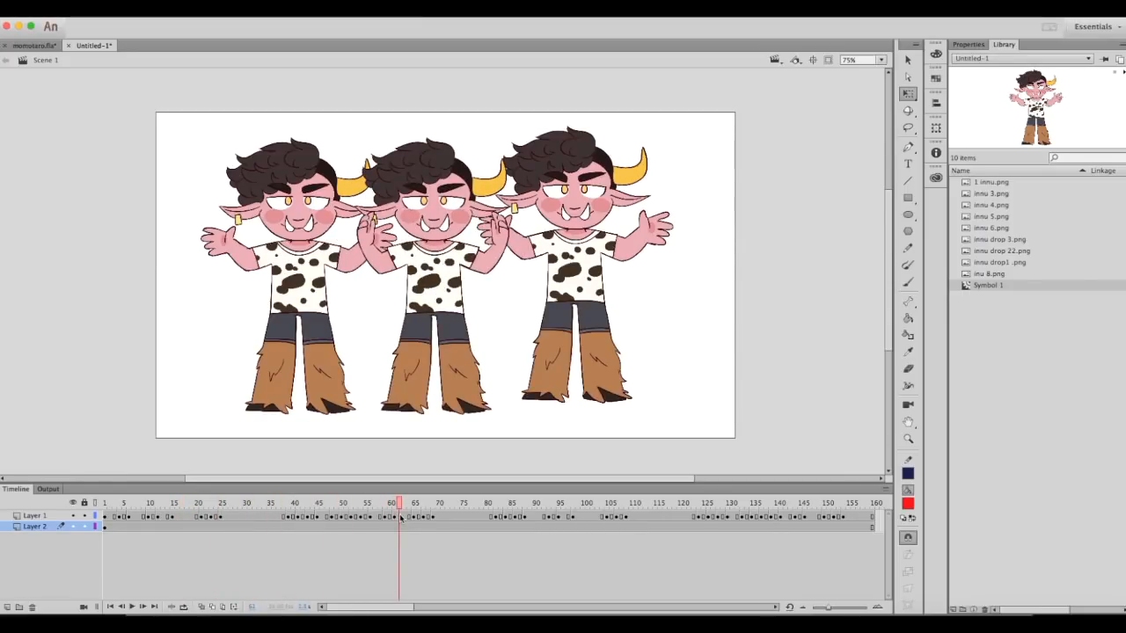
pyautogui.click(615, 503)
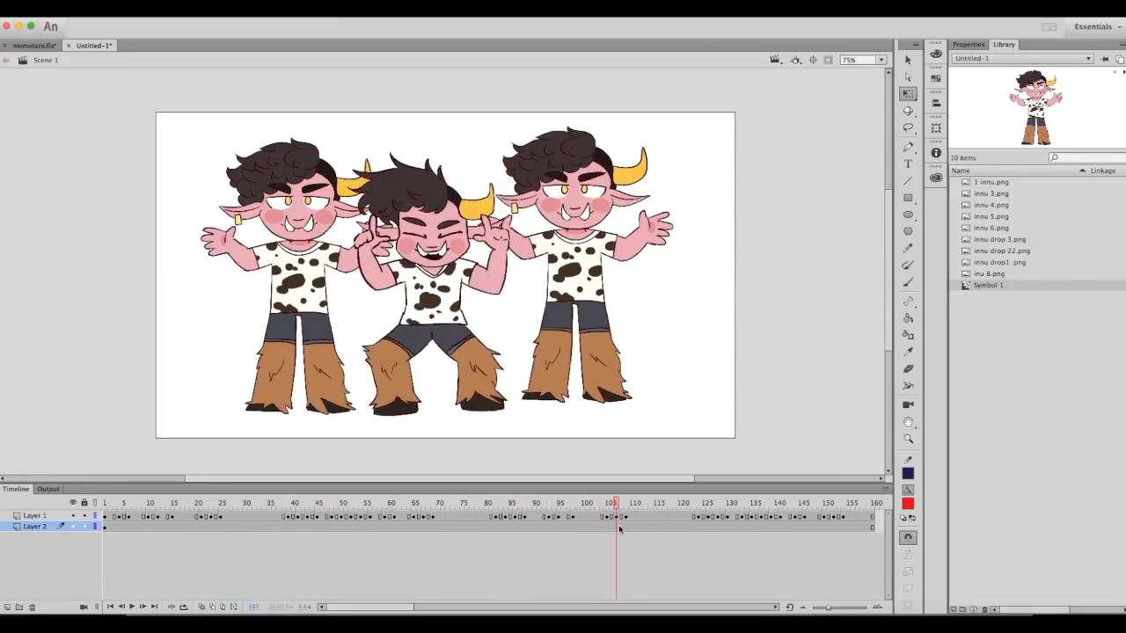
pyautogui.click(619, 503)
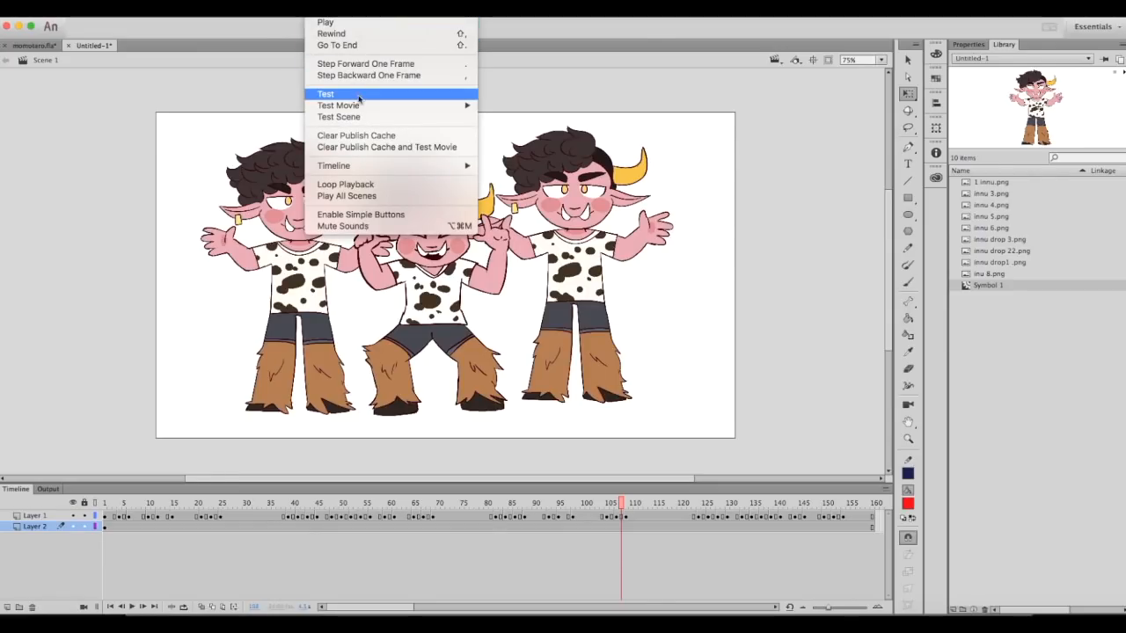
pyautogui.moveTo(343, 105)
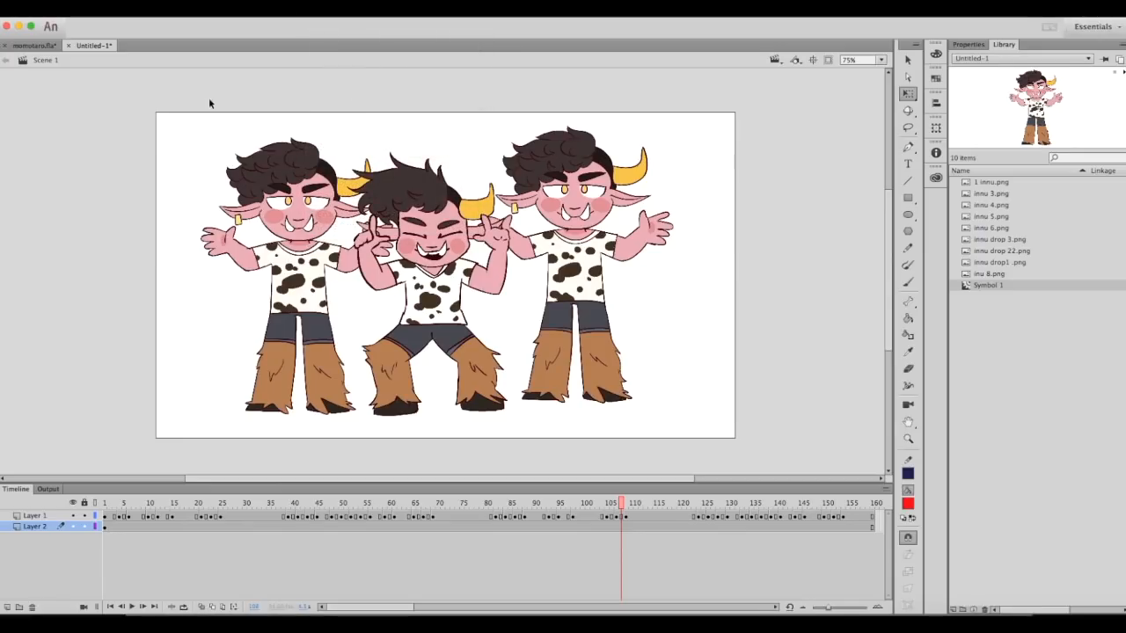
pyautogui.moveTo(767, 169)
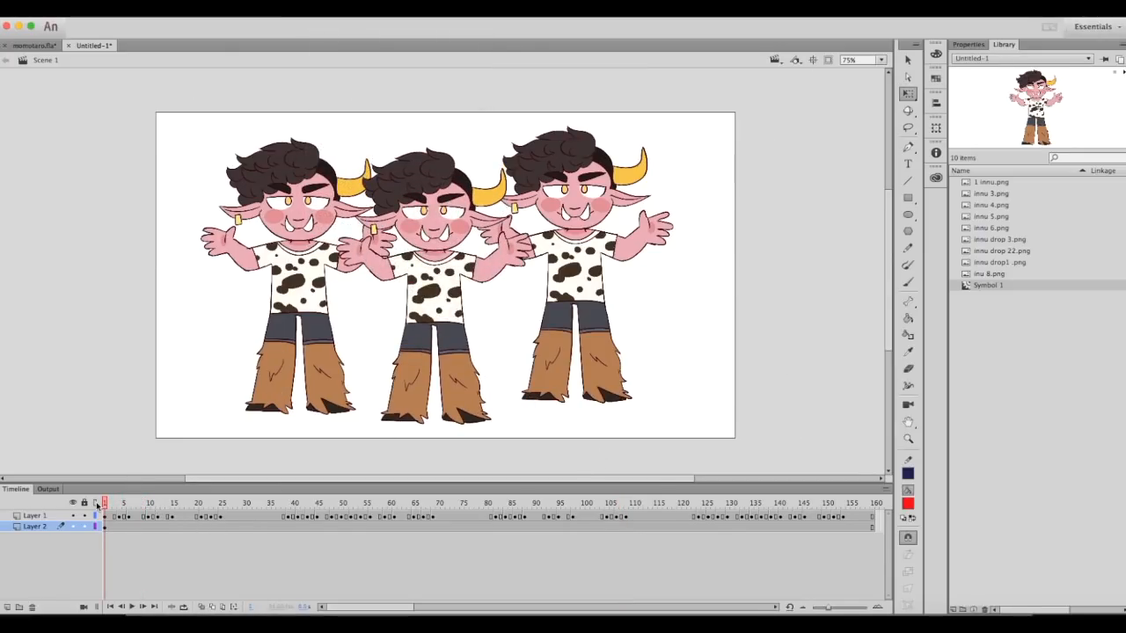
# Select the Symbol 1 movie clip instance on Layer 2 after checking Layer 1's first frame
pyautogui.click(134, 503)
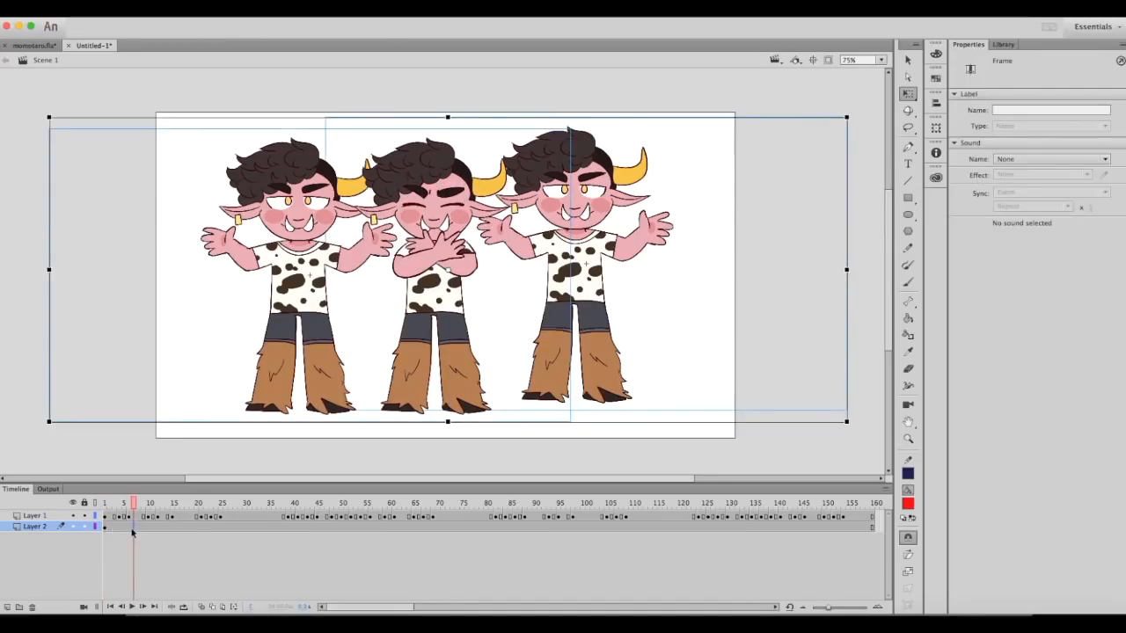
pyautogui.click(106, 503)
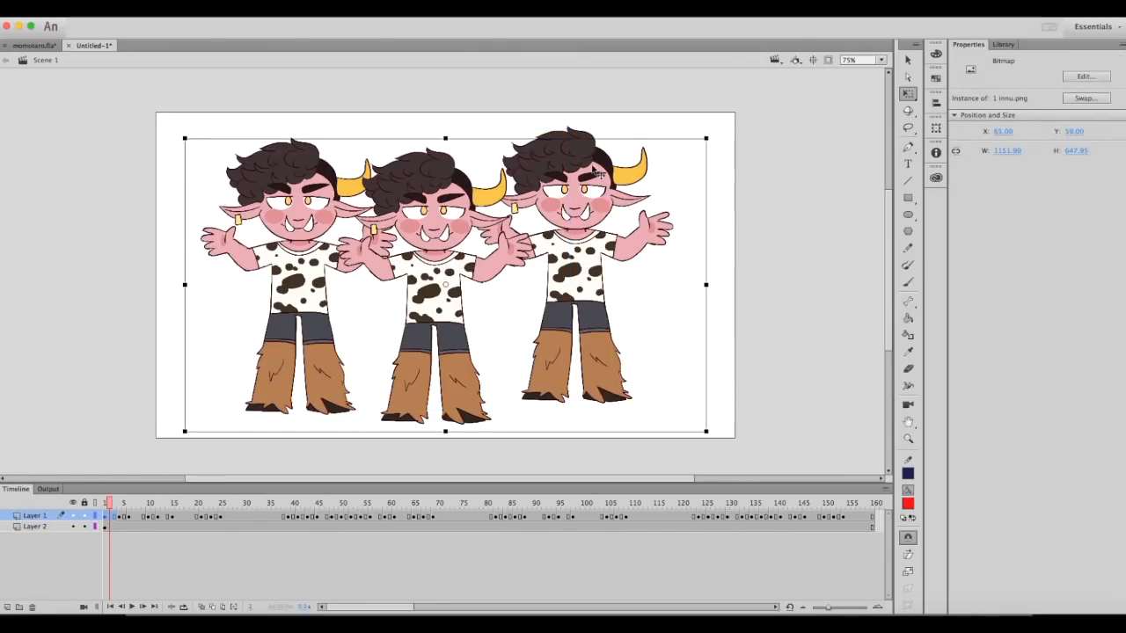
pyautogui.click(106, 515)
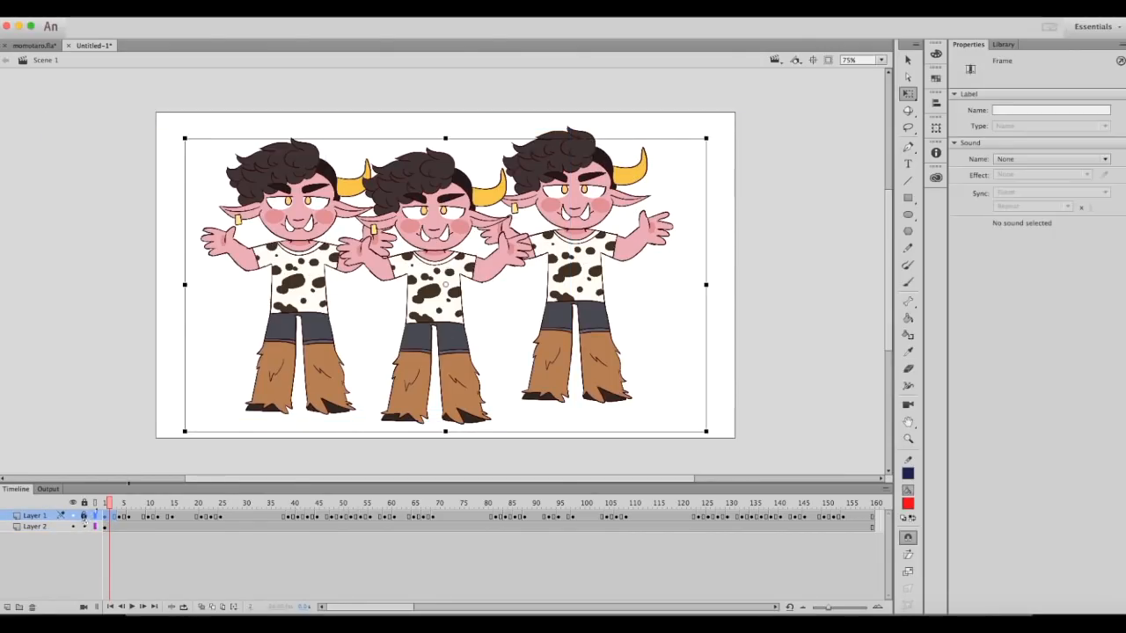
pyautogui.click(35, 526)
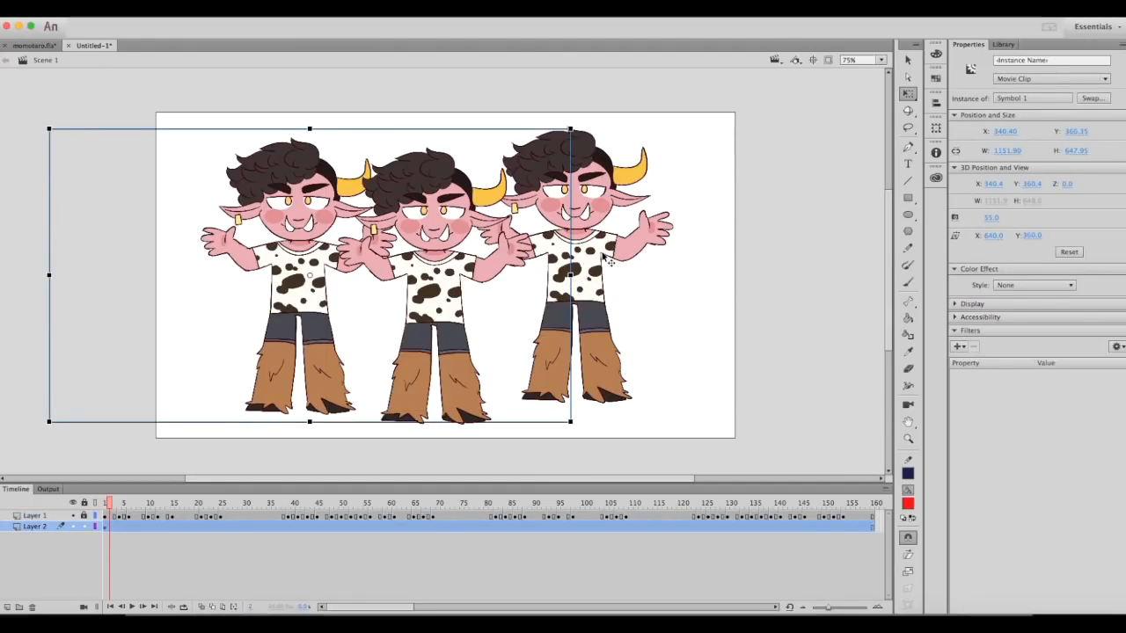
pyautogui.moveTo(263, 193)
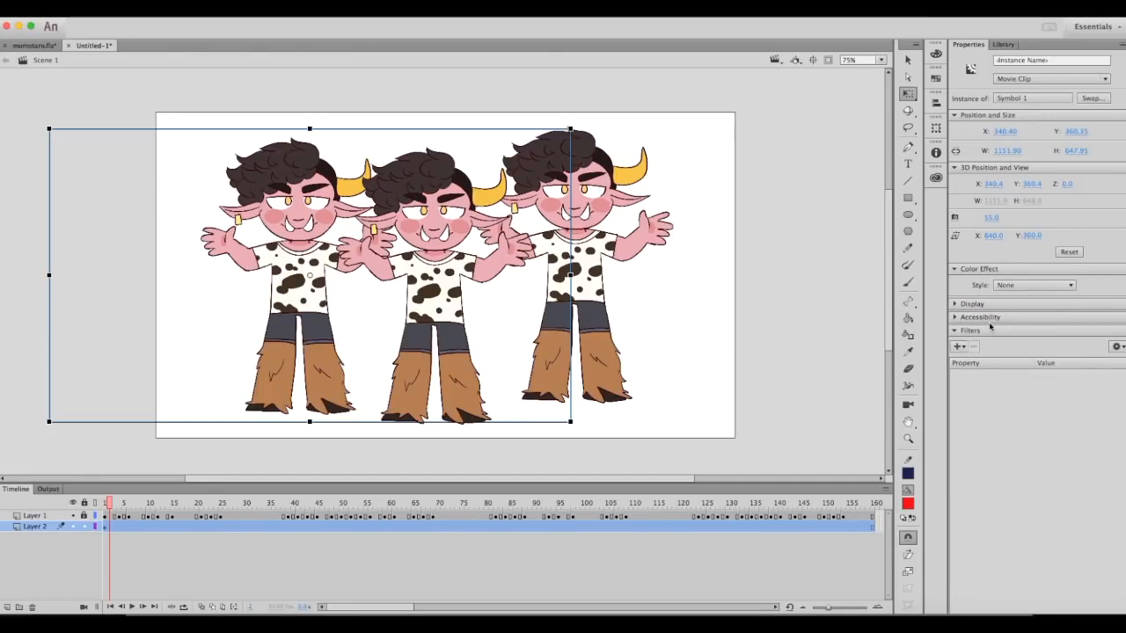
# Expand and collapse the instance's Accessibility settings in the Properties panel
pyautogui.click(980, 316)
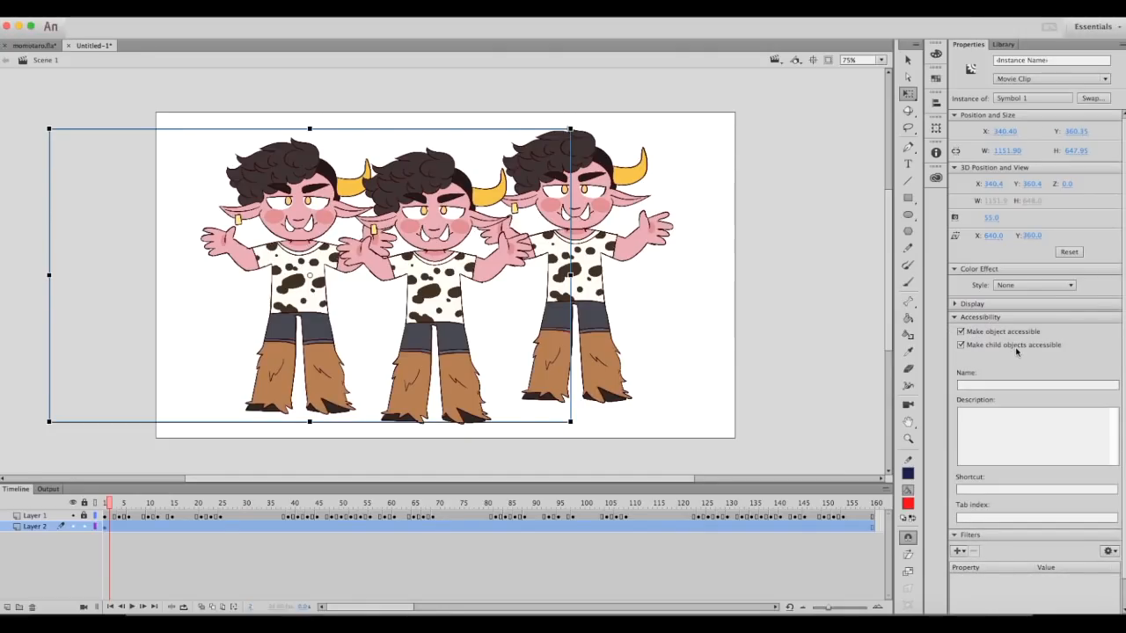
pyautogui.click(980, 317)
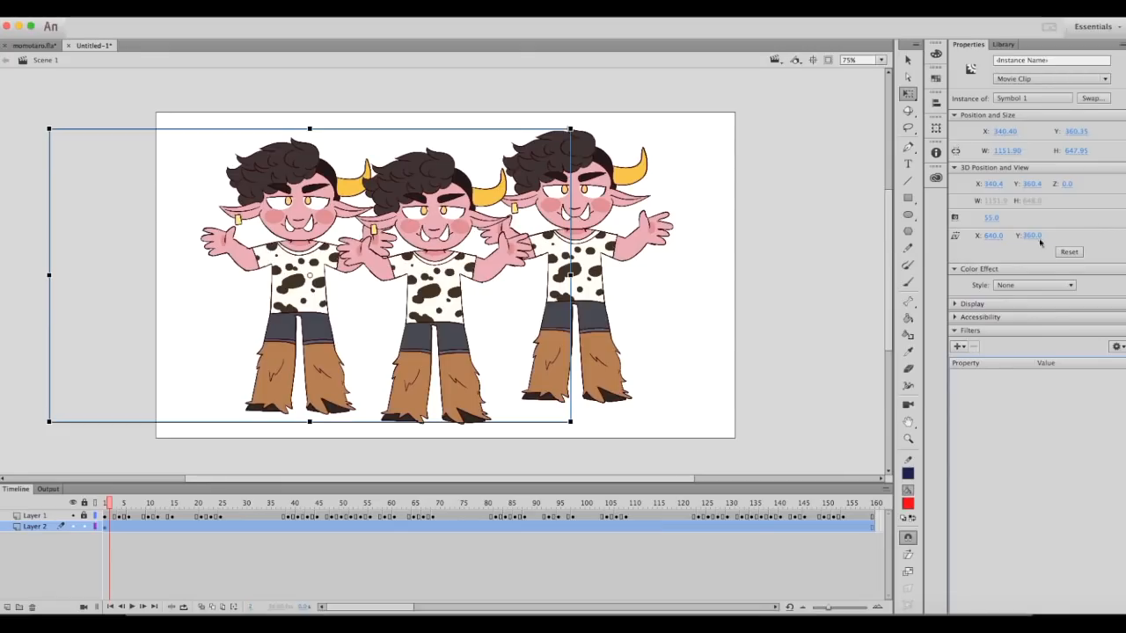
pyautogui.moveTo(968, 350)
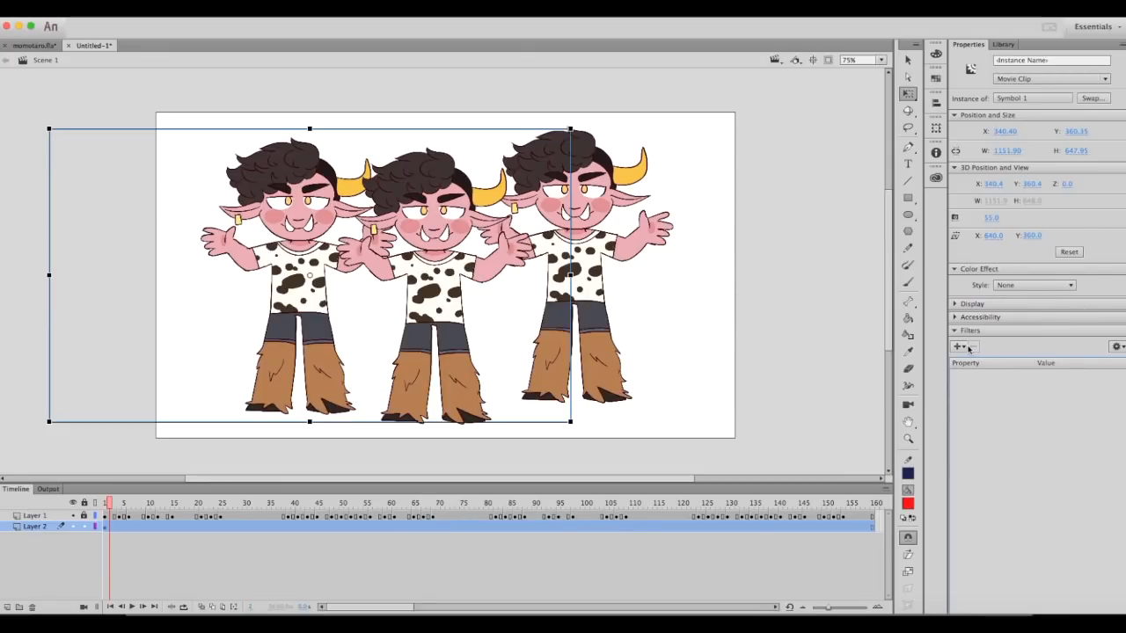
# Add a Drop Shadow filter, set its blur, and toggle Knockout on and back off
pyautogui.click(957, 345)
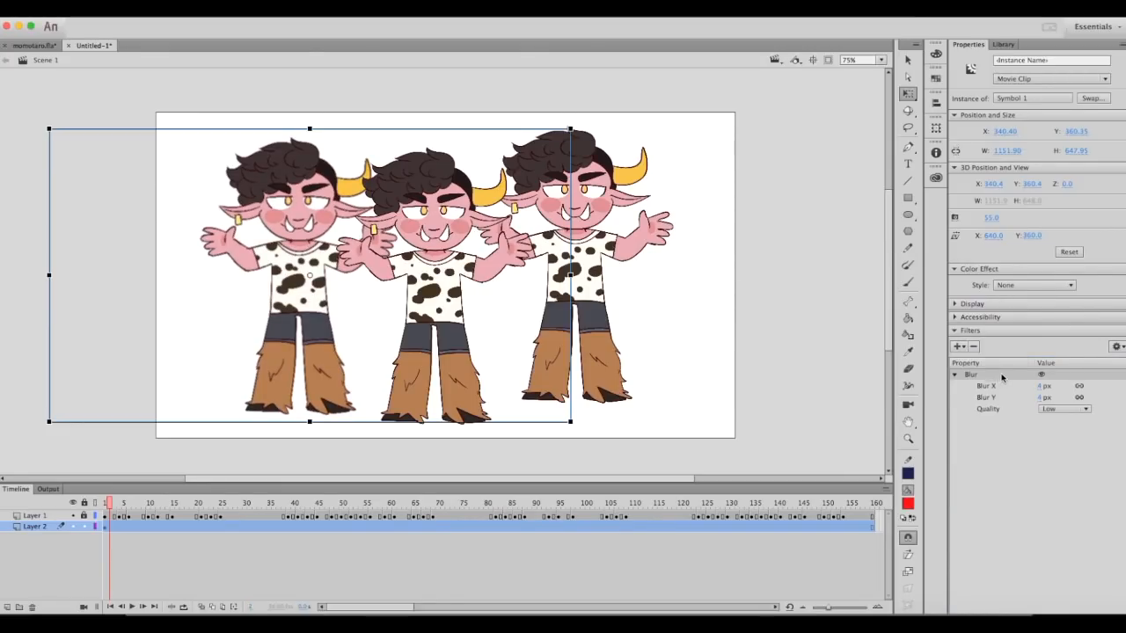
pyautogui.tripleClick(1045, 385)
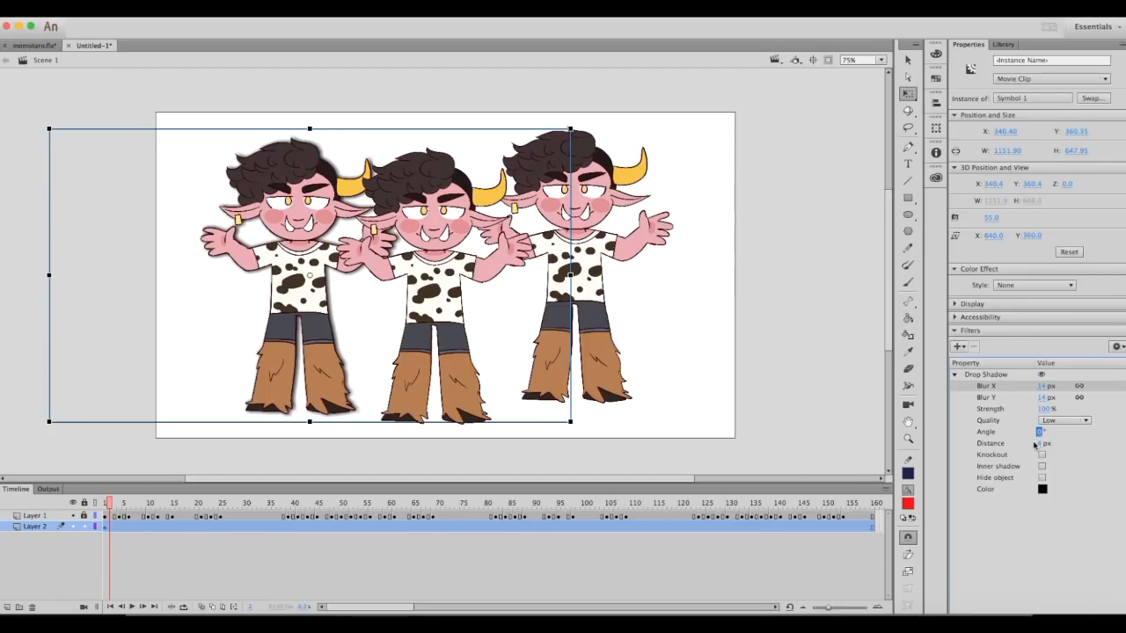
pyautogui.click(1041, 454)
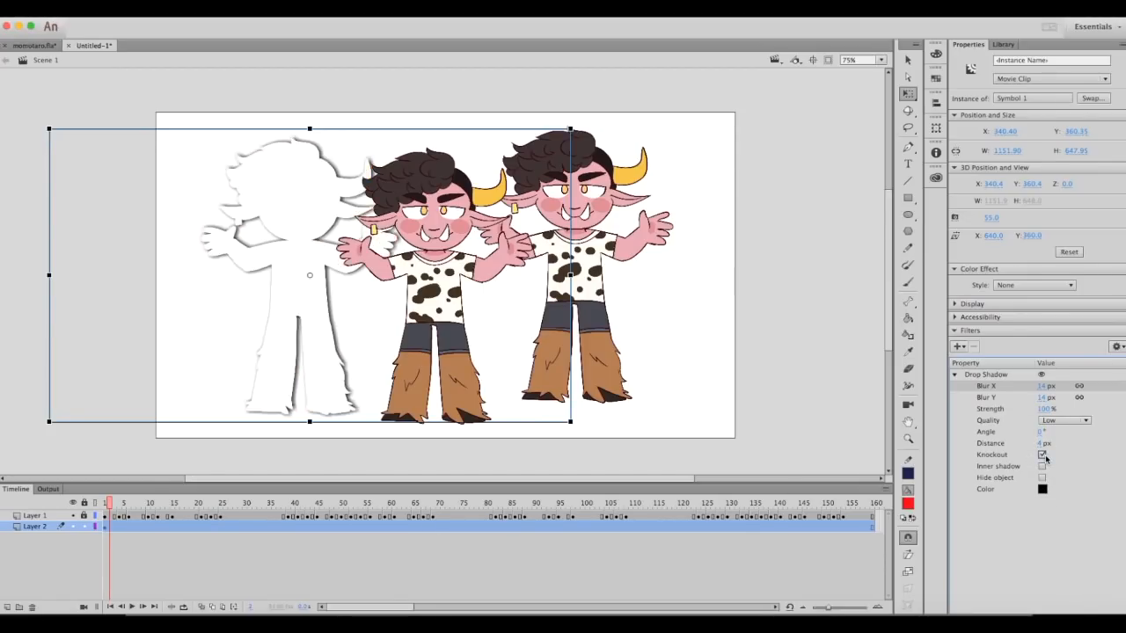
pyautogui.click(1043, 454)
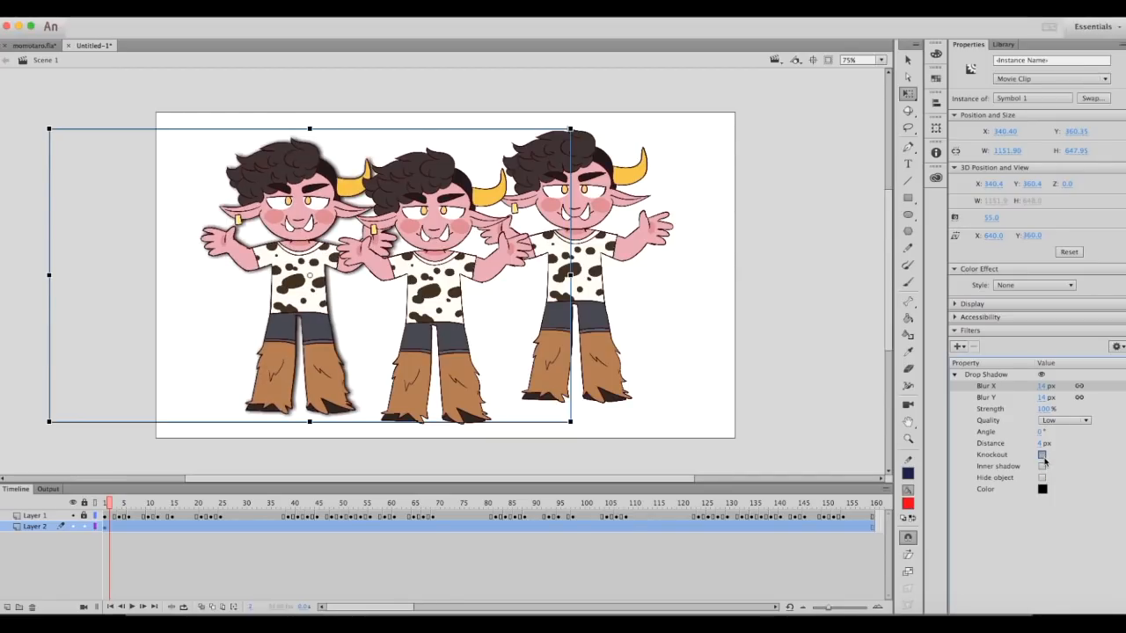
pyautogui.click(1041, 454)
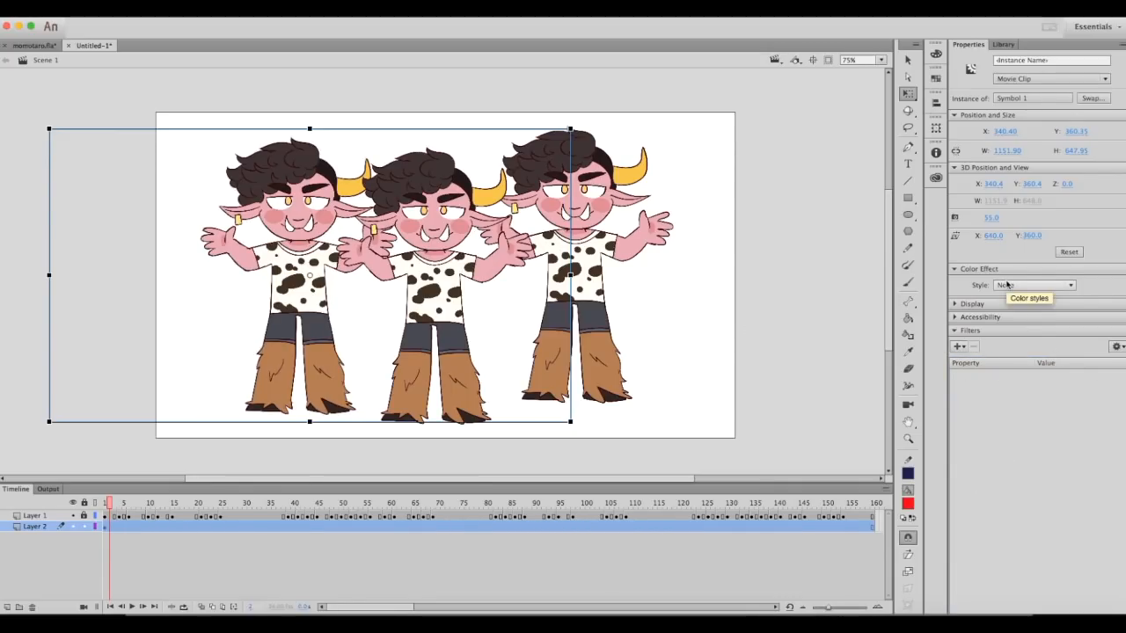
# Try an Alpha colour effect on the left instance, fading it and restoring full opacity
pyautogui.click(1070, 285)
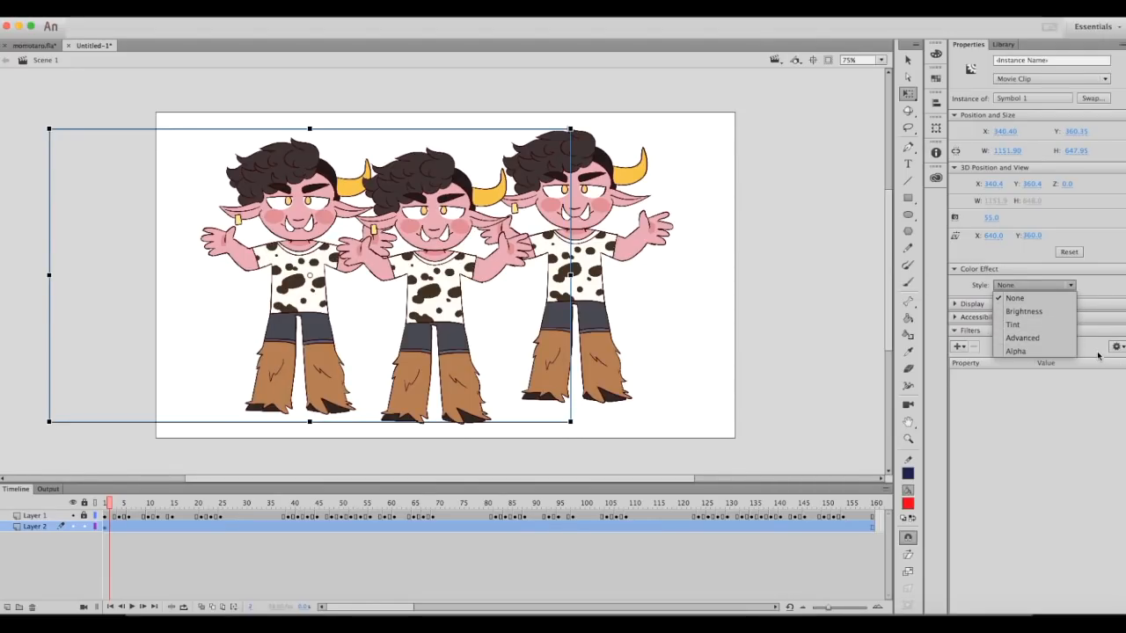
pyautogui.click(1017, 352)
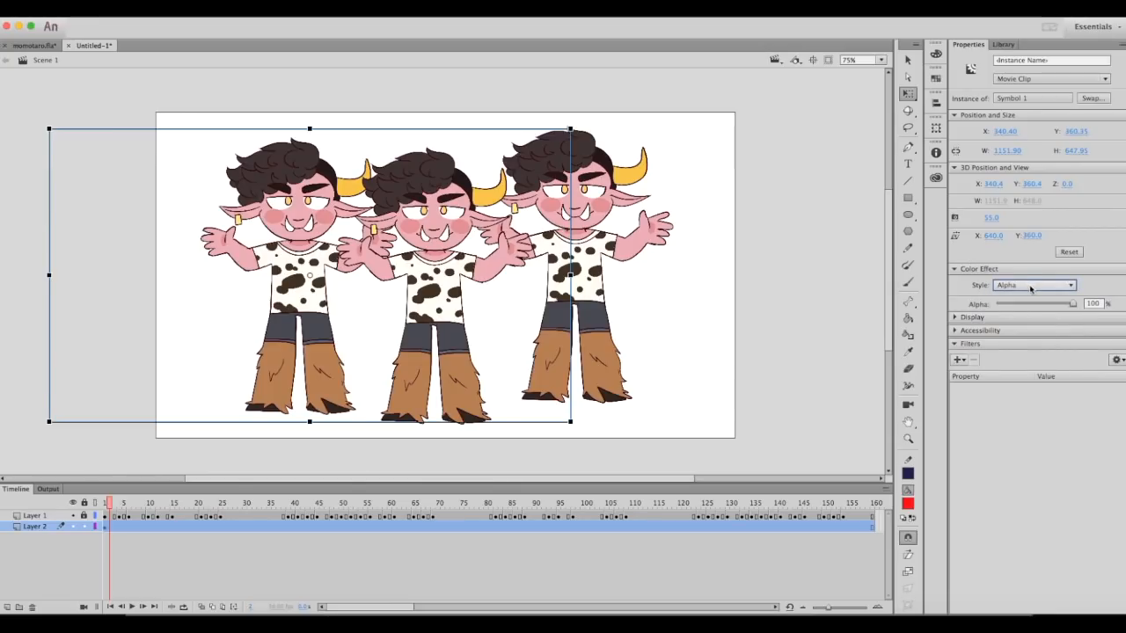
pyautogui.moveTo(1071, 303); pyautogui.dragTo(1030, 302)
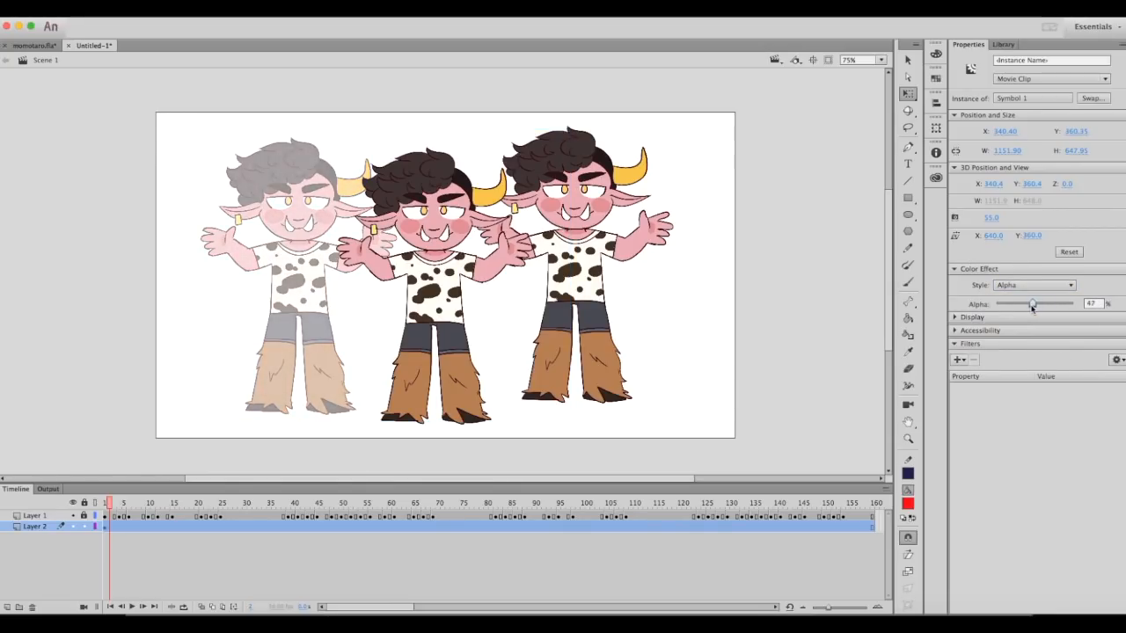
pyautogui.moveTo(1032, 303); pyautogui.dragTo(995, 303)
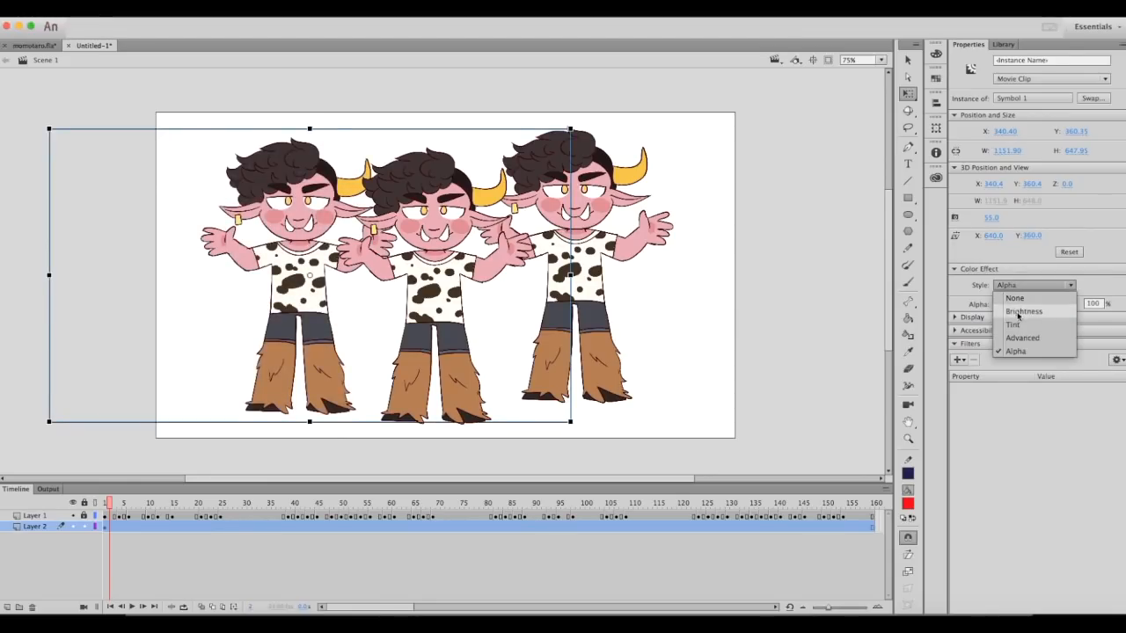
# Switch the left instance to Tint at 100% and set the tint colour to yellow
pyautogui.click(1013, 323)
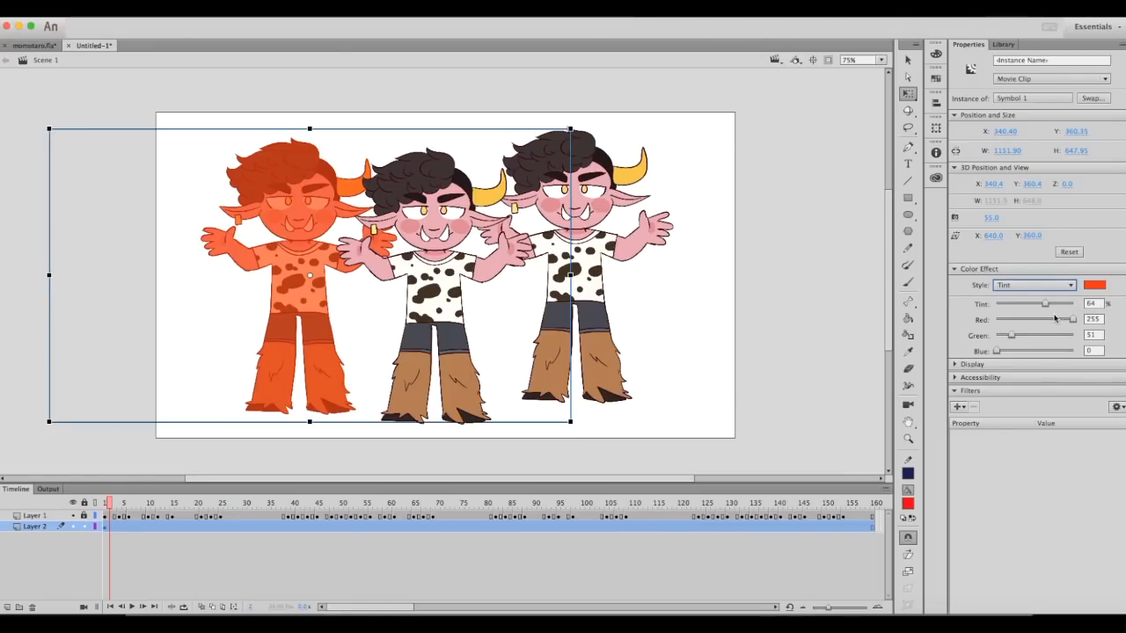
pyautogui.moveTo(1045, 302); pyautogui.dragTo(995, 302)
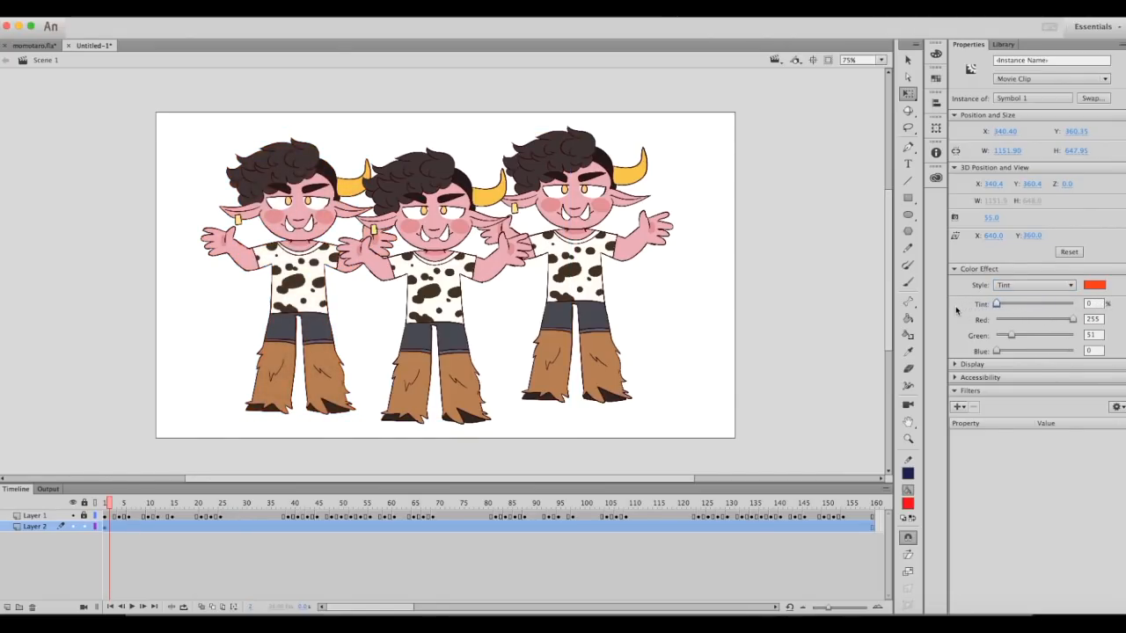
pyautogui.moveTo(995, 303); pyautogui.dragTo(1071, 302)
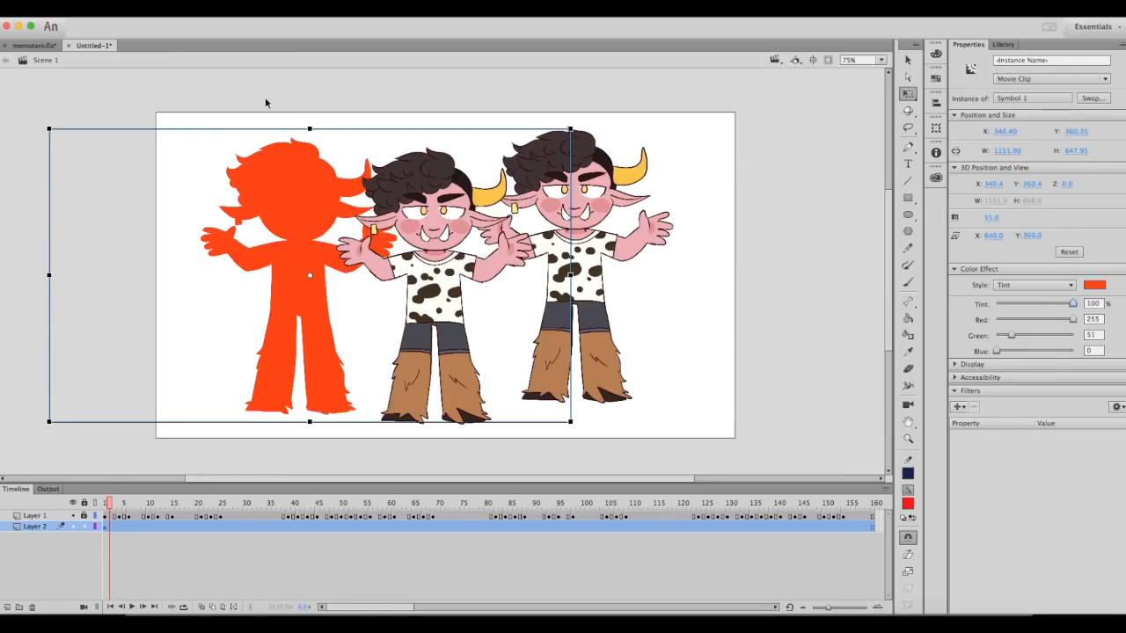
pyautogui.click(1094, 285)
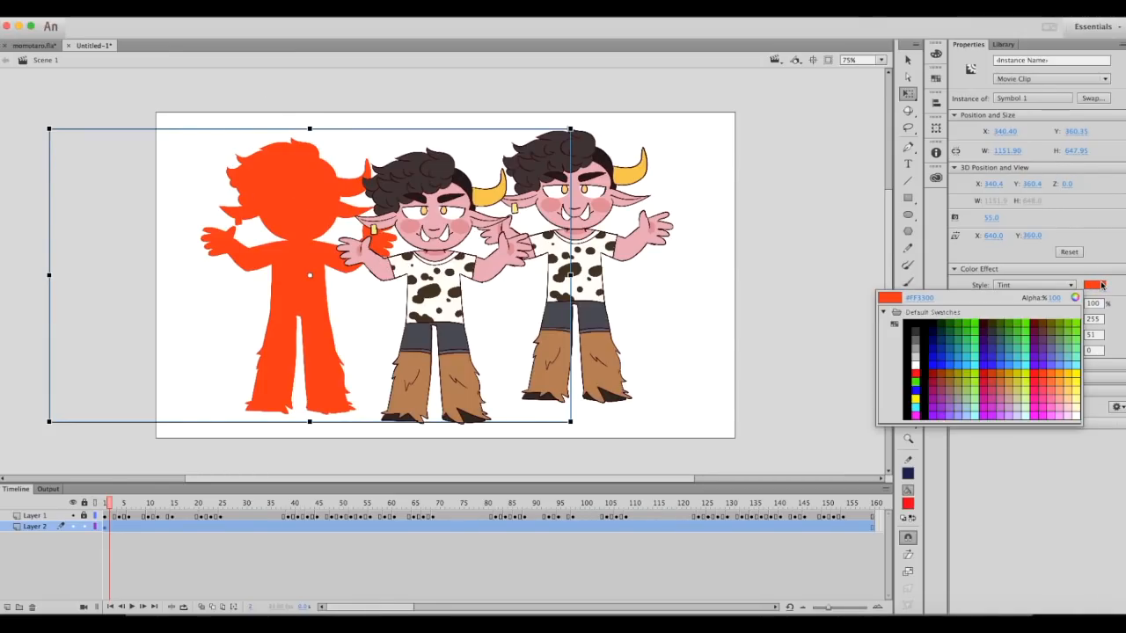
pyautogui.click(1073, 382)
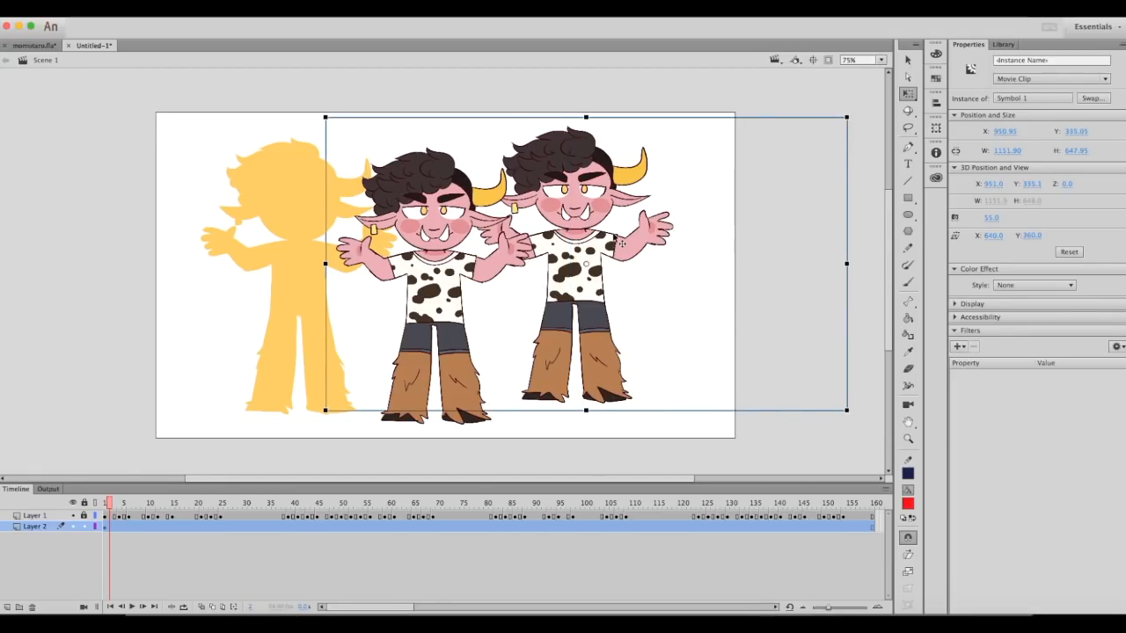
# Fade the right instance with Alpha and add Glow and Blur filters
pyautogui.click(1034, 285)
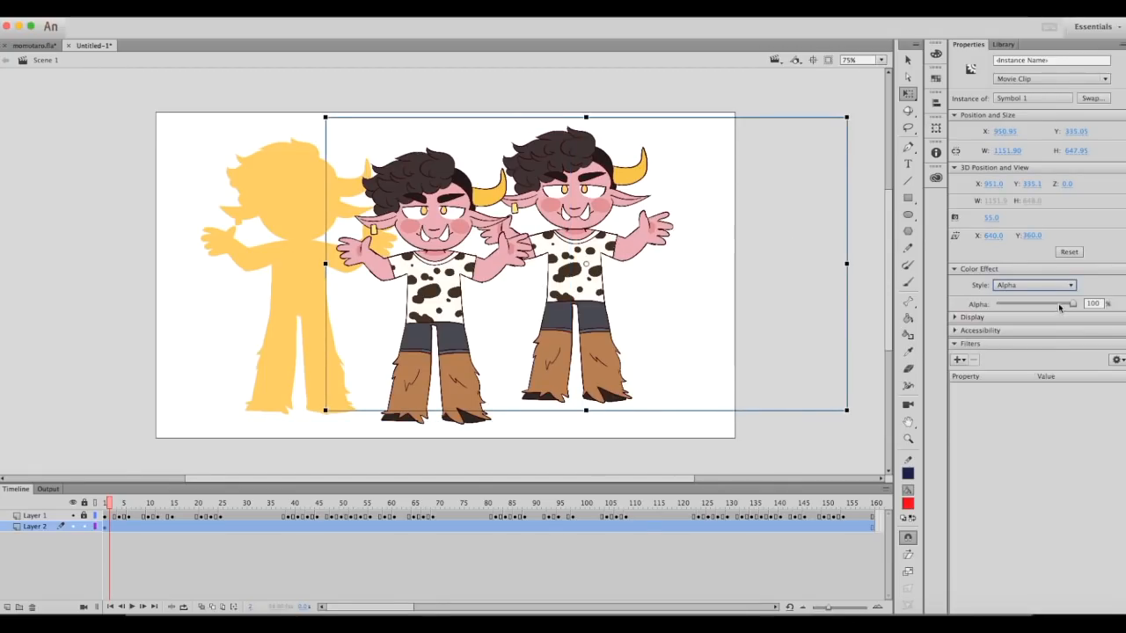
pyautogui.click(957, 358)
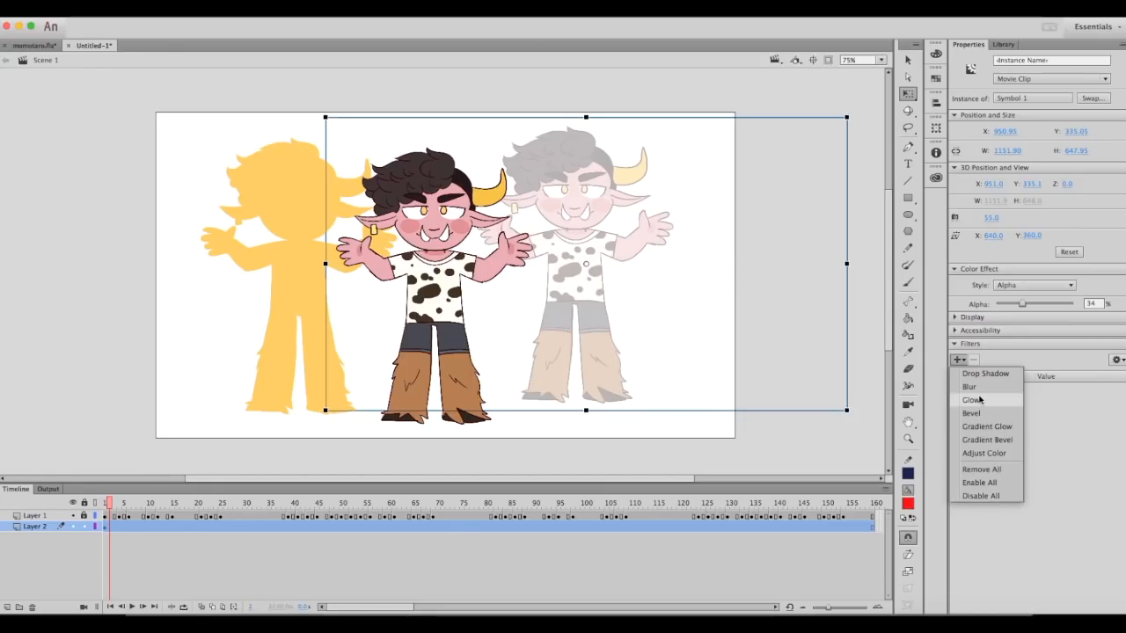
pyautogui.click(971, 400)
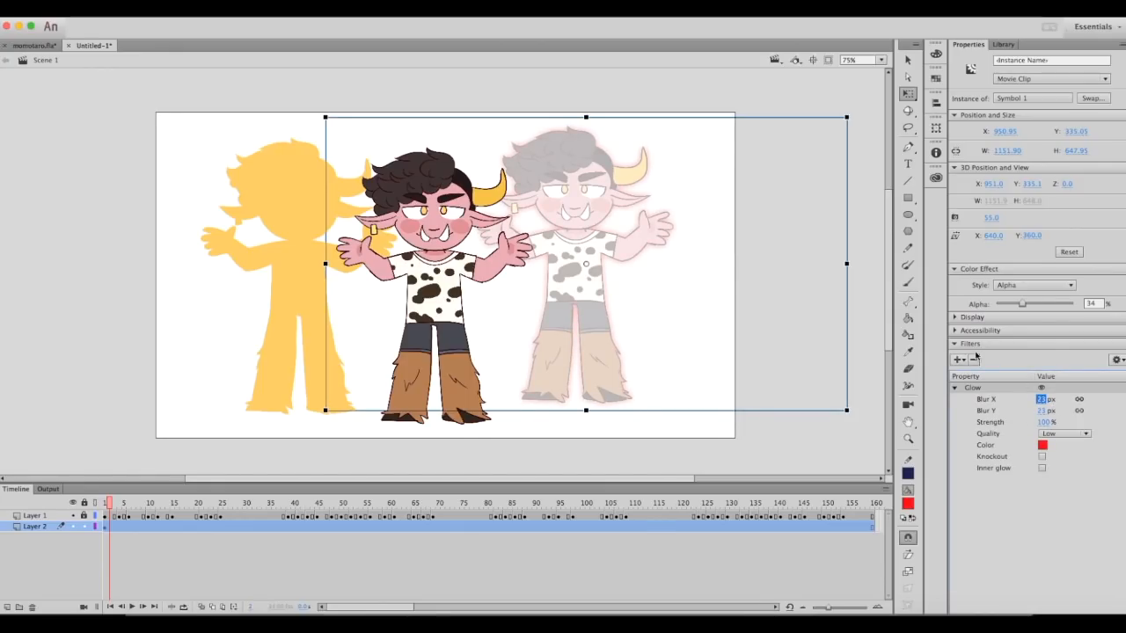
pyautogui.click(957, 359)
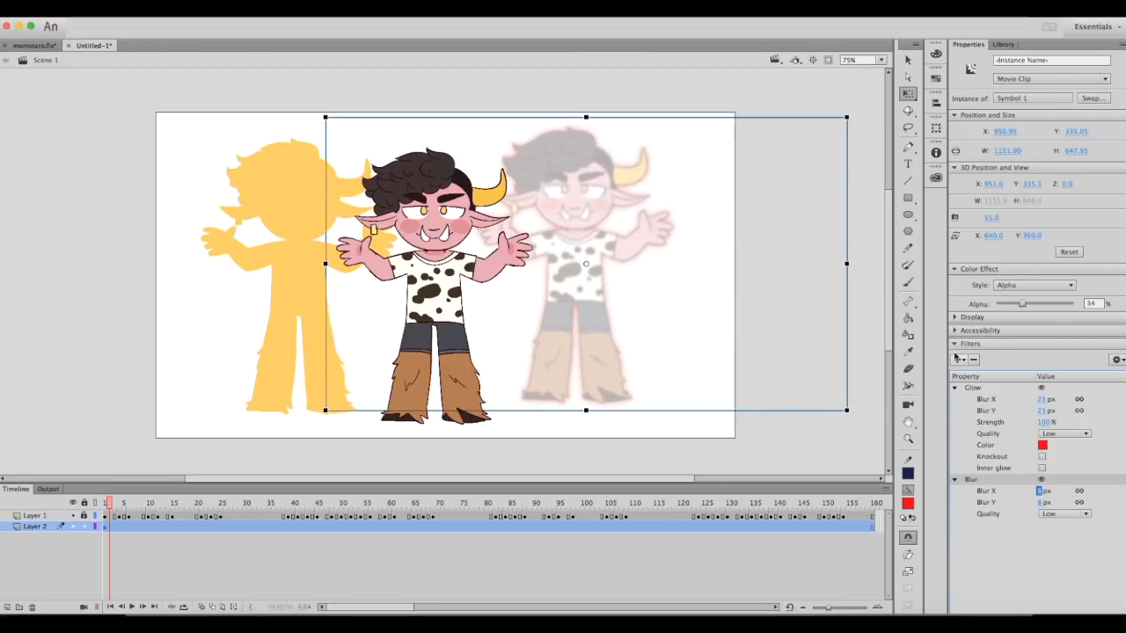
# Add a Bevel filter, adjust its blur for the purple halo, and deselect the instance
pyautogui.click(957, 358)
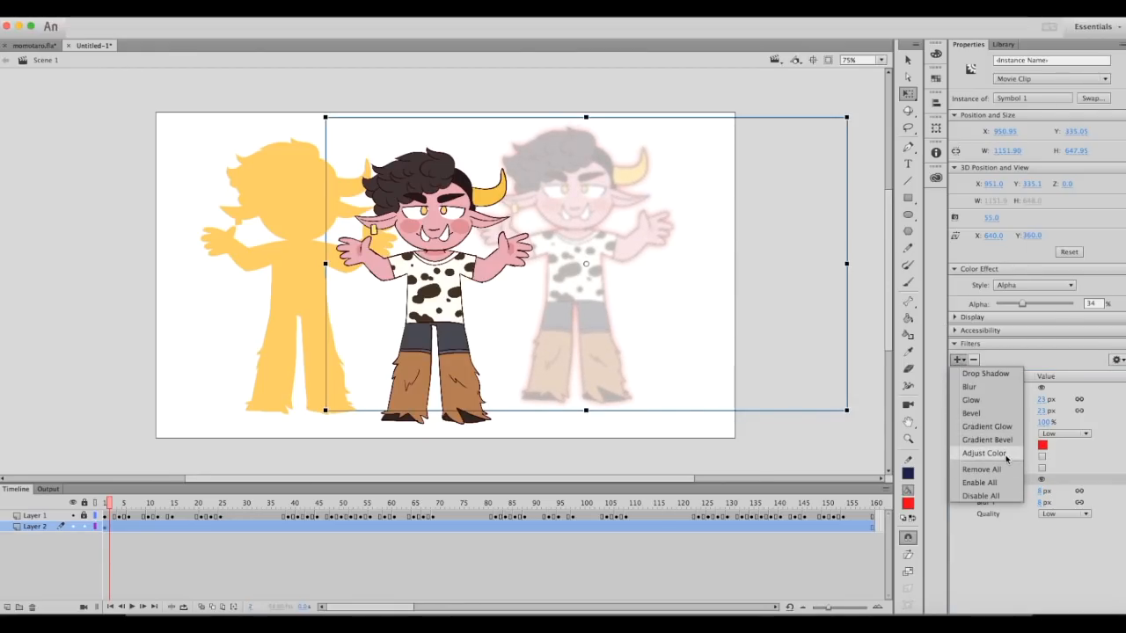
pyautogui.moveTo(971, 412)
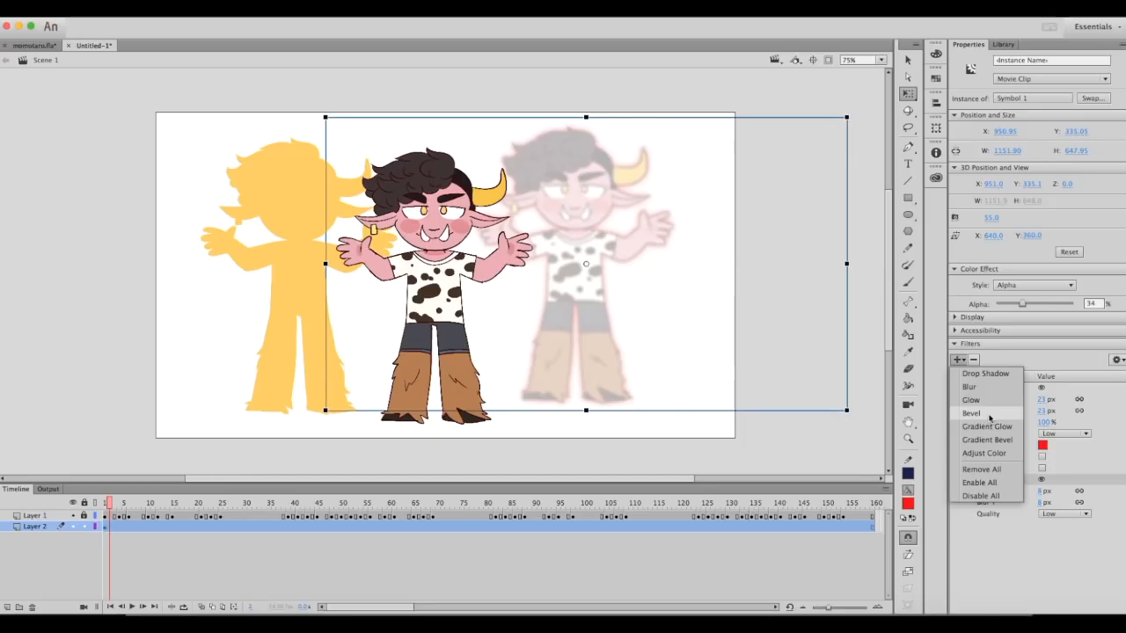
pyautogui.click(971, 414)
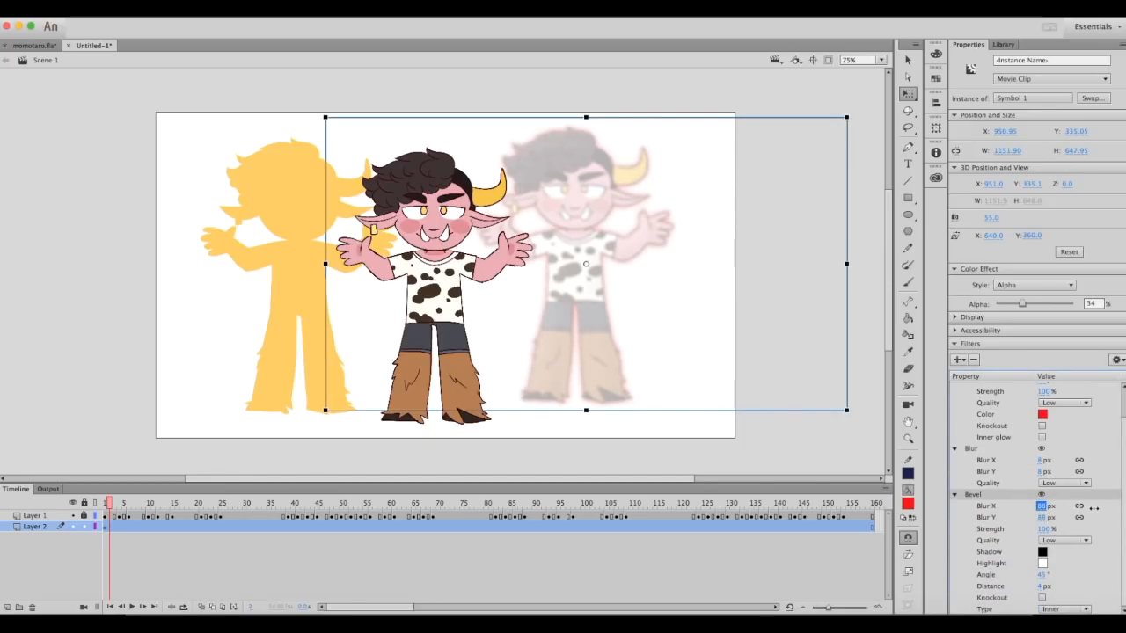
pyautogui.click(957, 359)
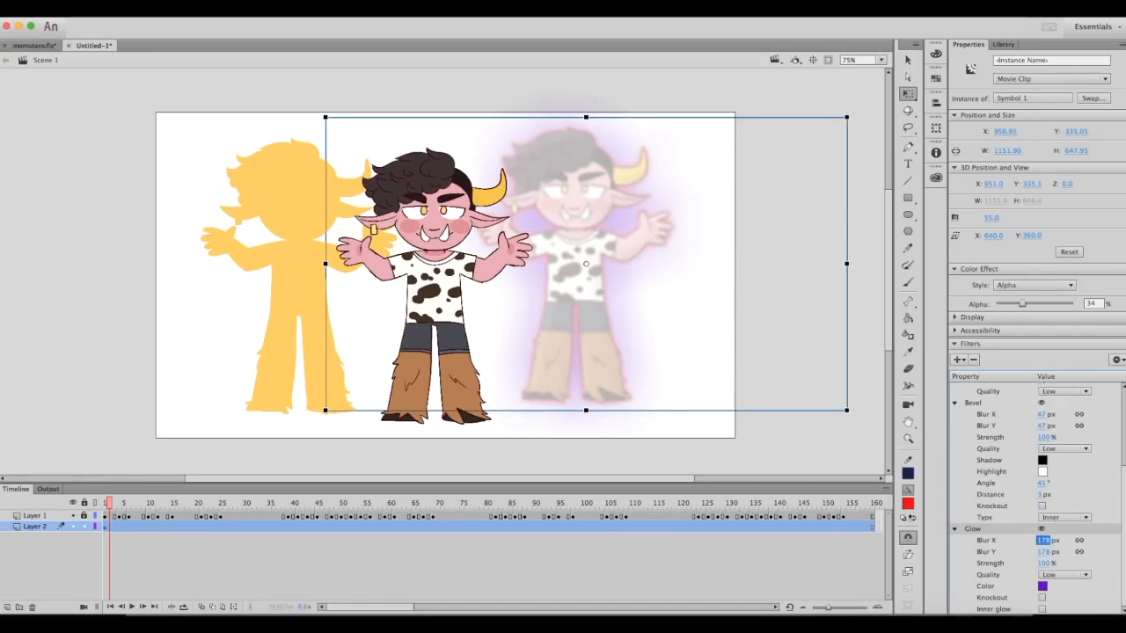
pyautogui.click(795, 361)
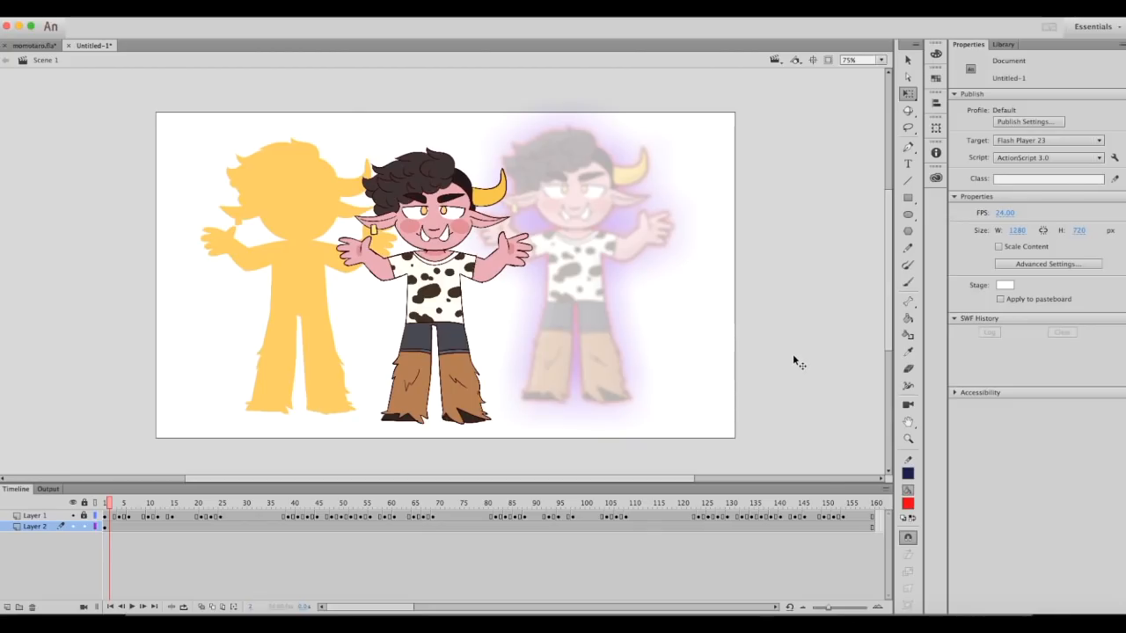
pyautogui.moveTo(499, 306)
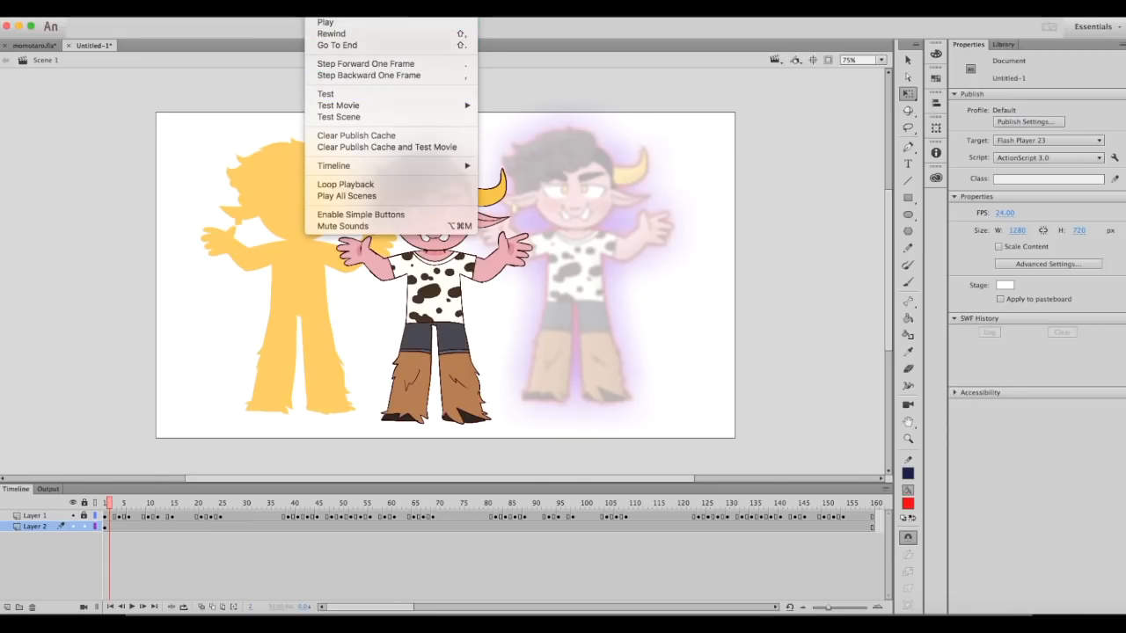
pyautogui.moveTo(331, 34)
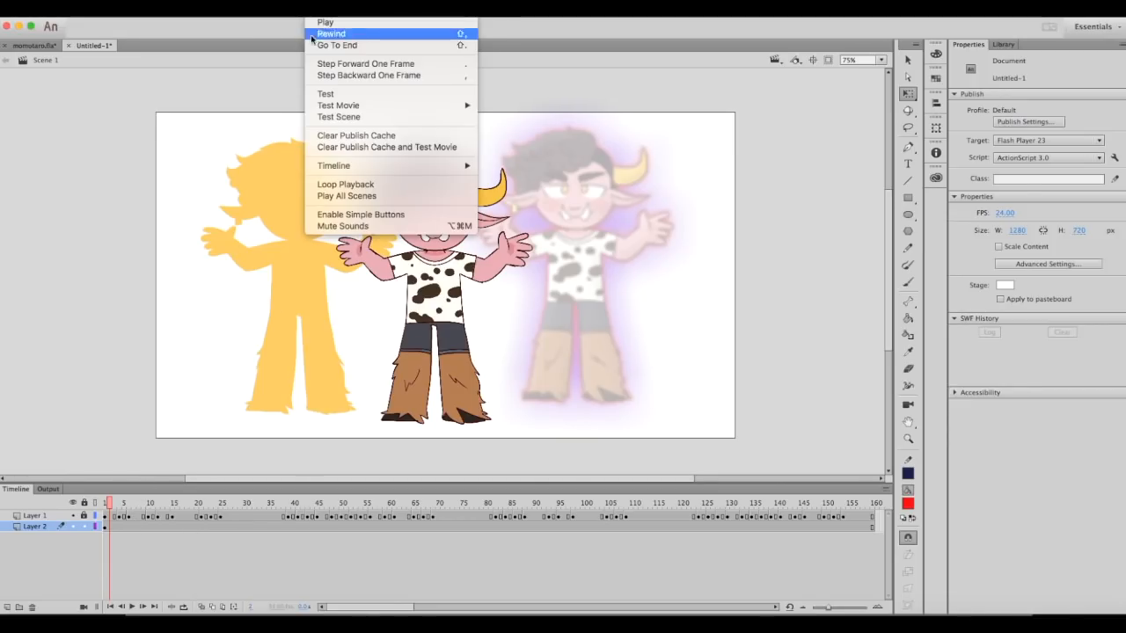
# Run Control > Test to publish and play the three-character scene as a test SWF
pyautogui.click(338, 106)
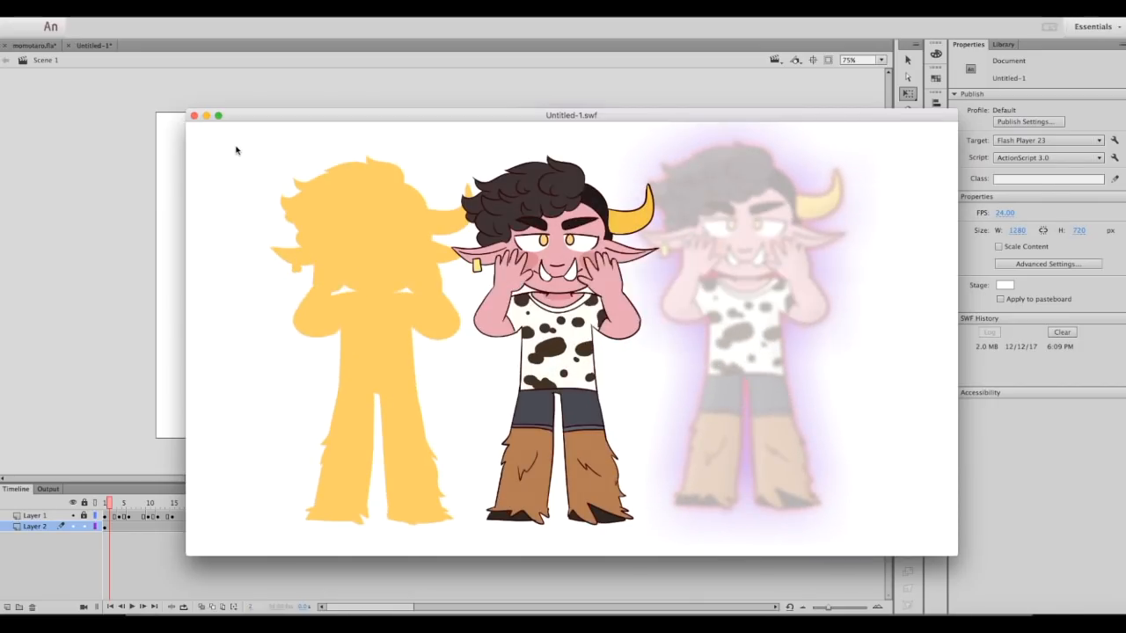
# Close the SWF preview window, returning to the stage with the three styled characters
pyautogui.click(194, 116)
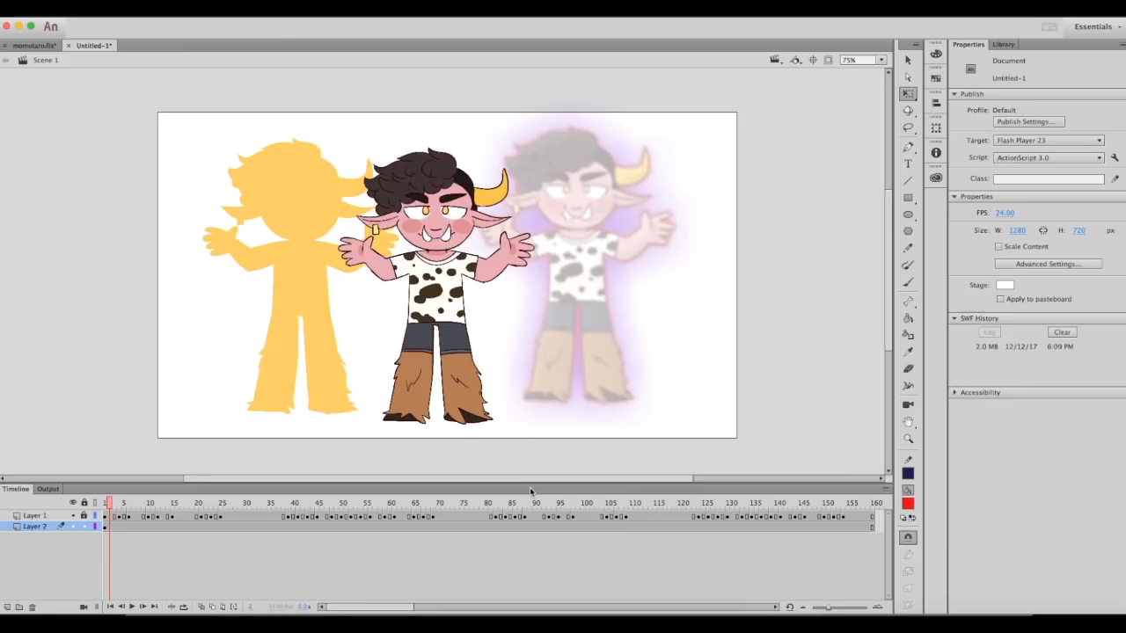
pyautogui.moveTo(535, 456)
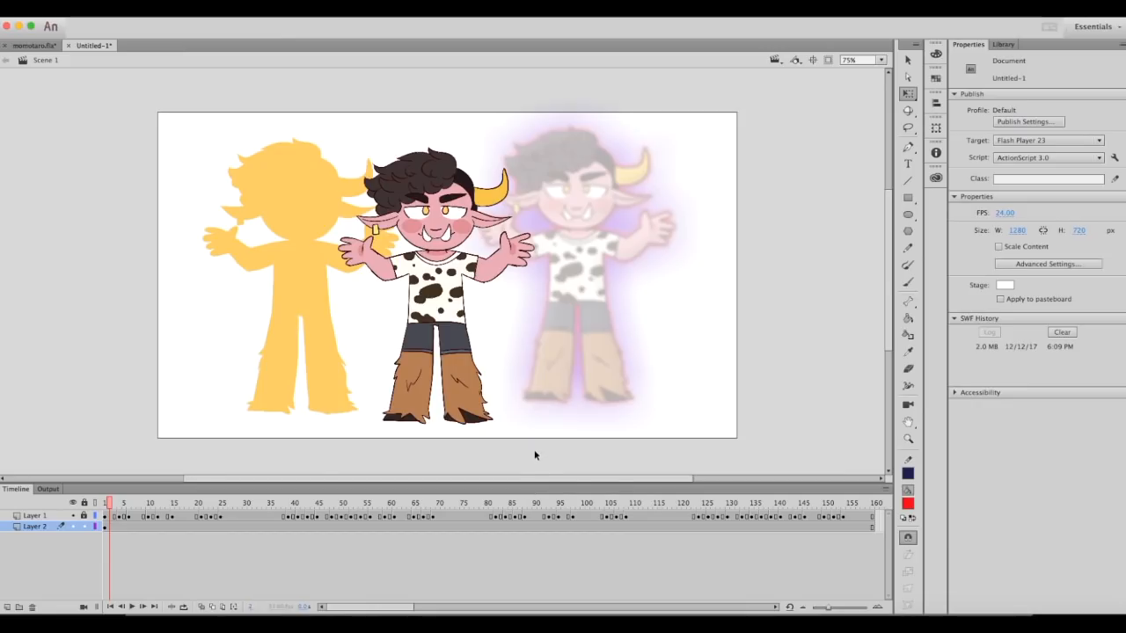